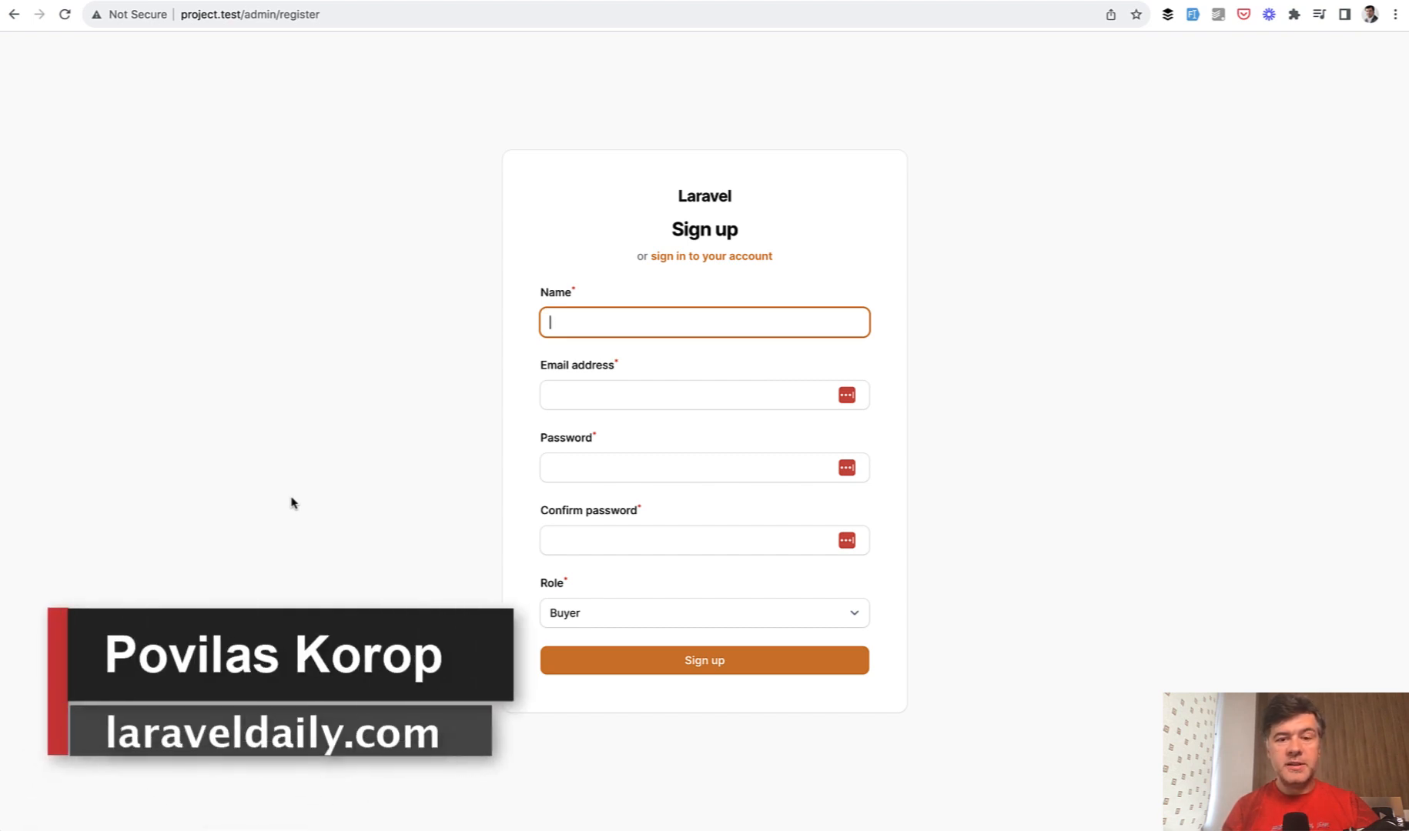
mouse_move(303, 505)
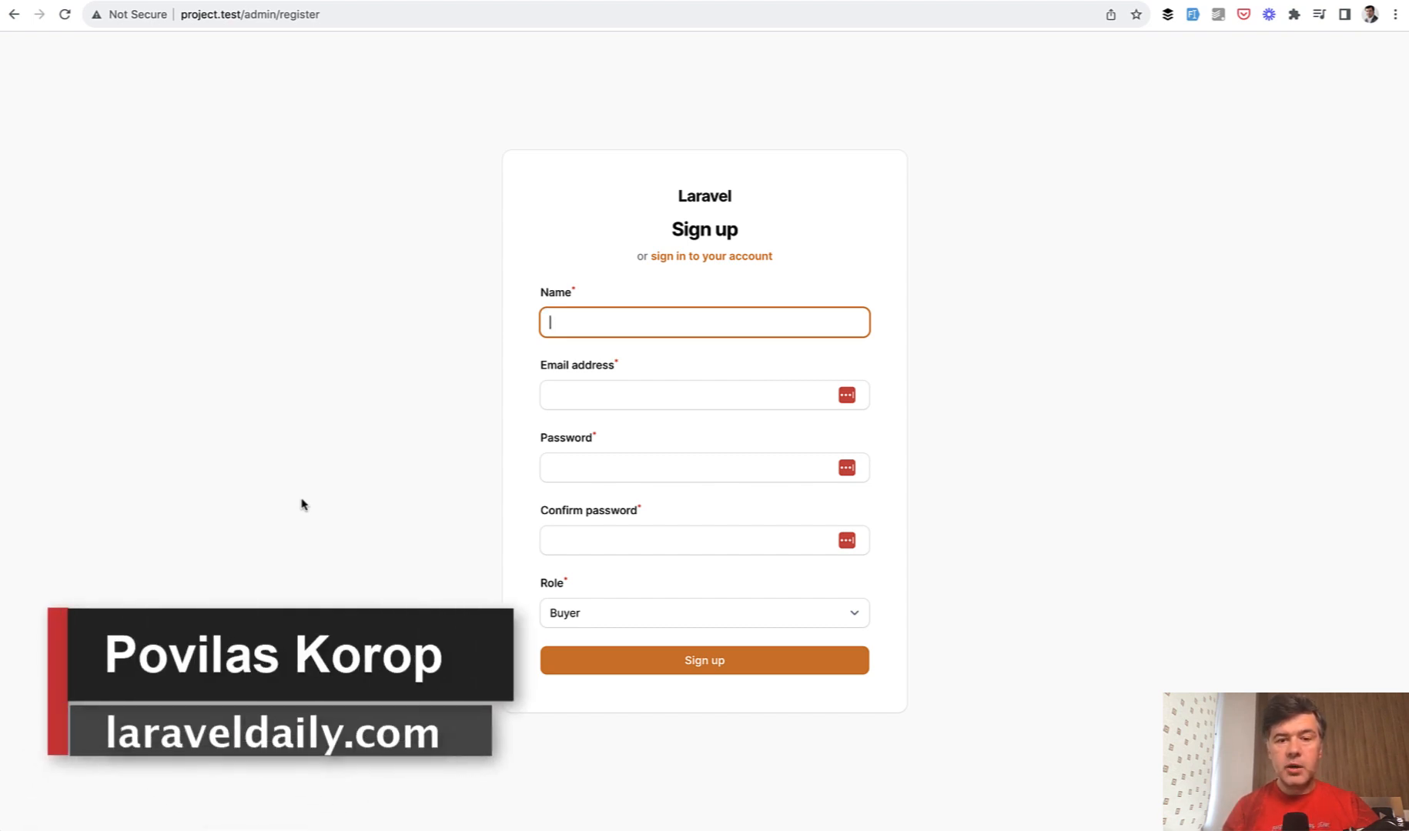
mouse_move(410, 455)
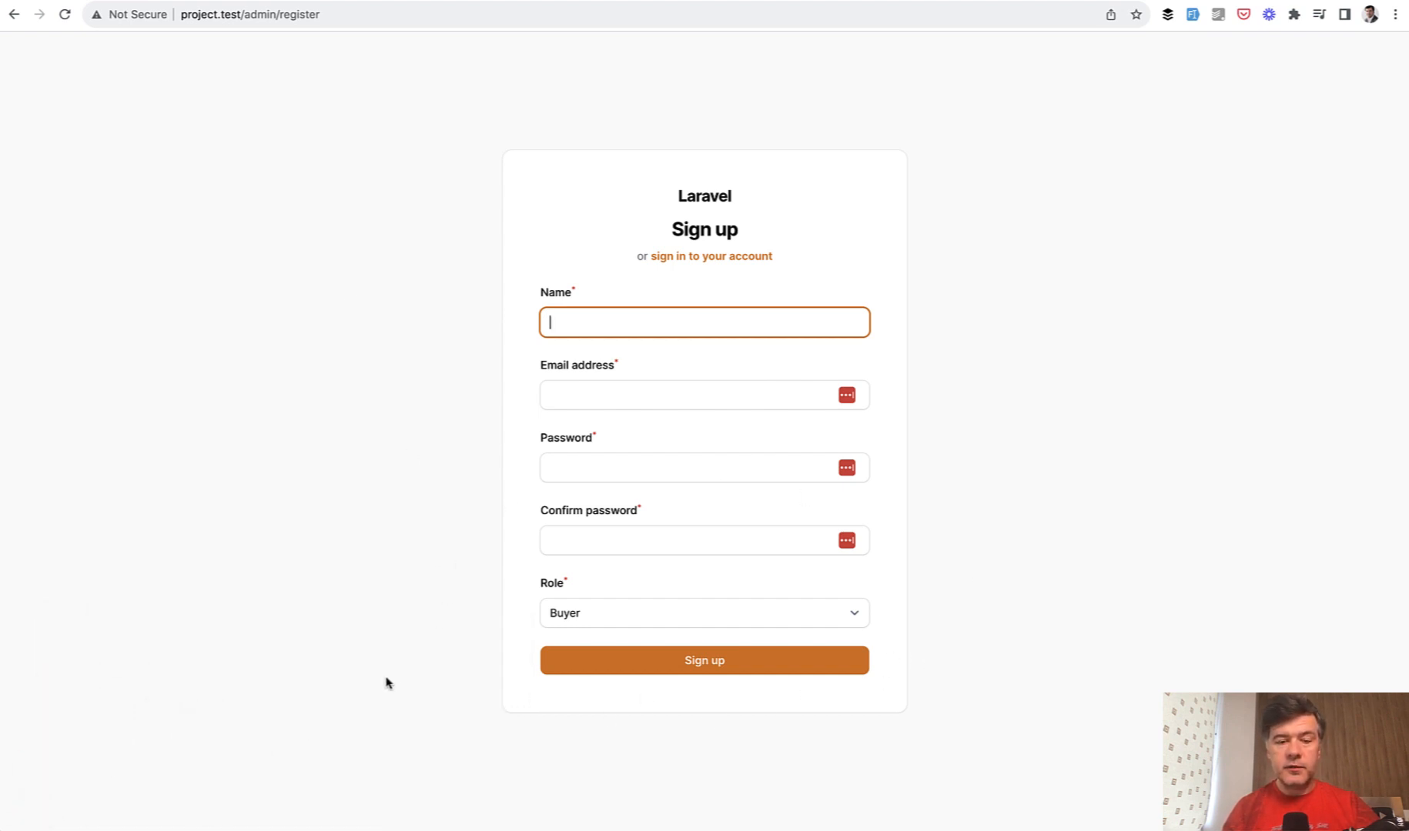
Check the Role dropdown choices, keep Buyer, and scroll into the DB schema section.
left_click(704, 613)
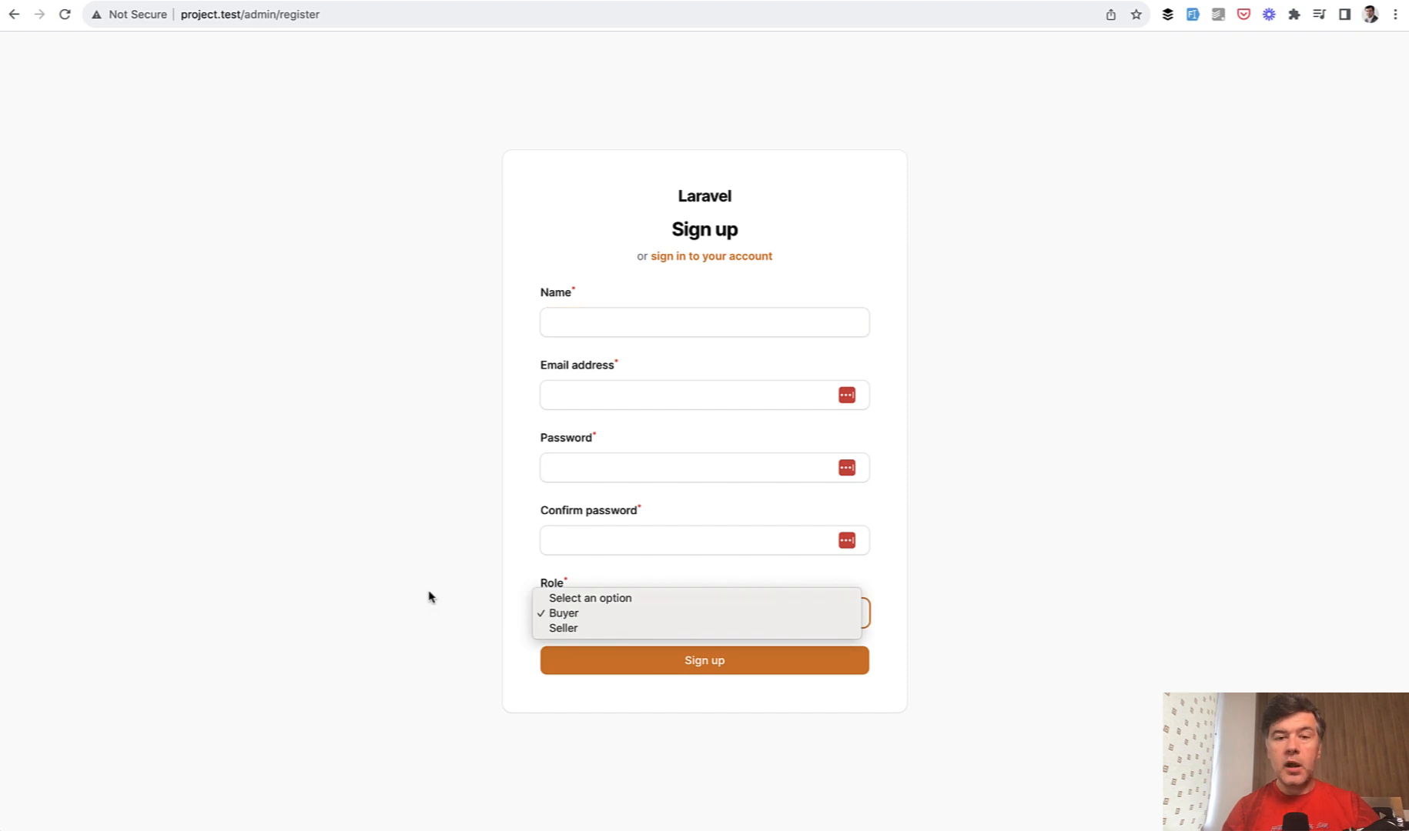
left_click(562, 612)
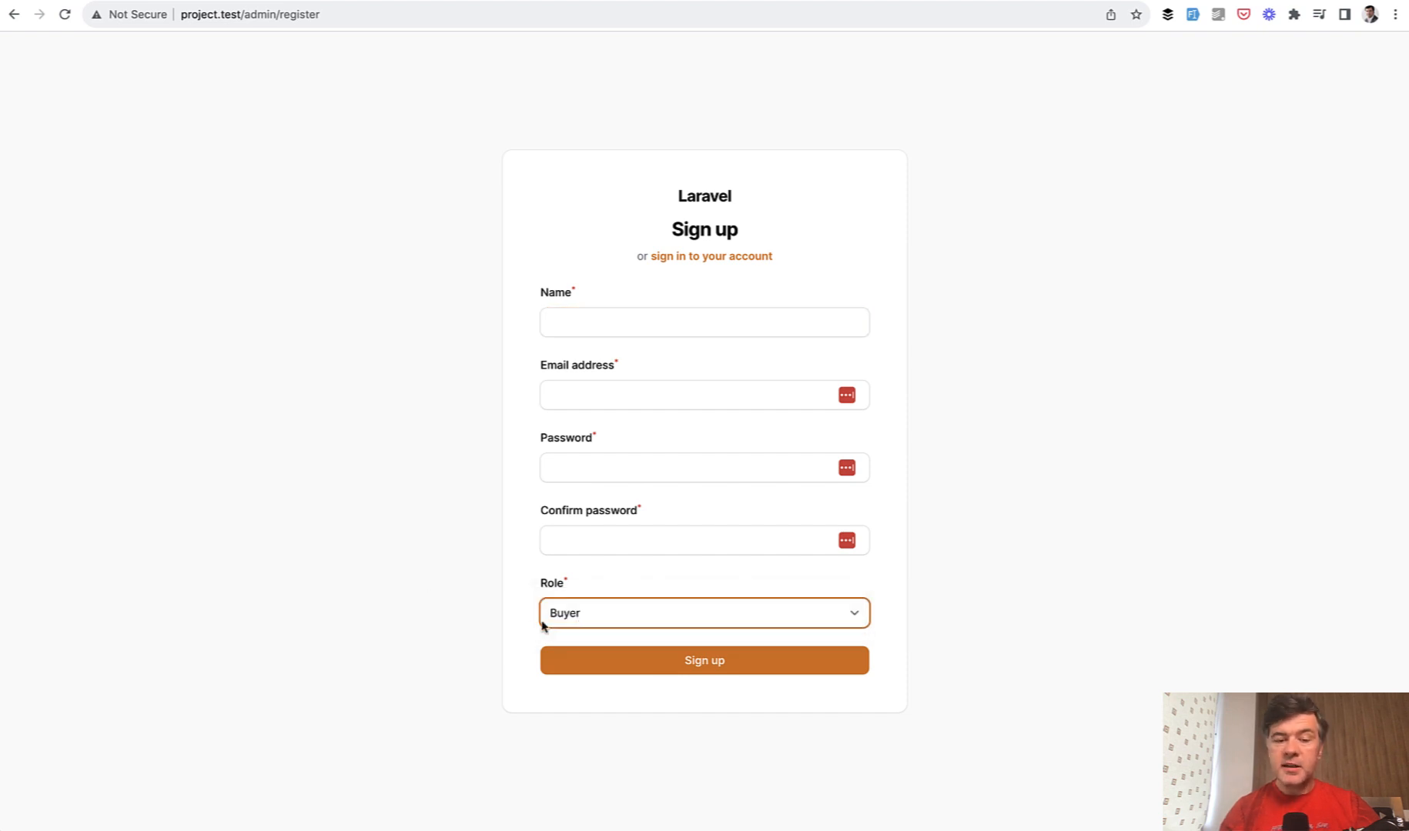
mouse_move(450, 599)
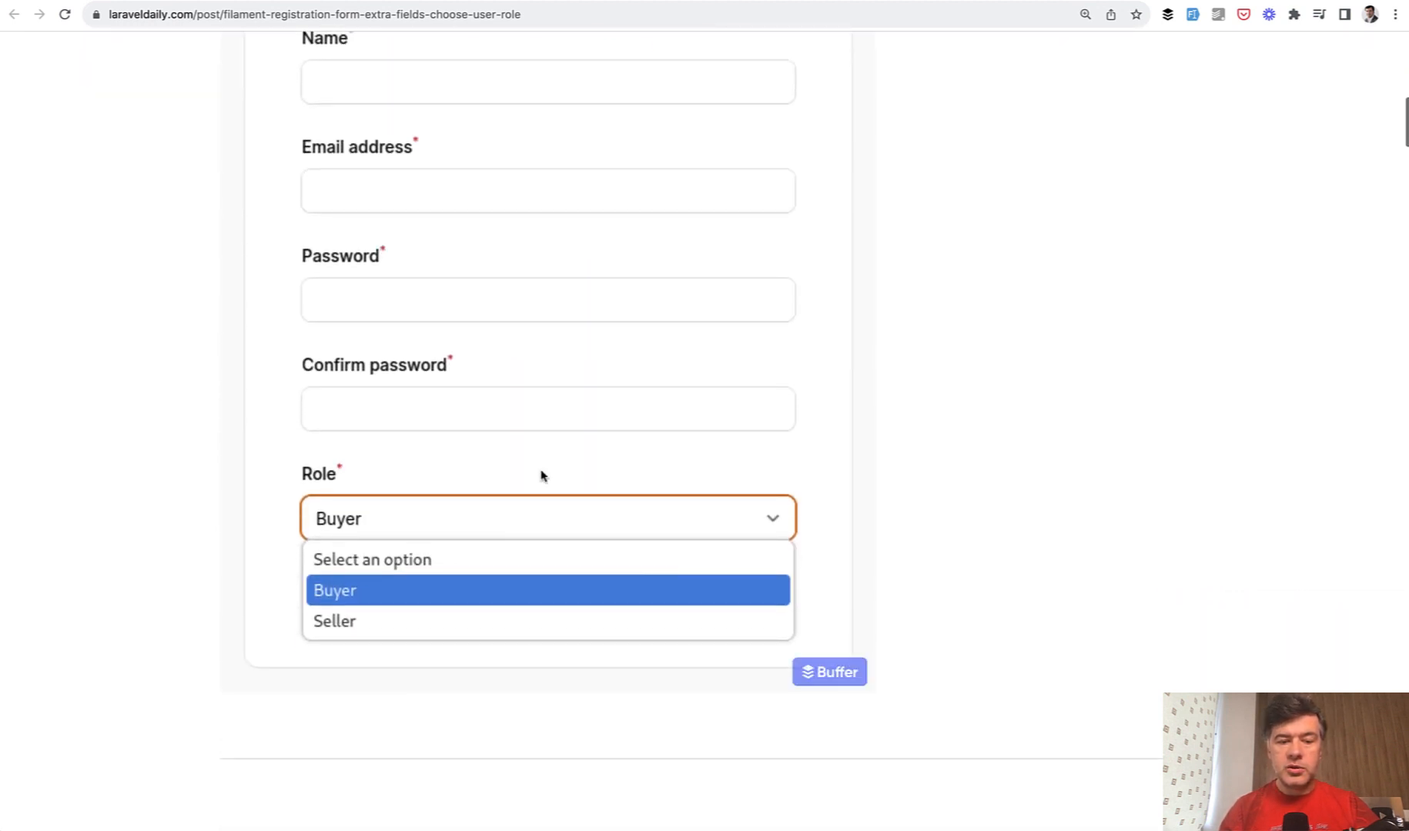
scroll("down", 3)
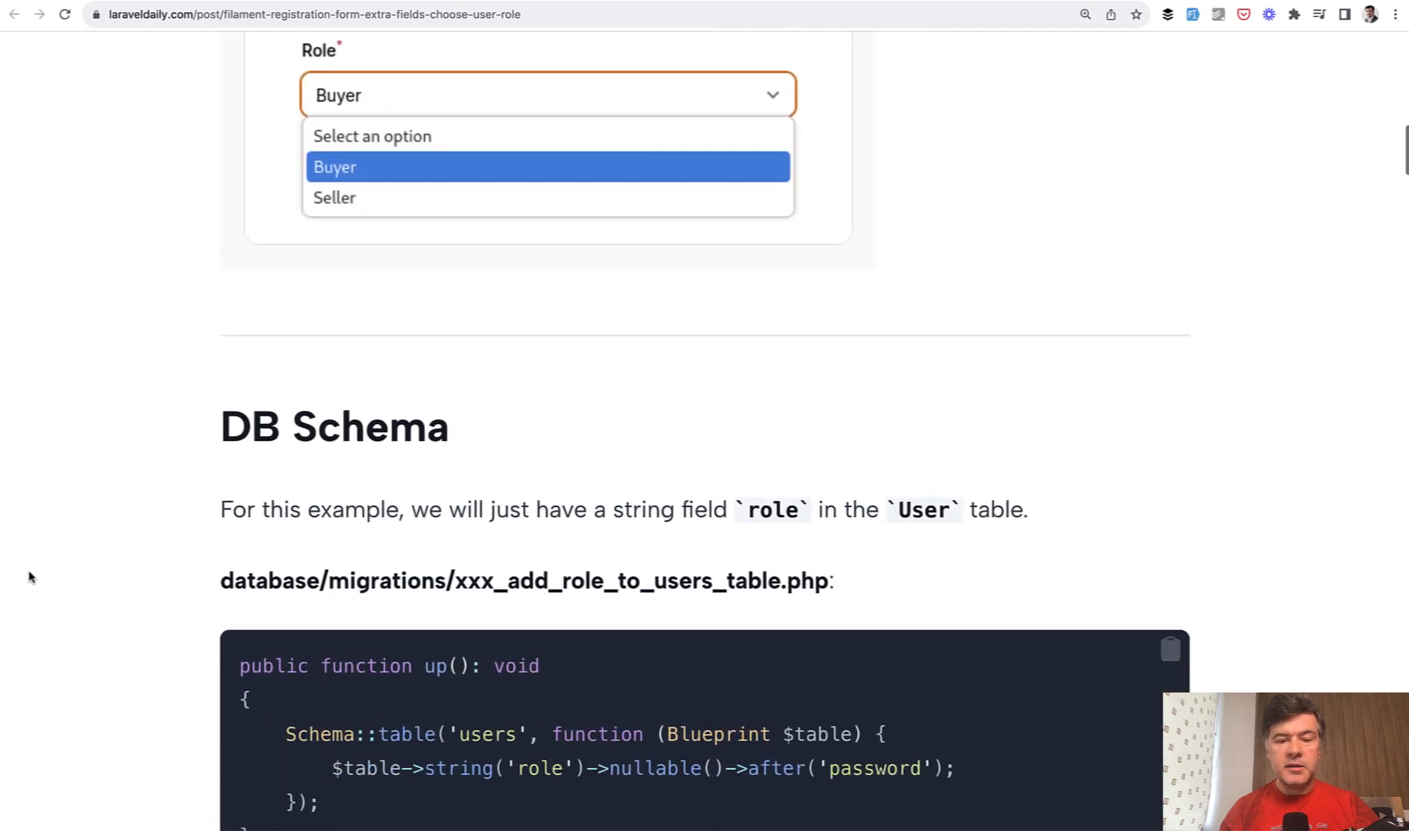
scroll("down", 3)
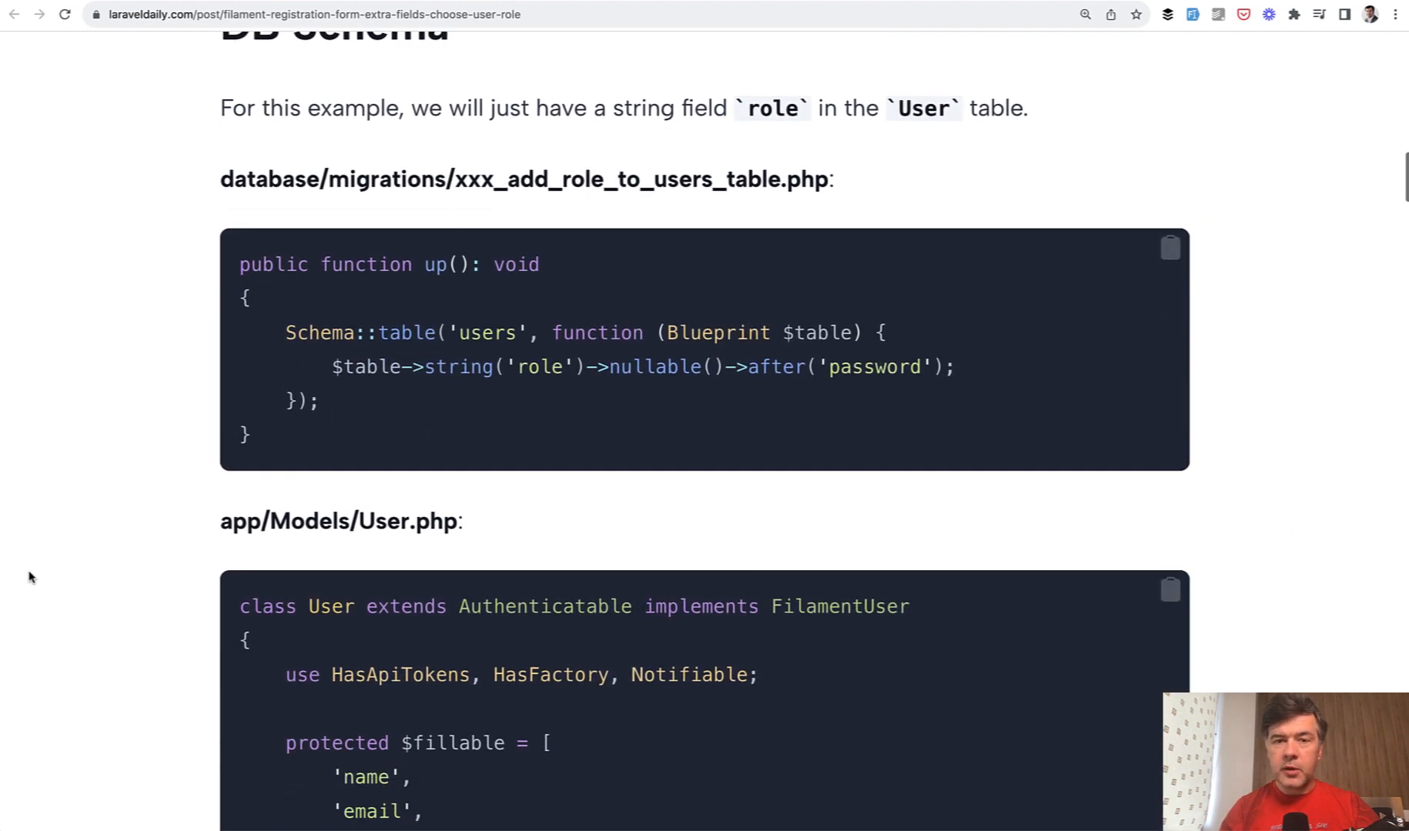
scroll("down", 3)
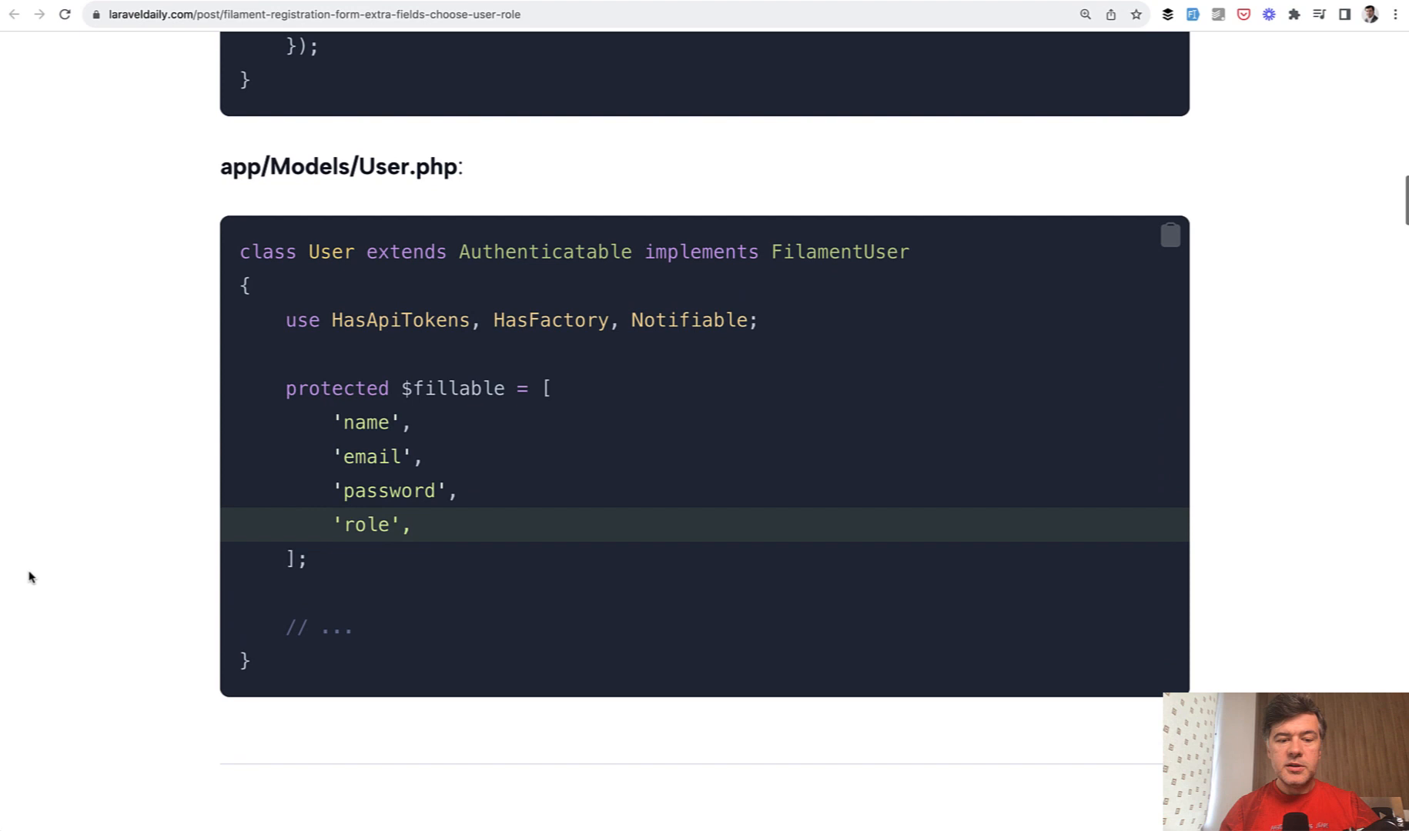
scroll("up", 3)
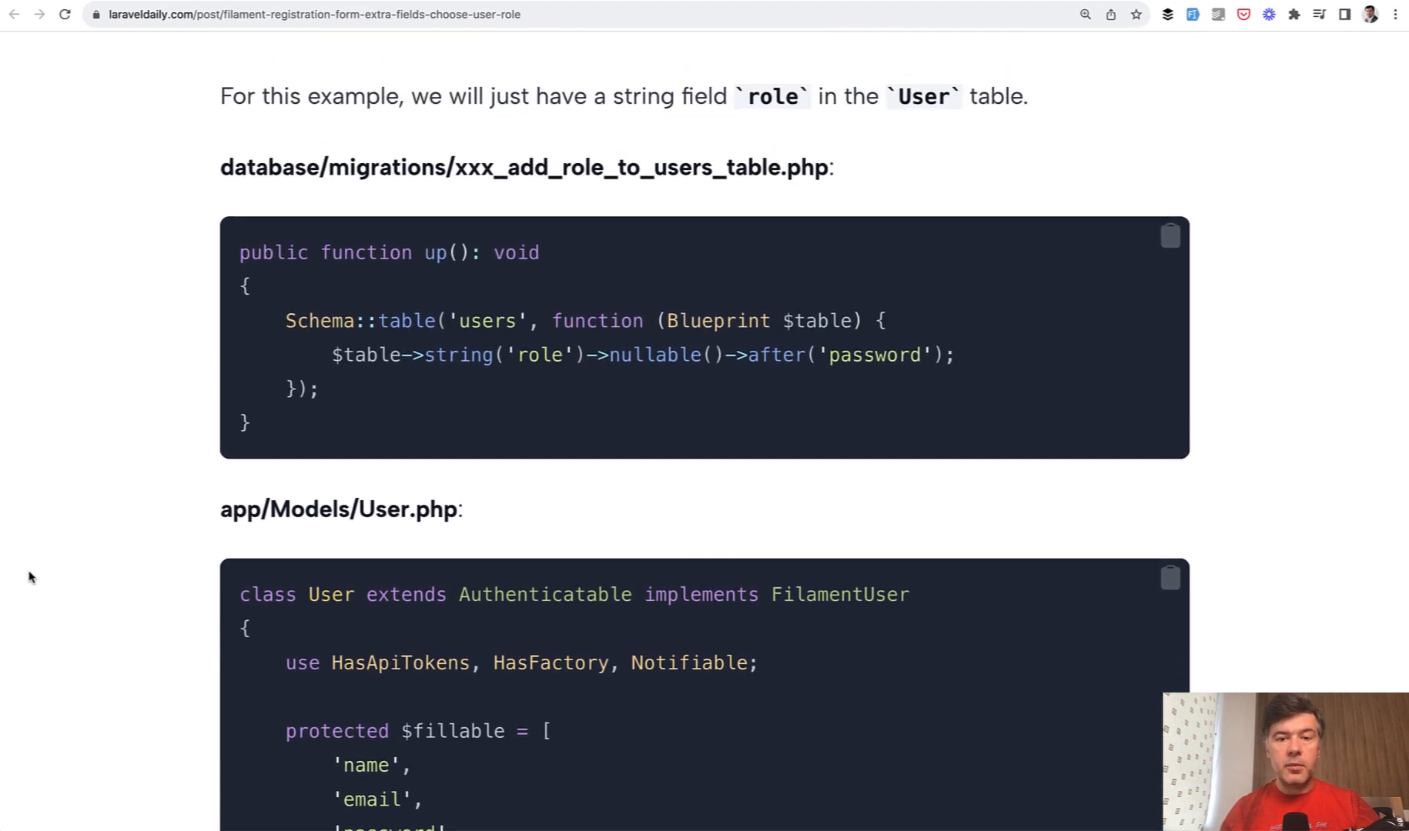
Scroll past the User.php code to Method 1: Auto-Assign Role in Eloquent.
scroll("down", 3)
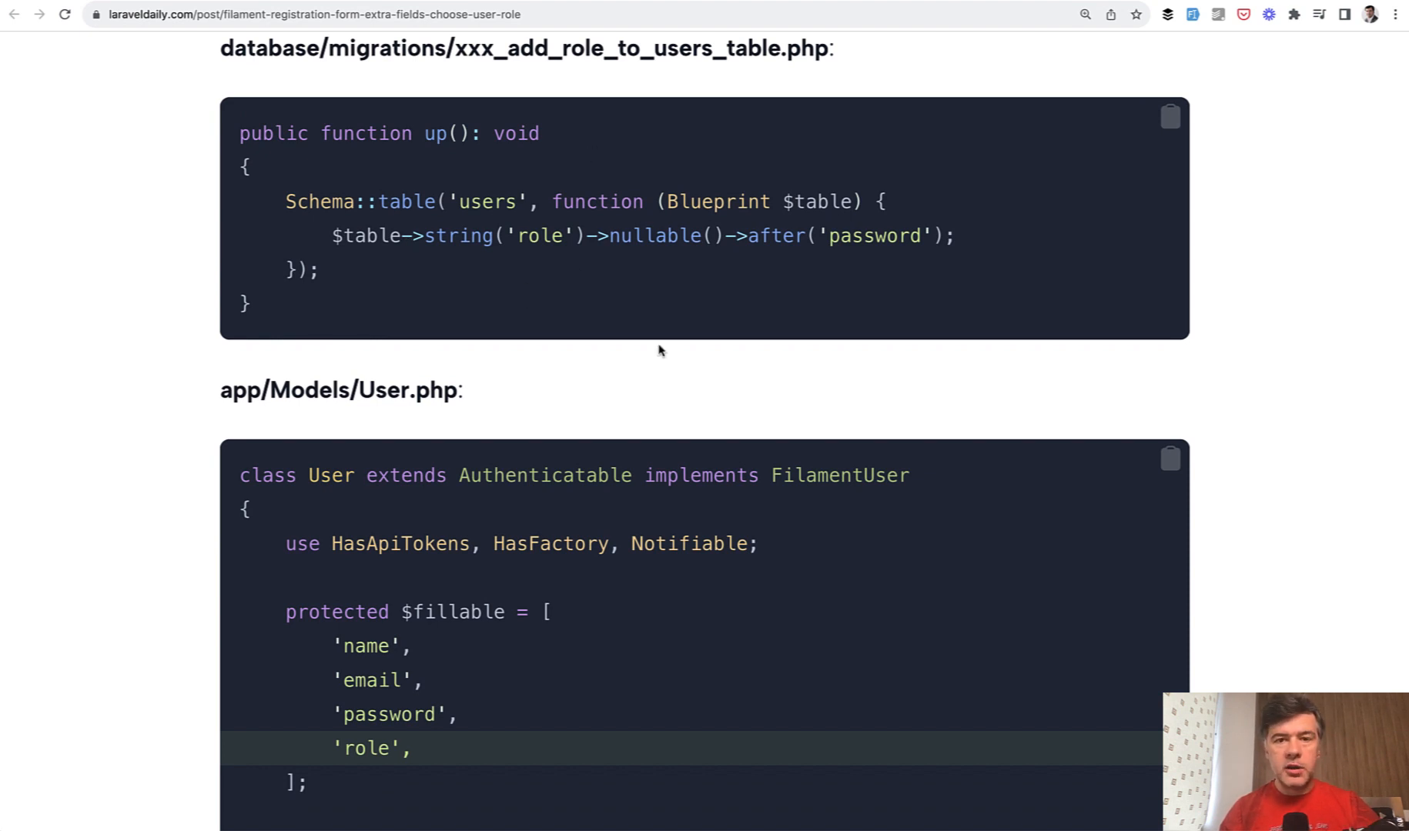
mouse_move(701, 288)
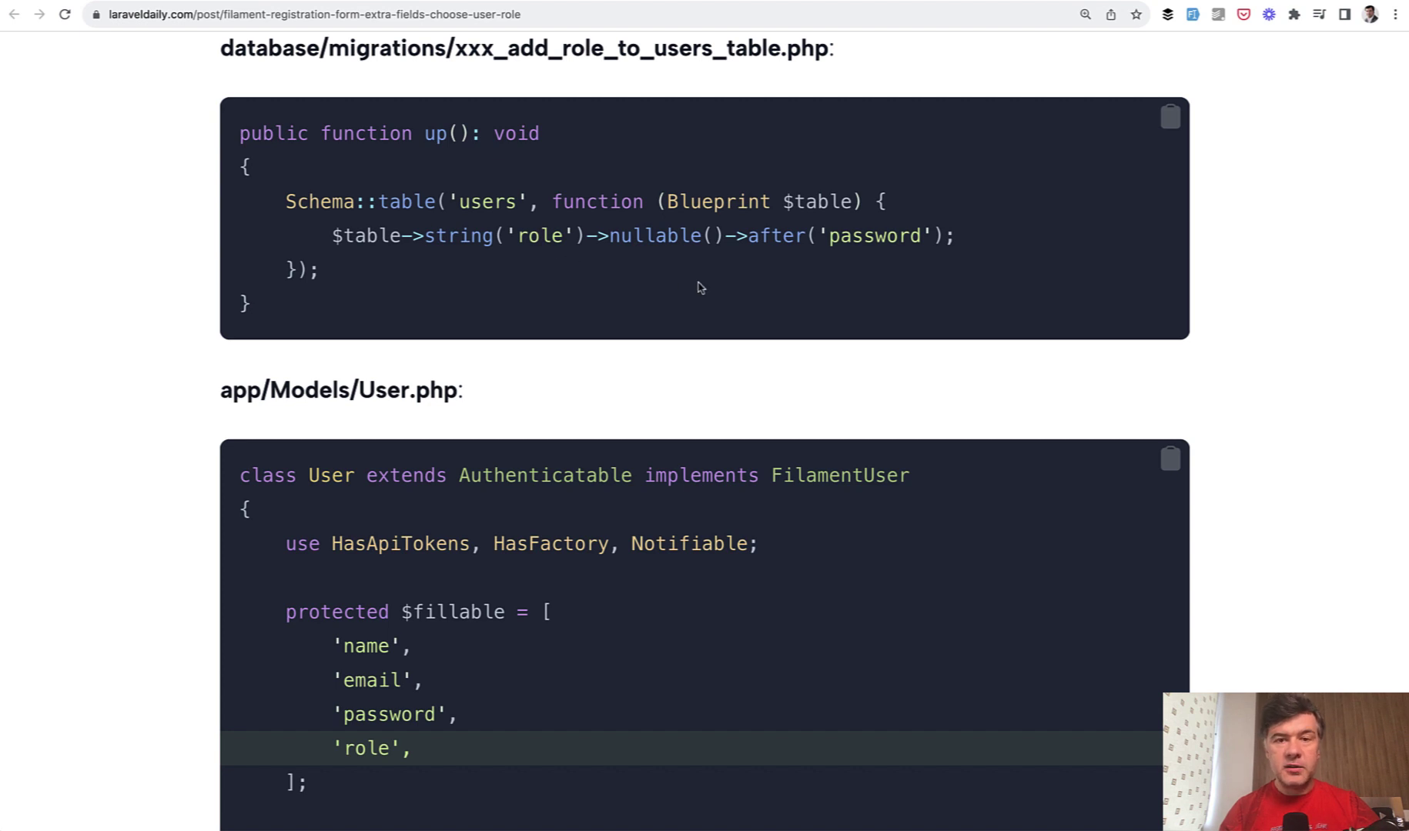
scroll("down", 3)
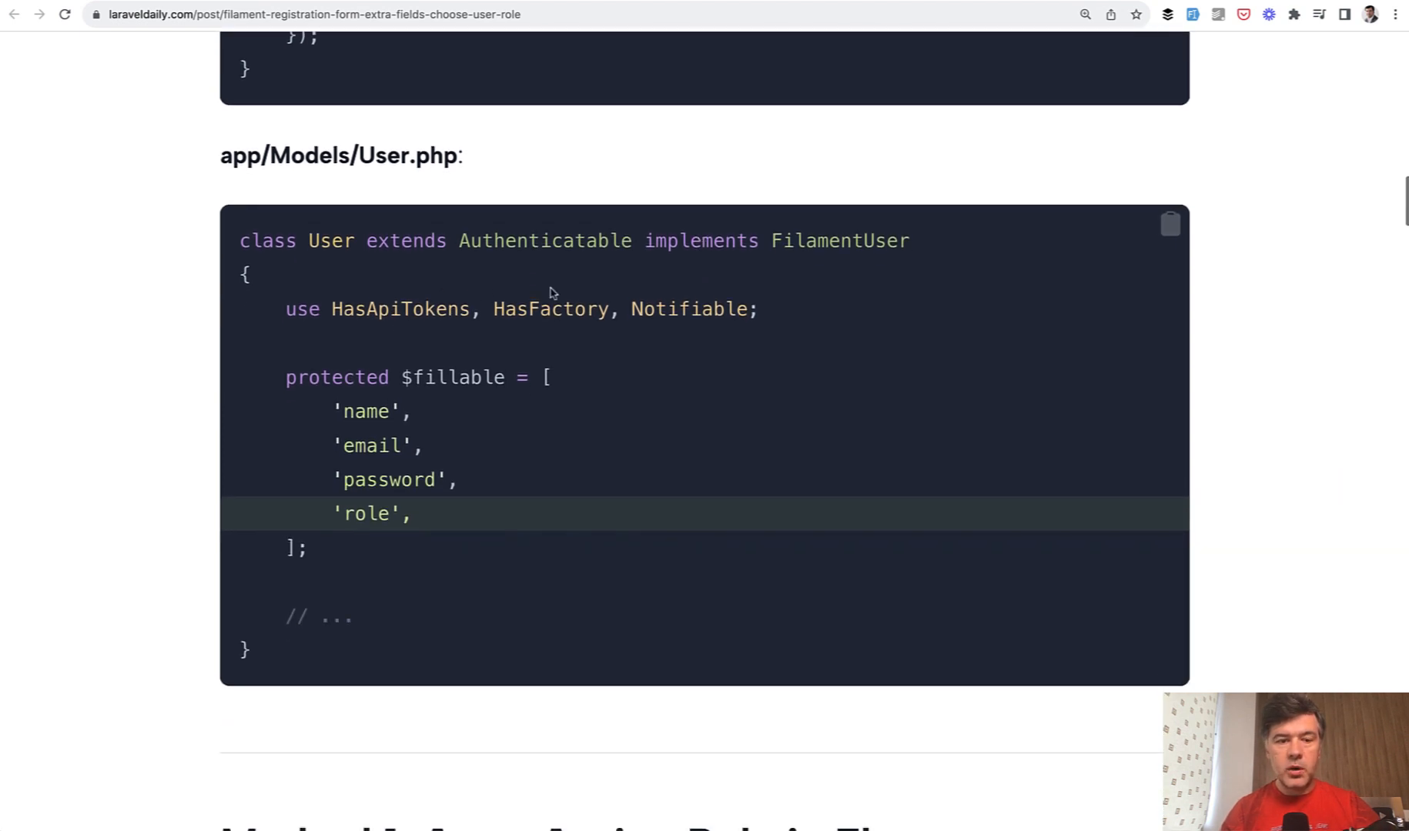
mouse_move(421, 483)
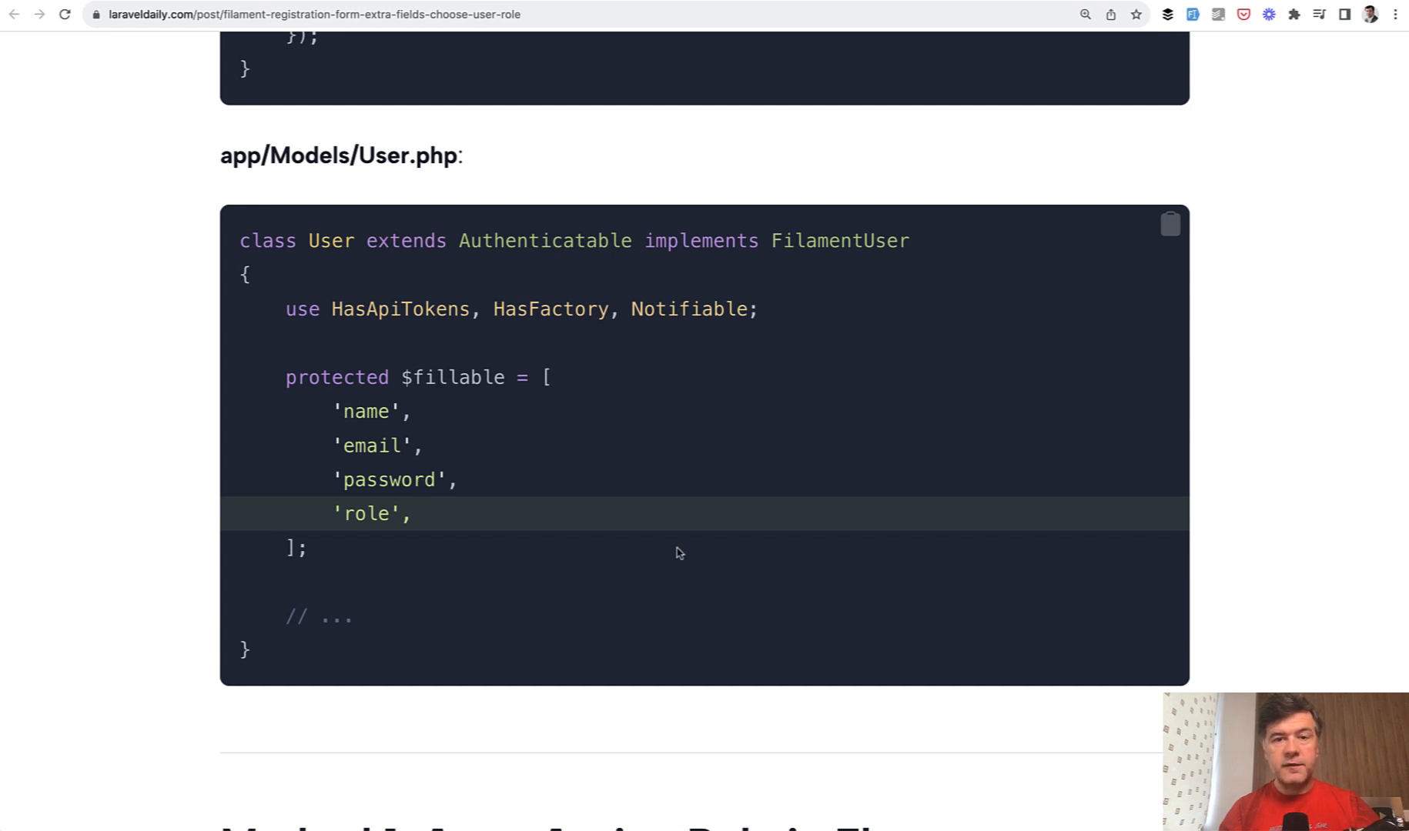
scroll("down", 3)
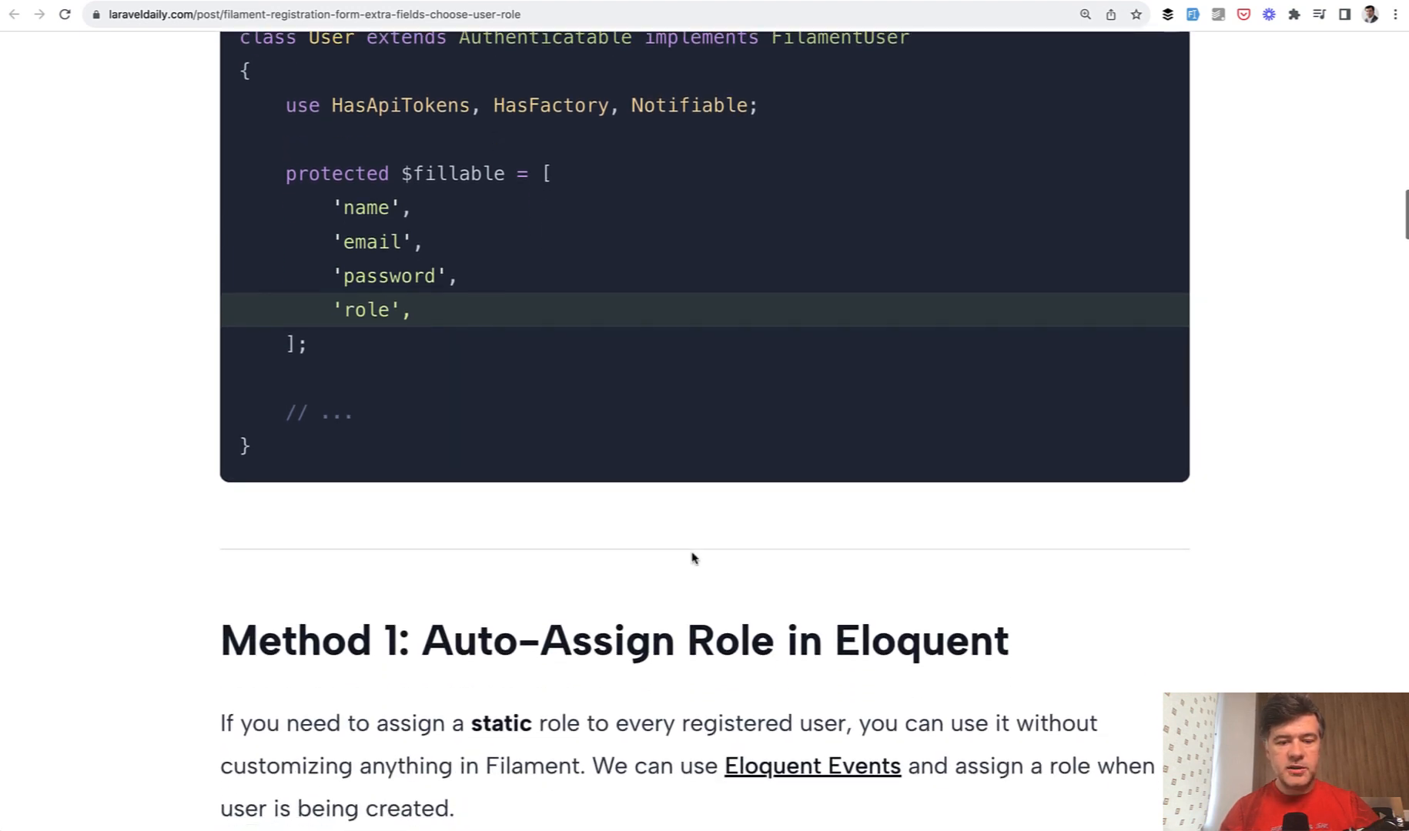
scroll("down", 3)
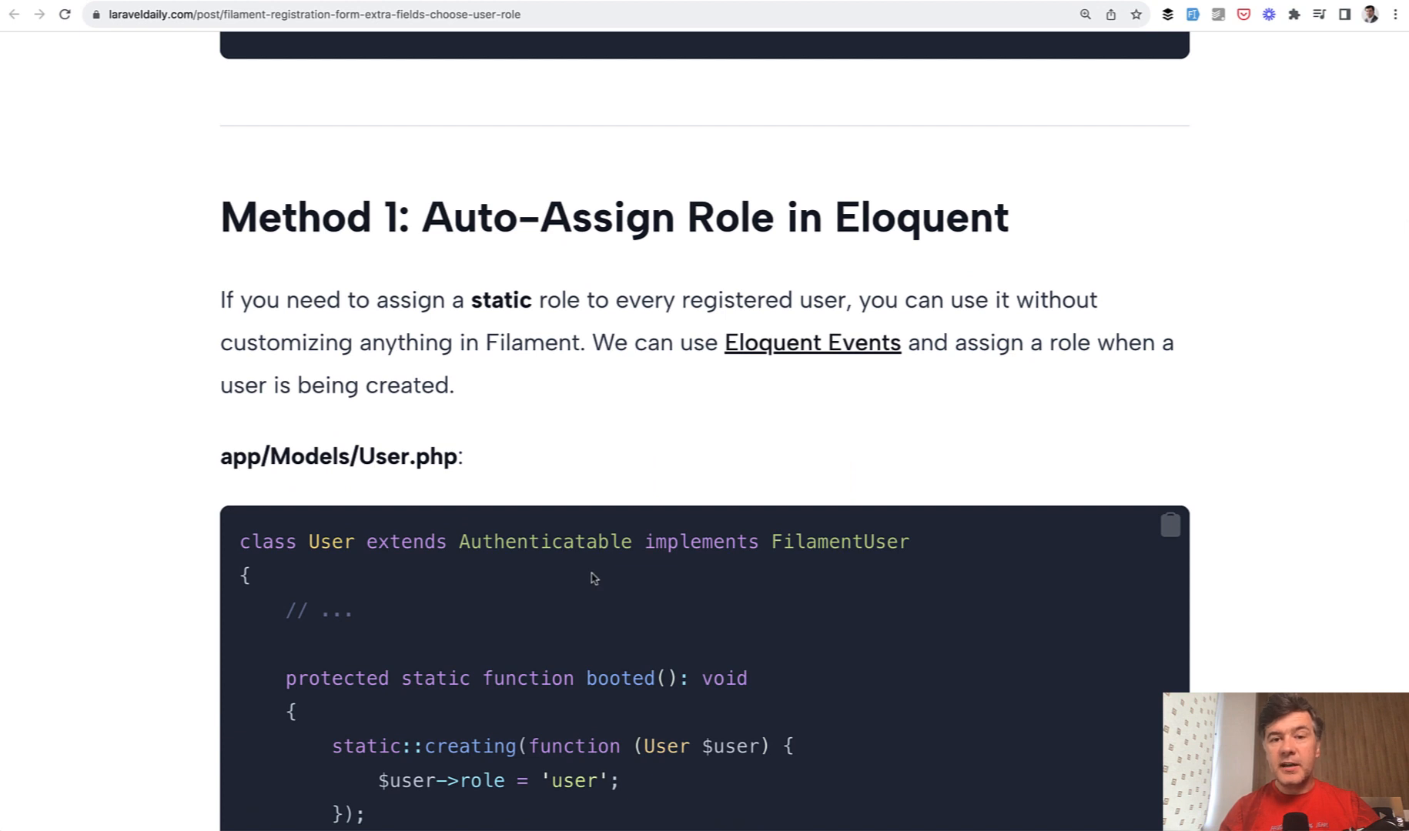
scroll("down", 3)
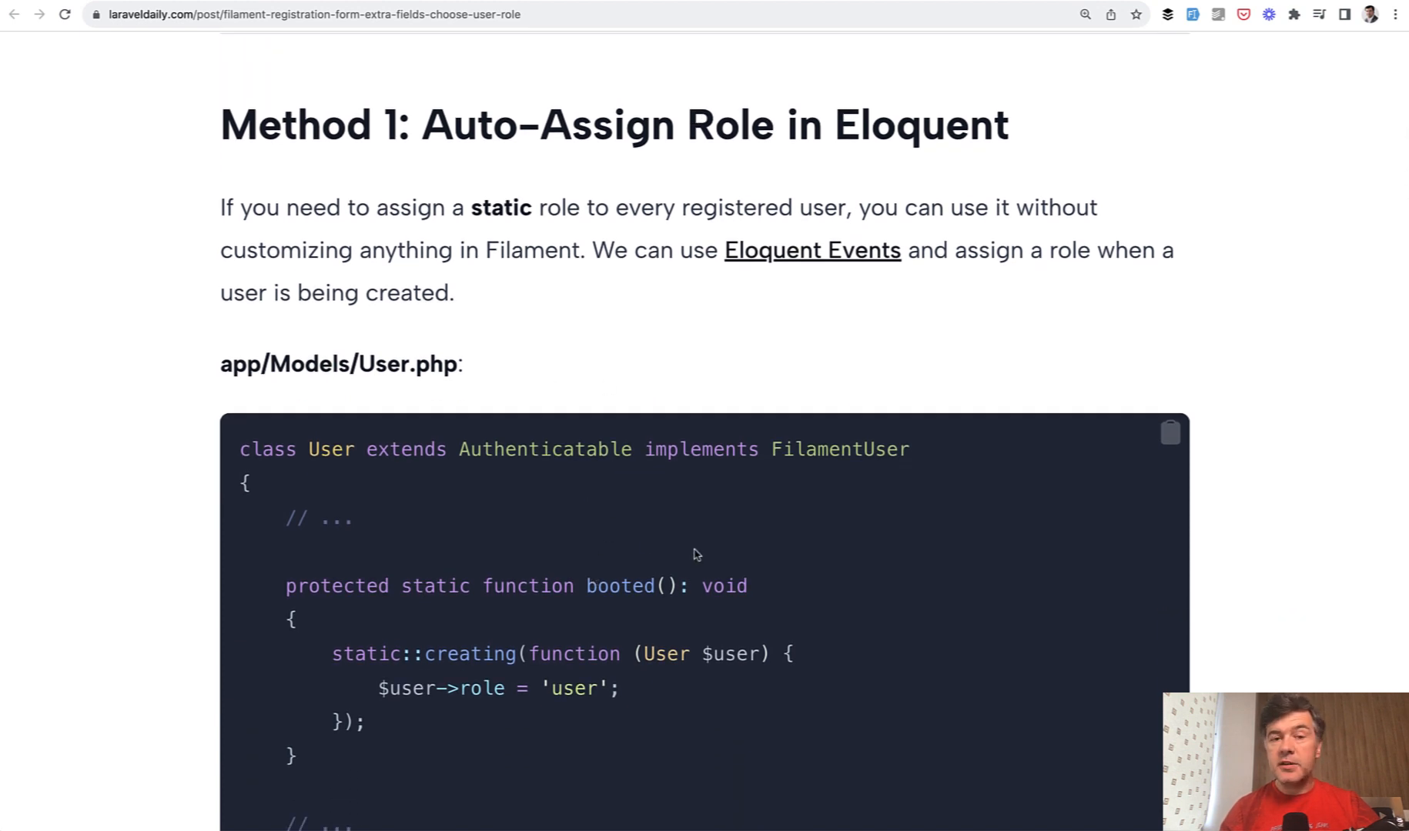
scroll("down", 3)
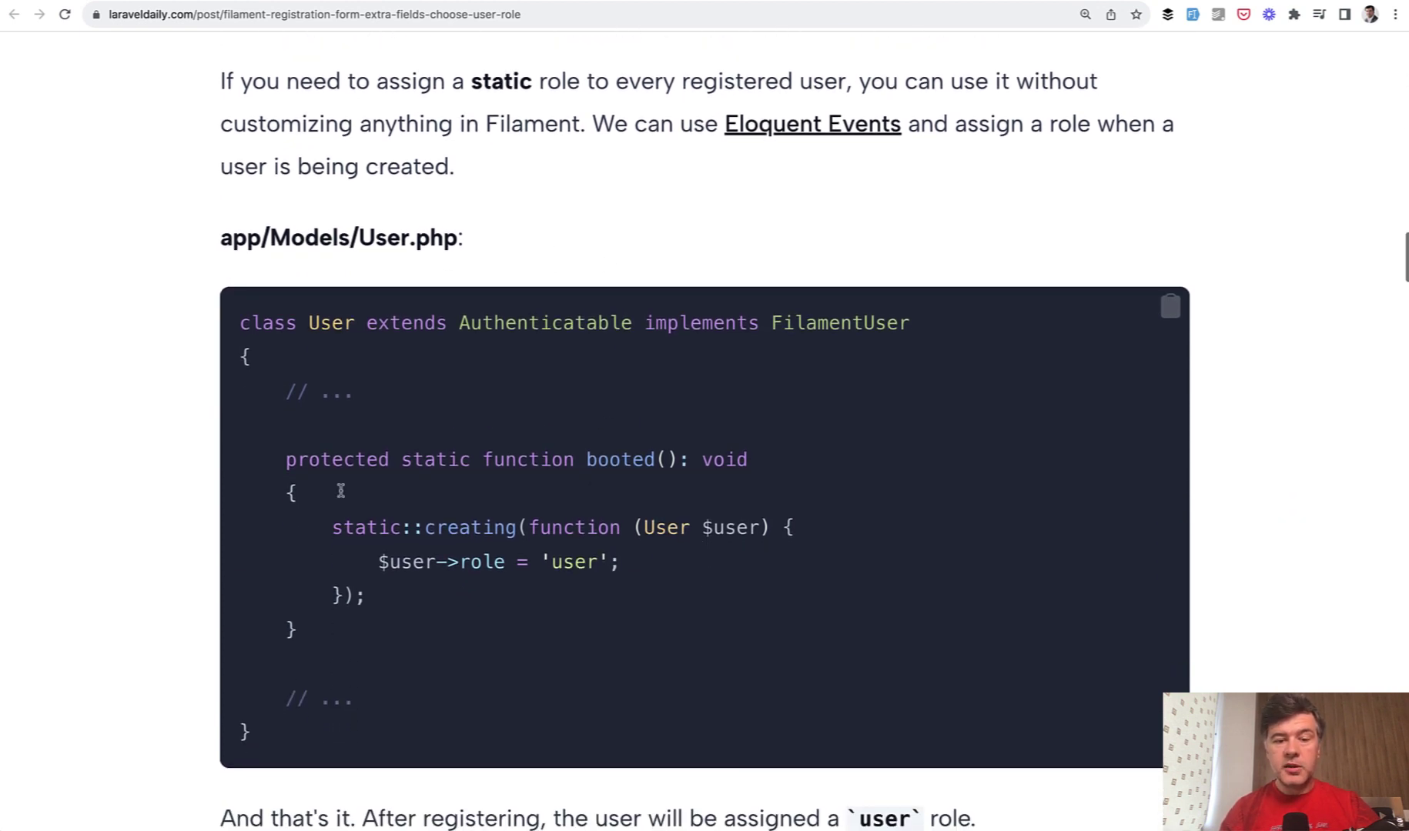
mouse_move(728, 633)
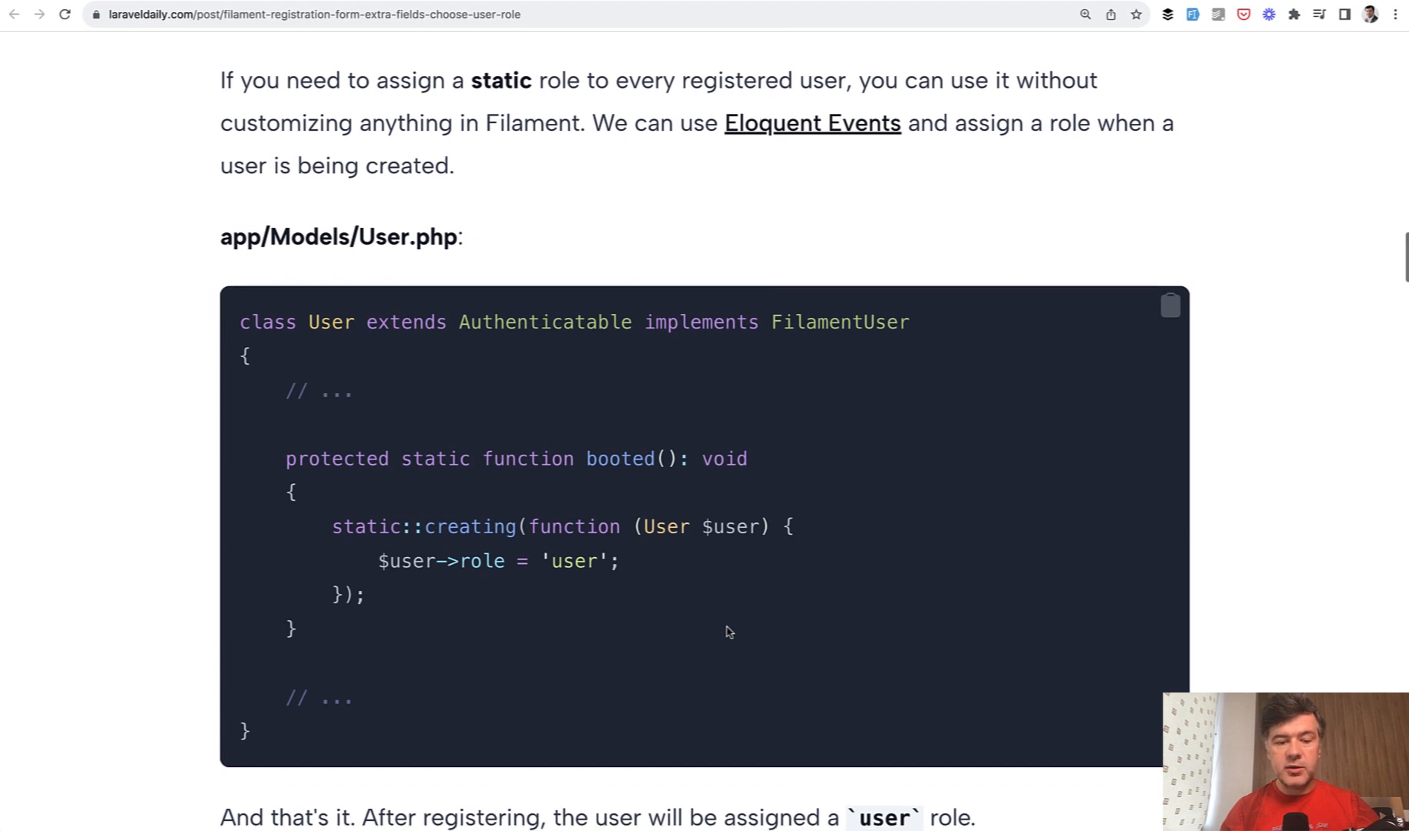
Scroll down the tutorial to the Method 2 custom Register page section.
scroll("down", 3)
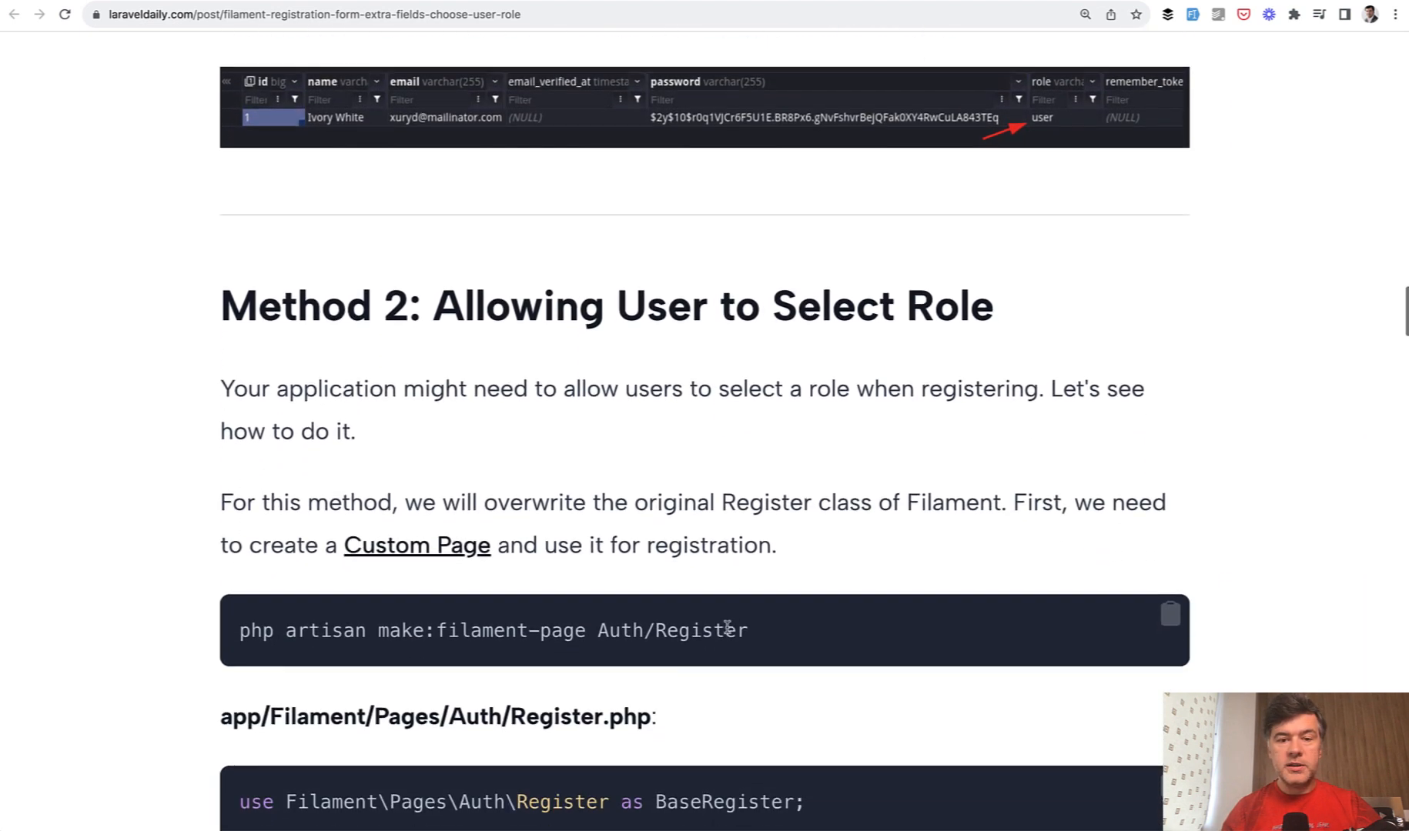
scroll("down", 3)
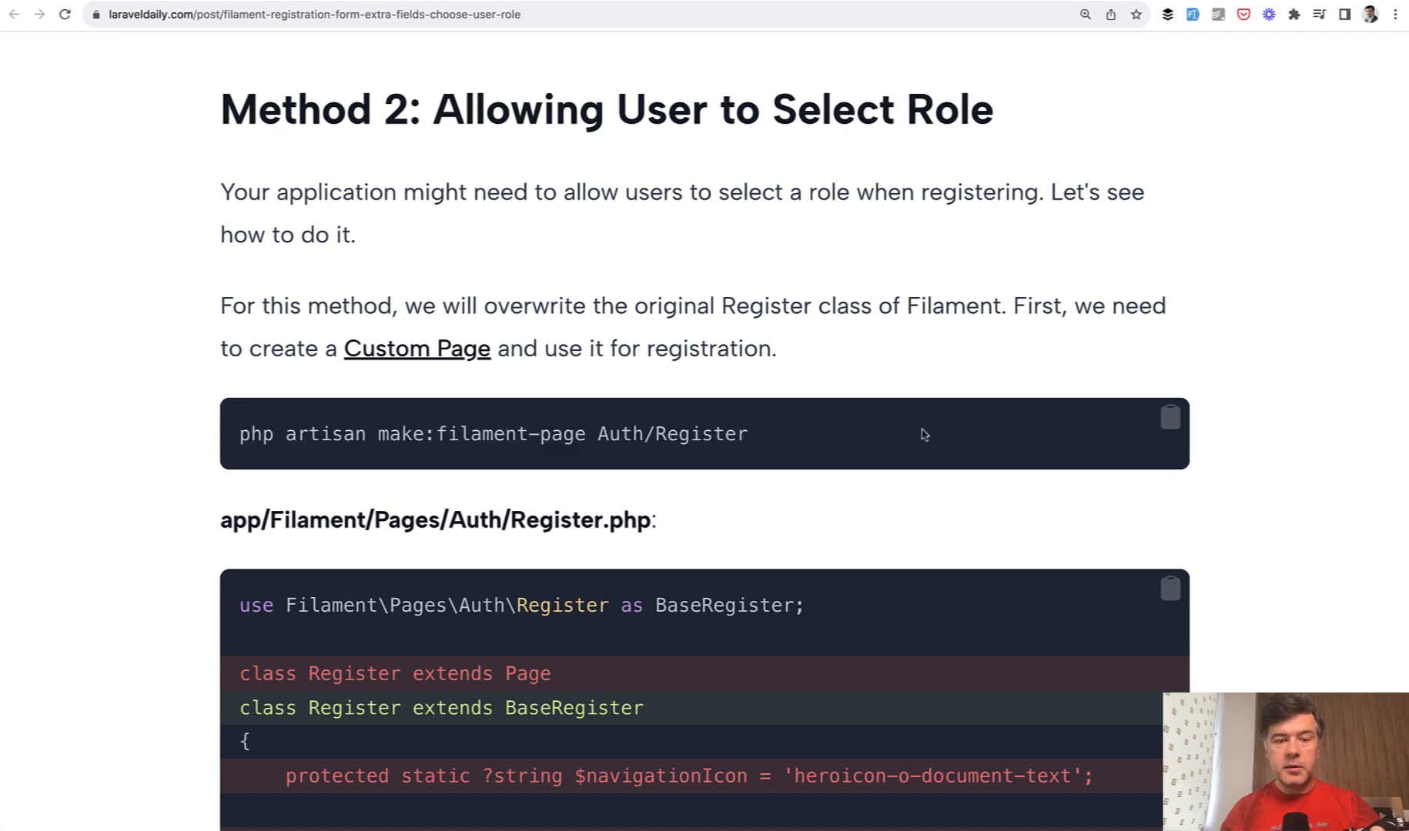
scroll("down", 3)
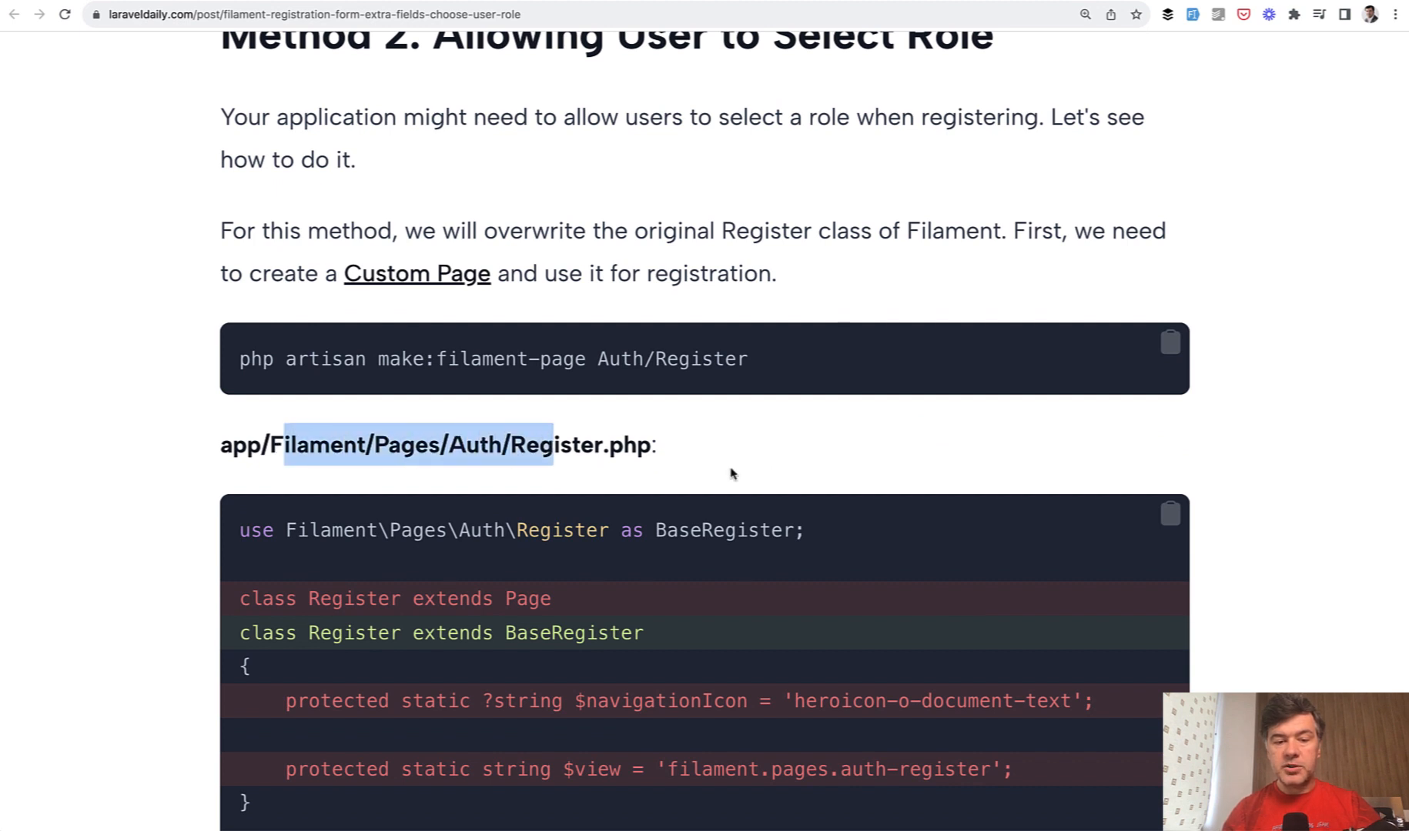
scroll("down", 3)
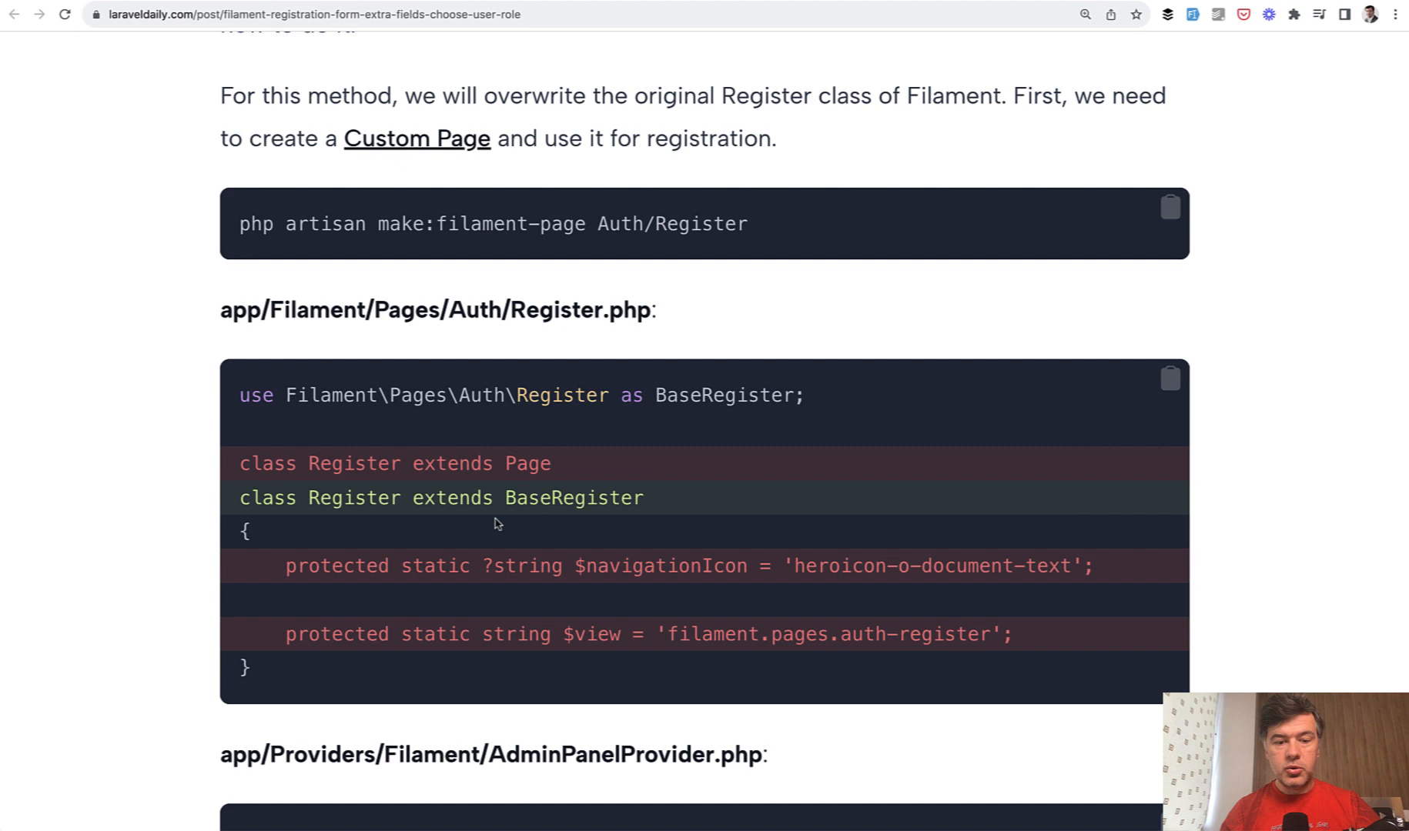
mouse_move(590, 535)
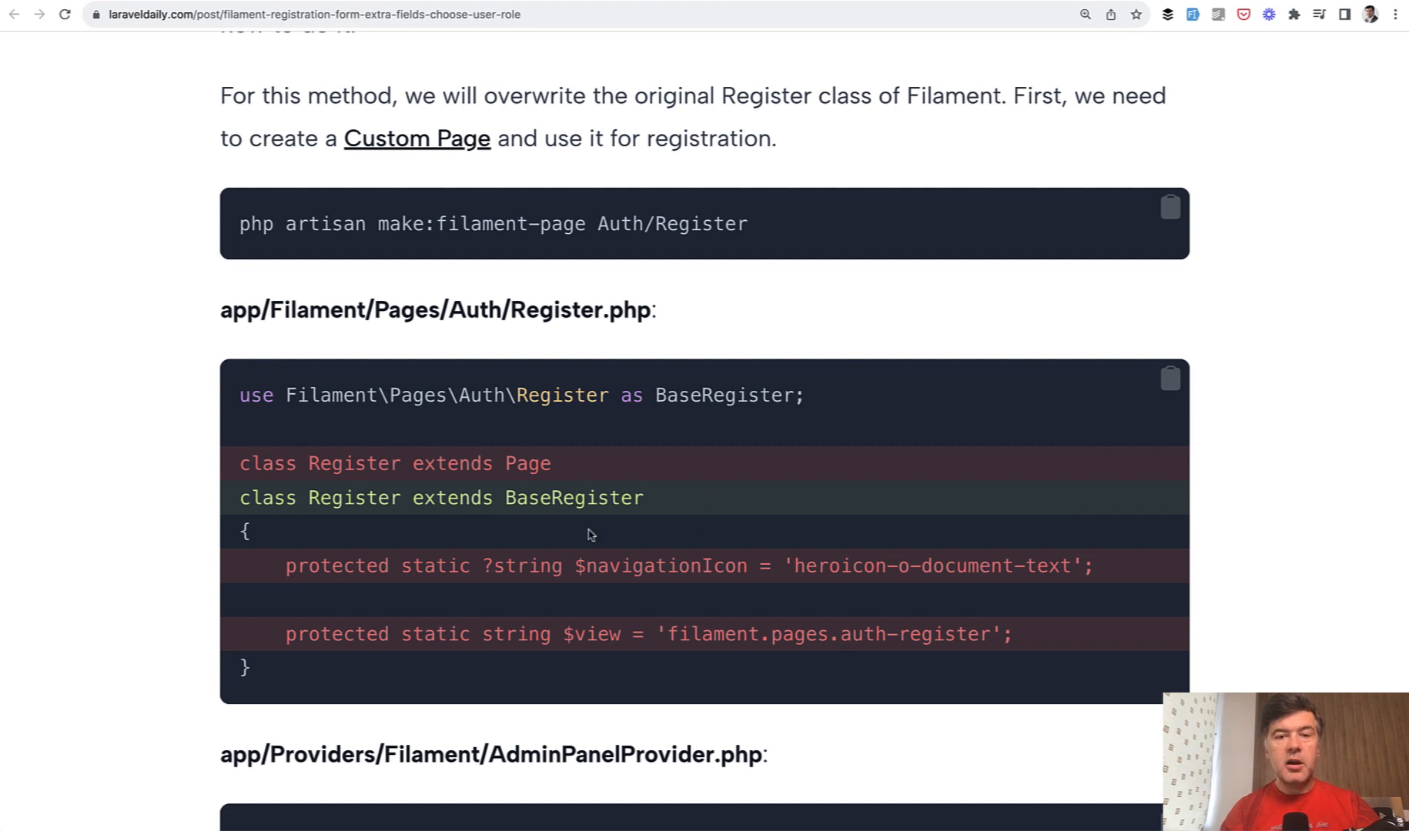
Highlight BaseRegister in the import, then Register in the Register.php code block.
double_click(723, 395)
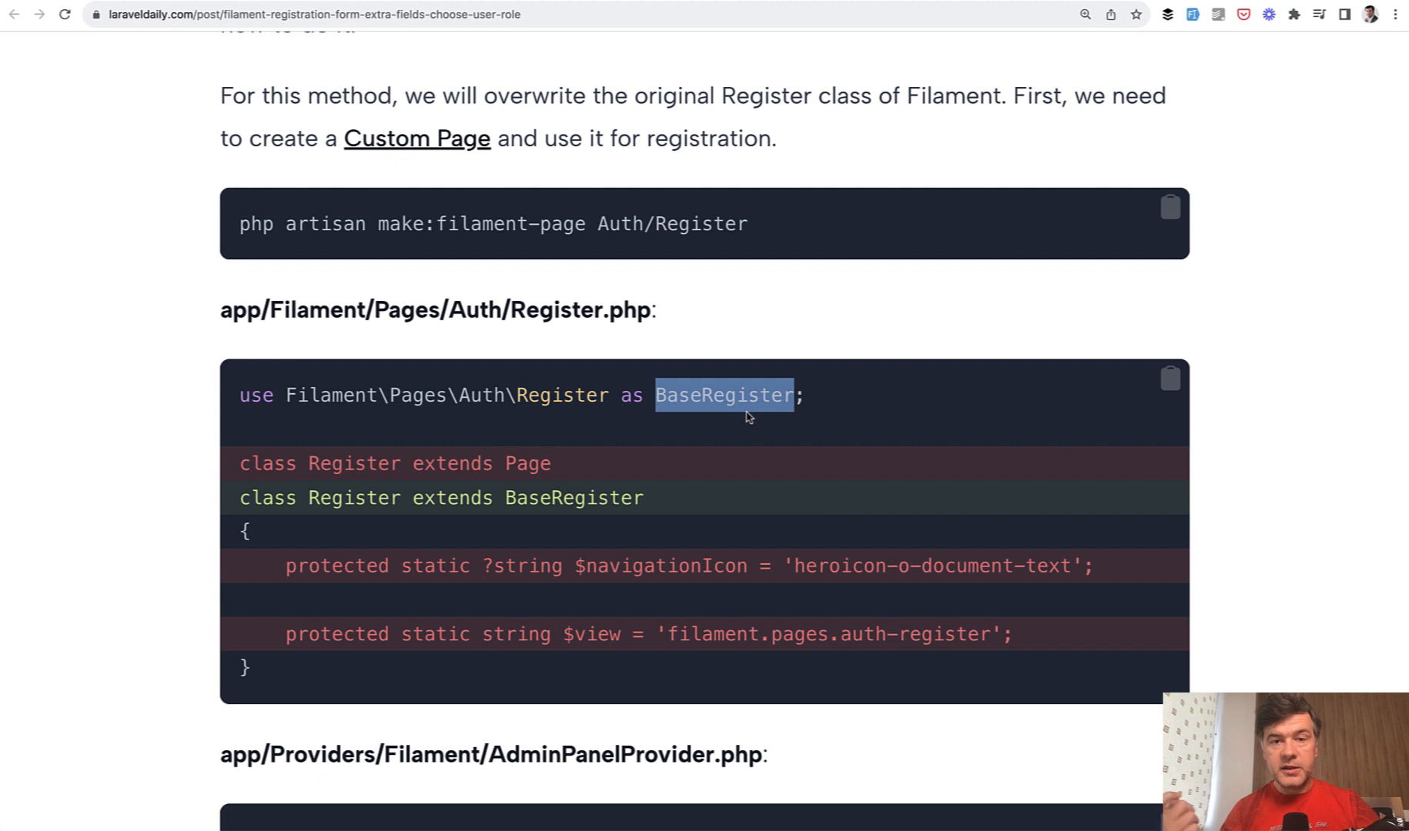
left_click(353, 498)
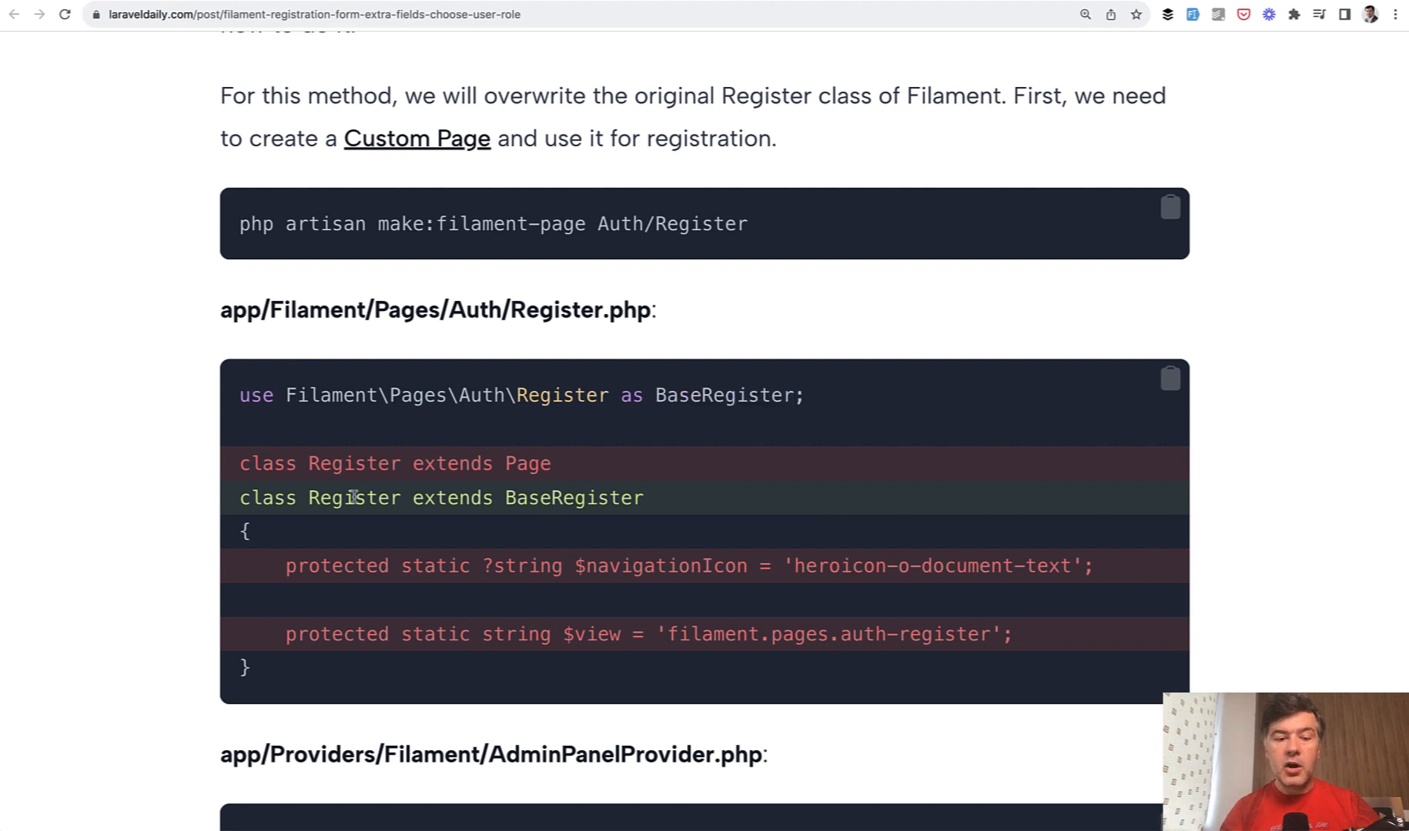
scroll("down", 3)
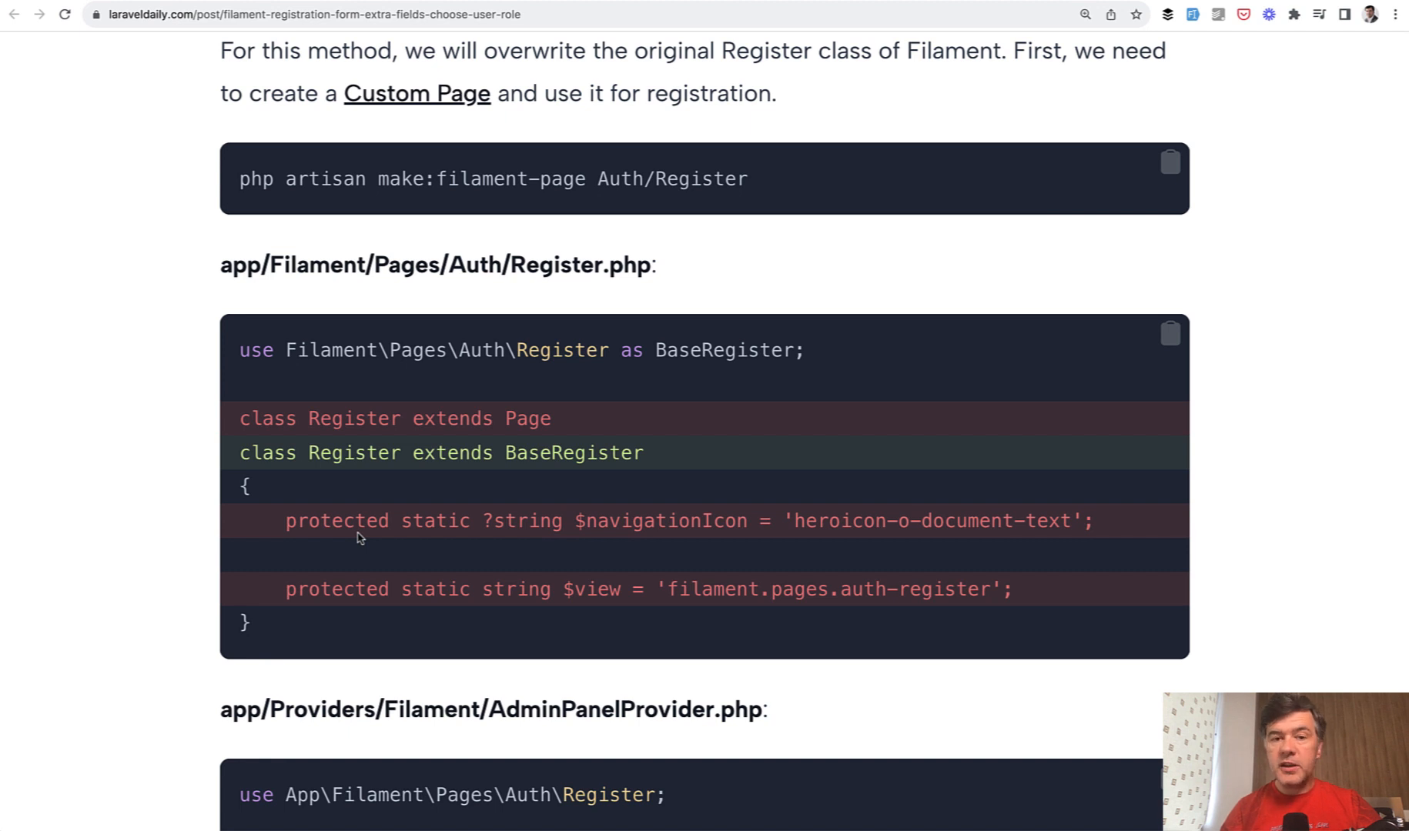
mouse_move(312, 459)
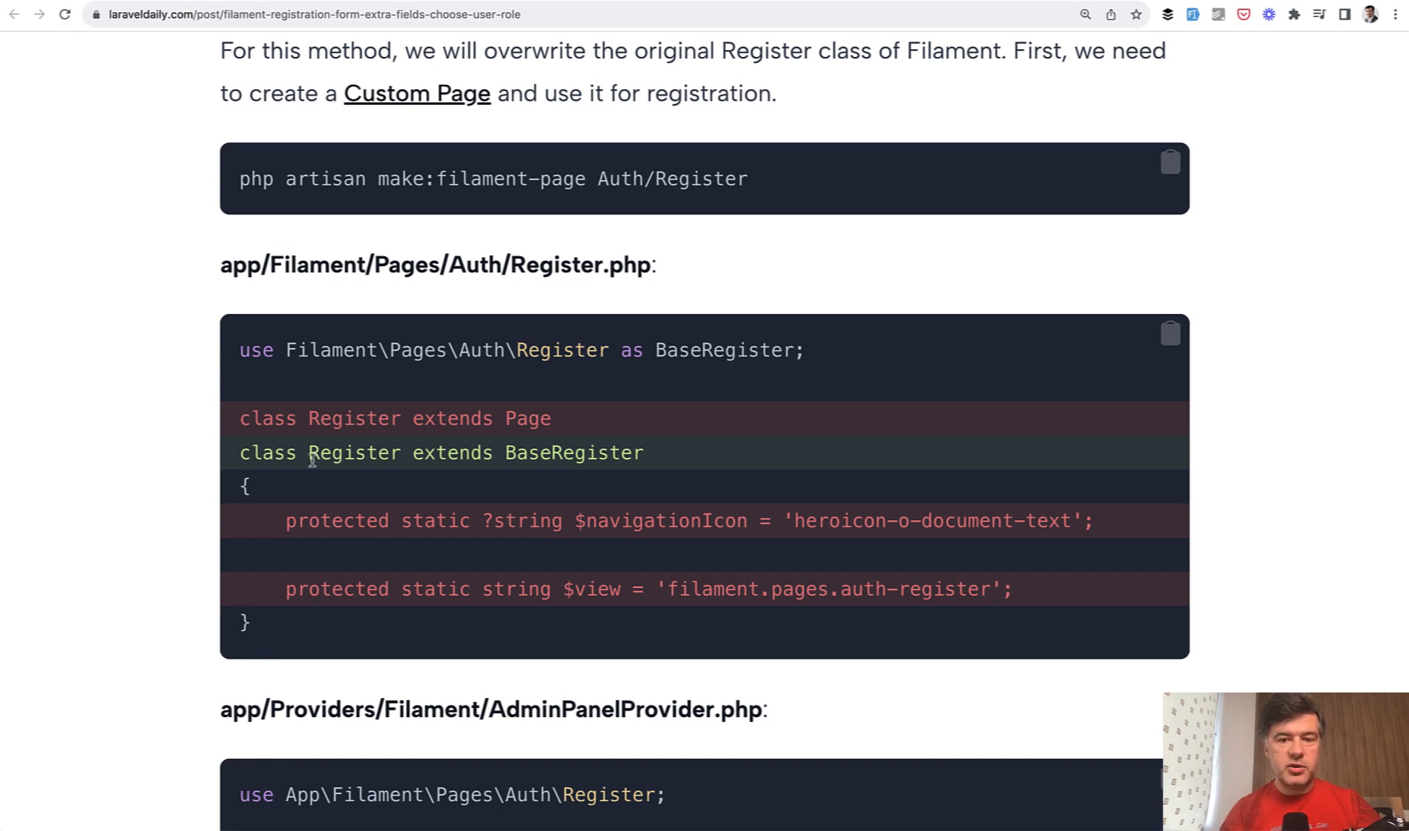
double_click(712, 350)
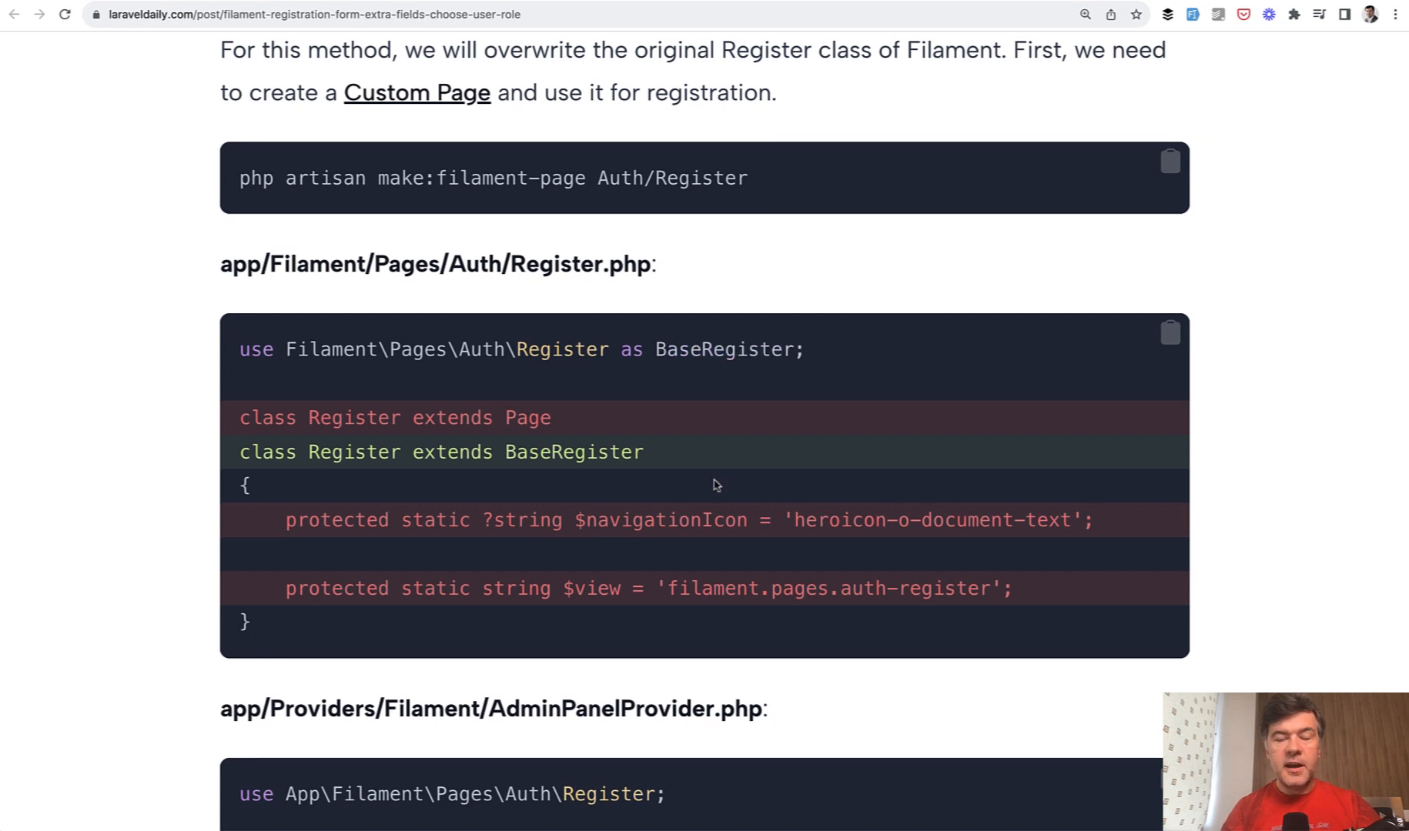
Scroll Filament's vendor Pages/Auth/Register.php past register() to form() and getForms().
scroll("down", 3)
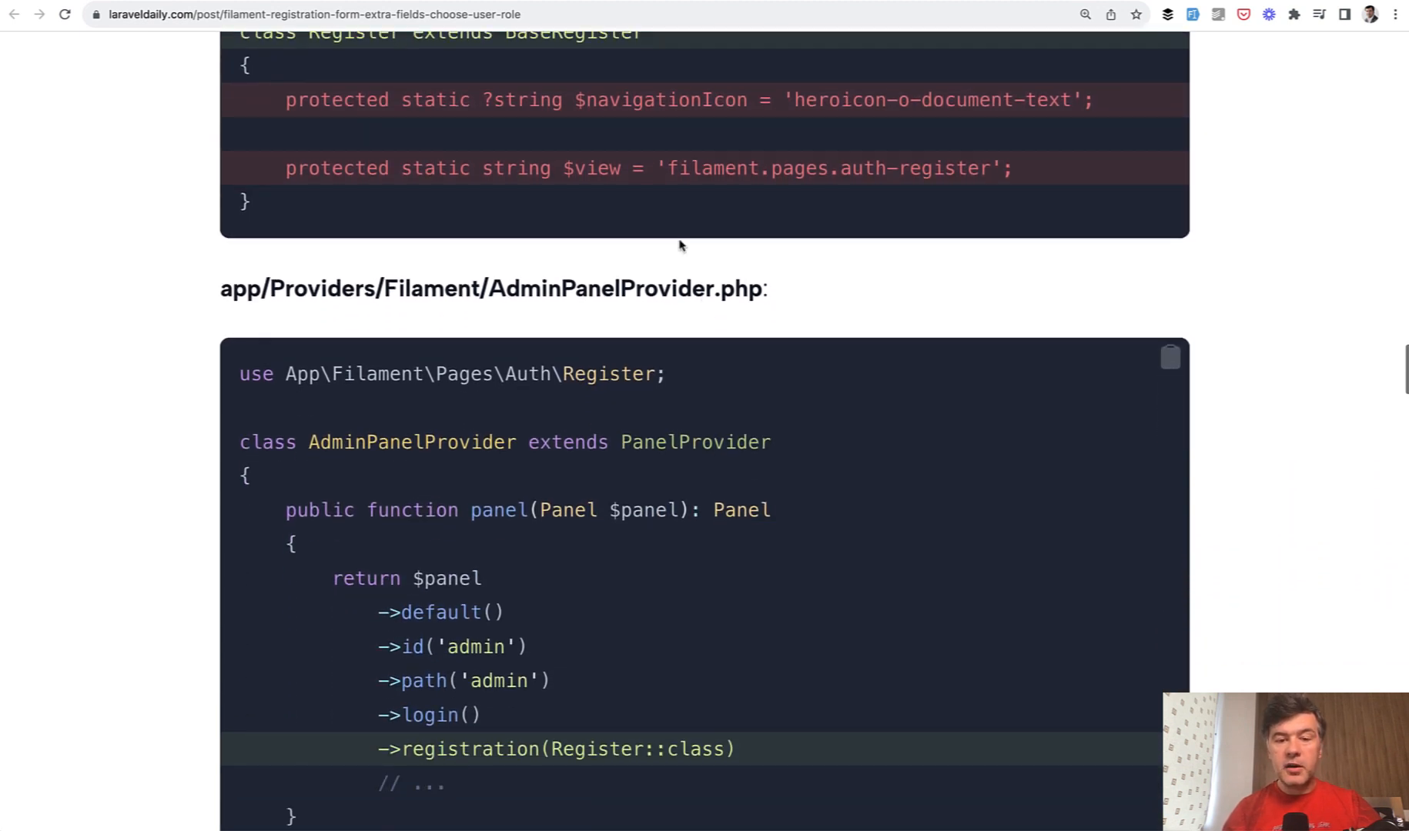
scroll("down", 3)
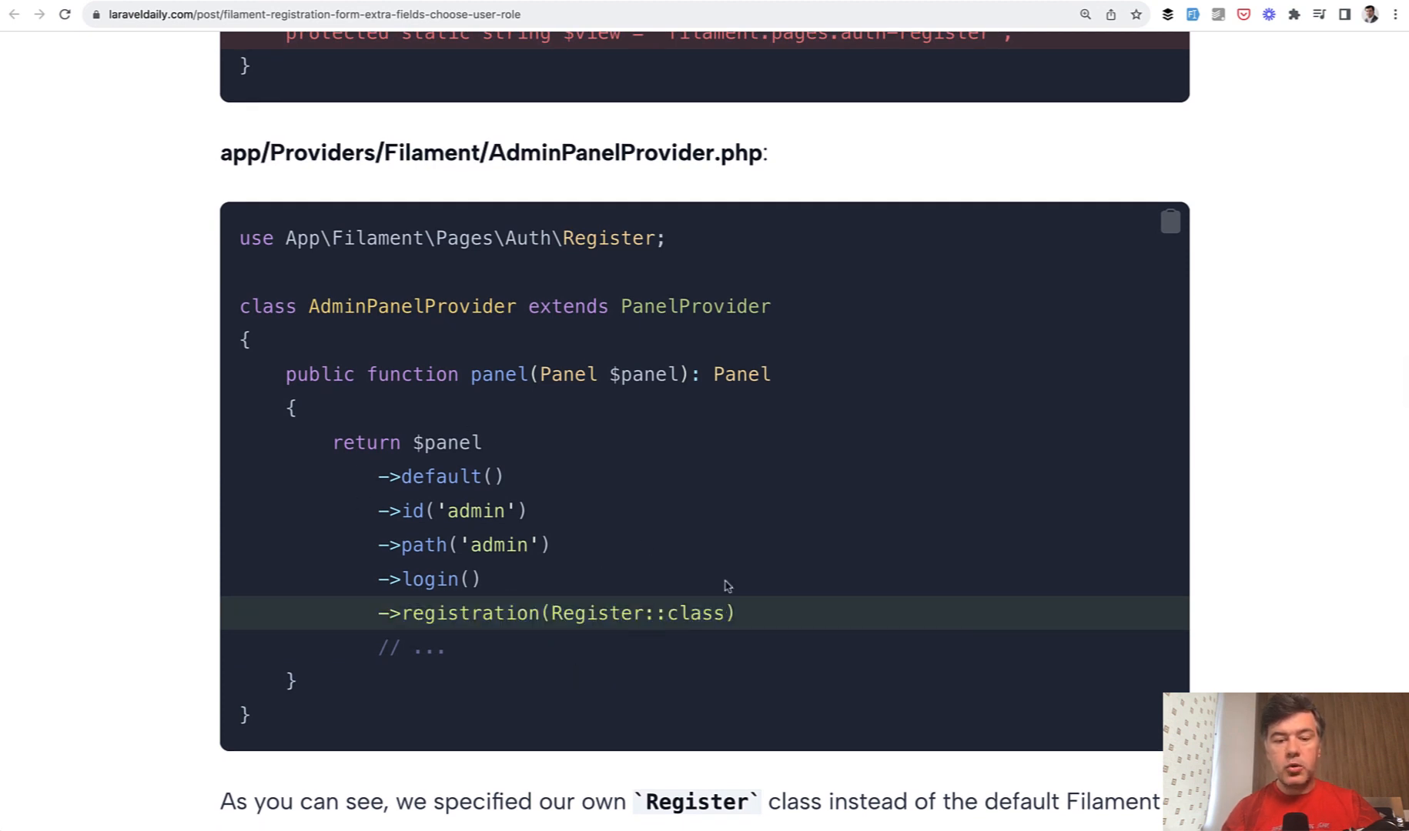
mouse_move(640, 687)
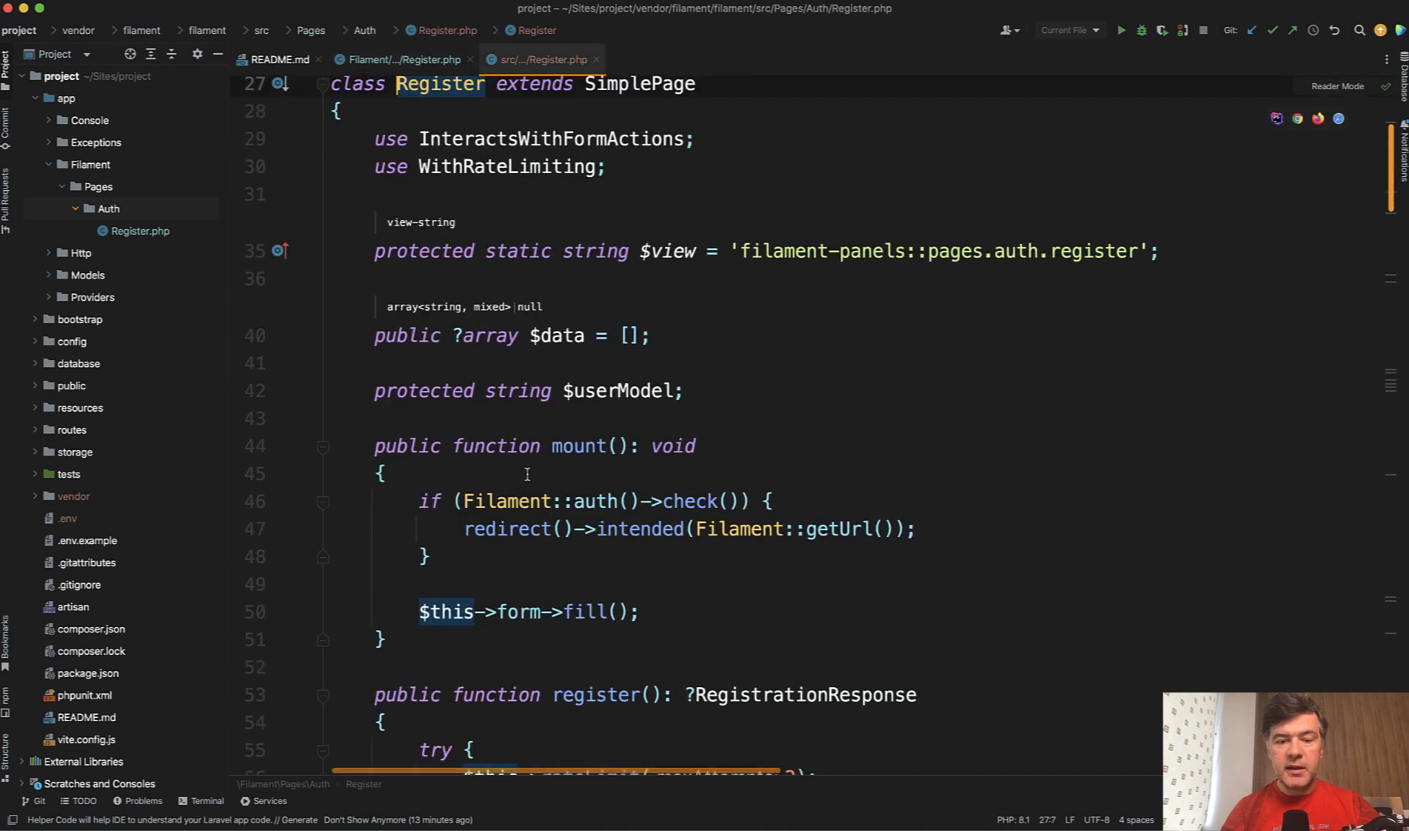
scroll("down", 3)
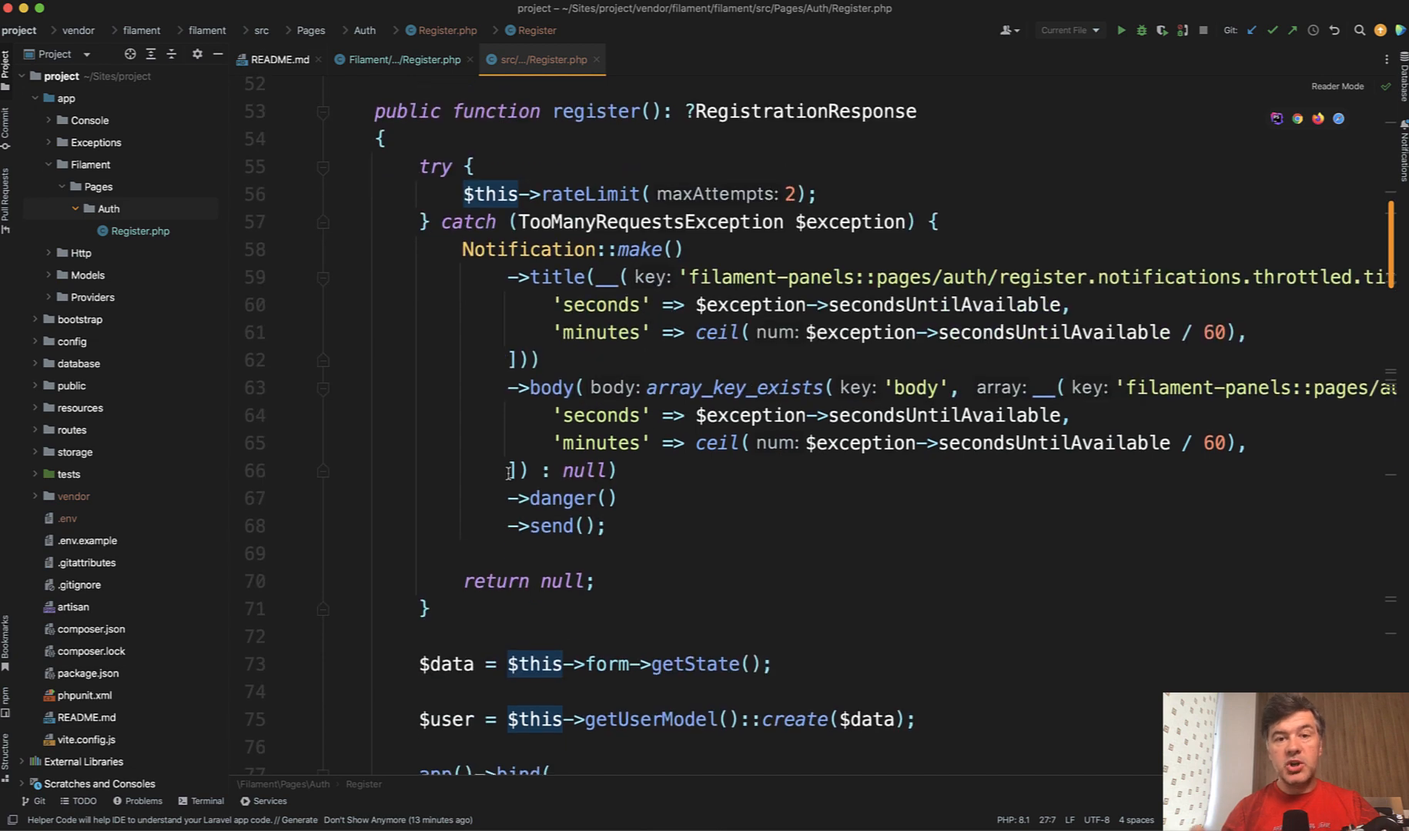
scroll("down", 3)
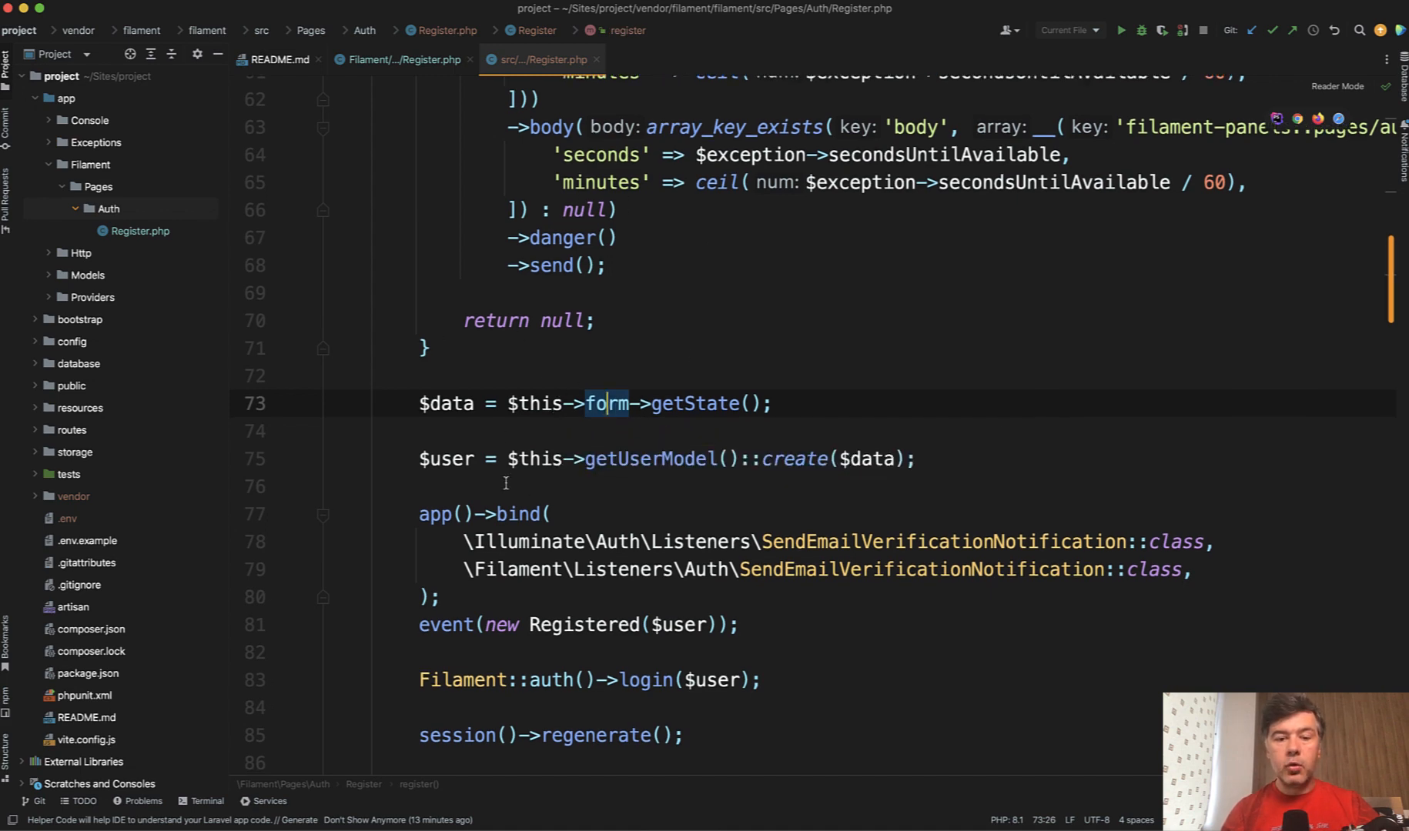
scroll("down", 3)
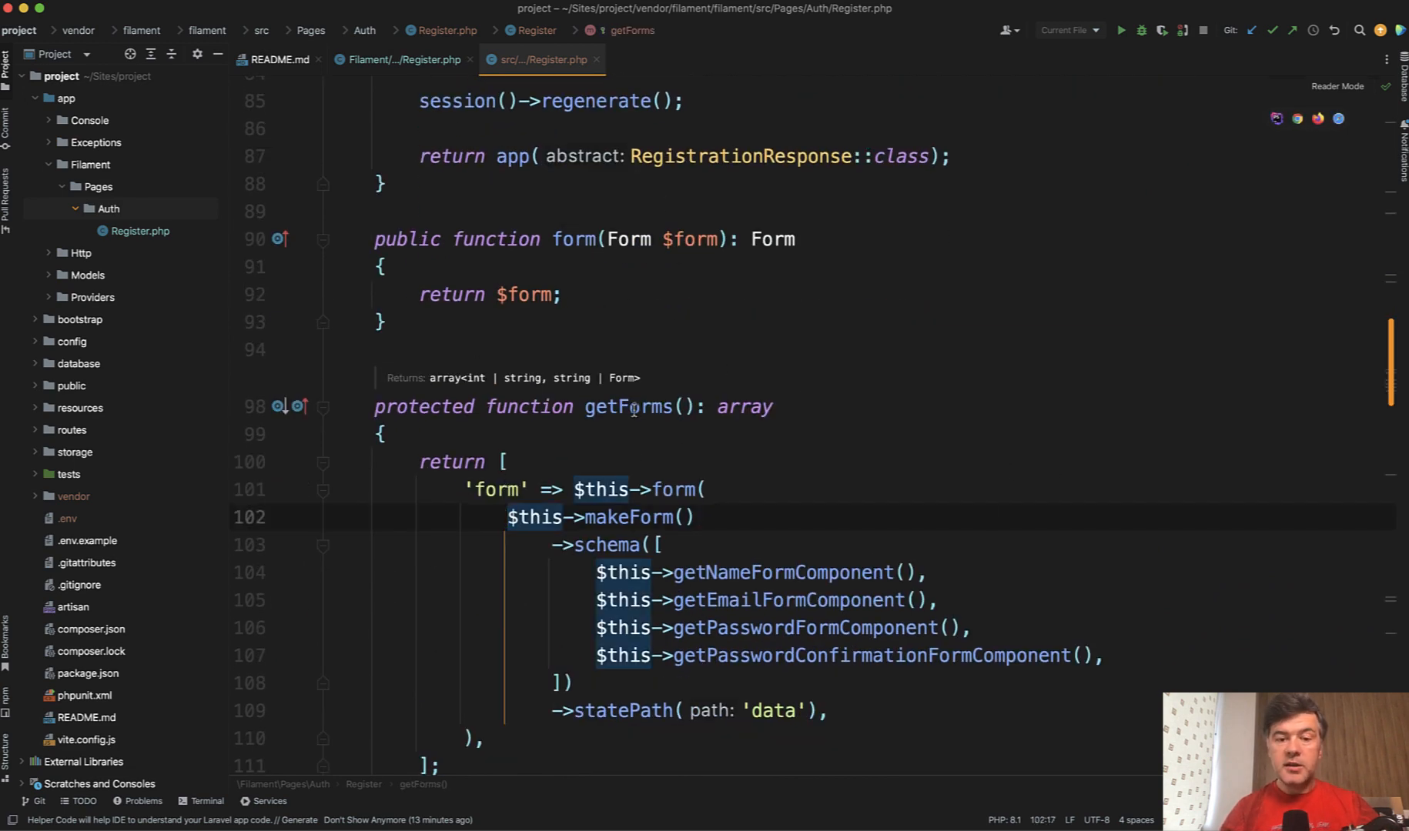
left_click(573, 239)
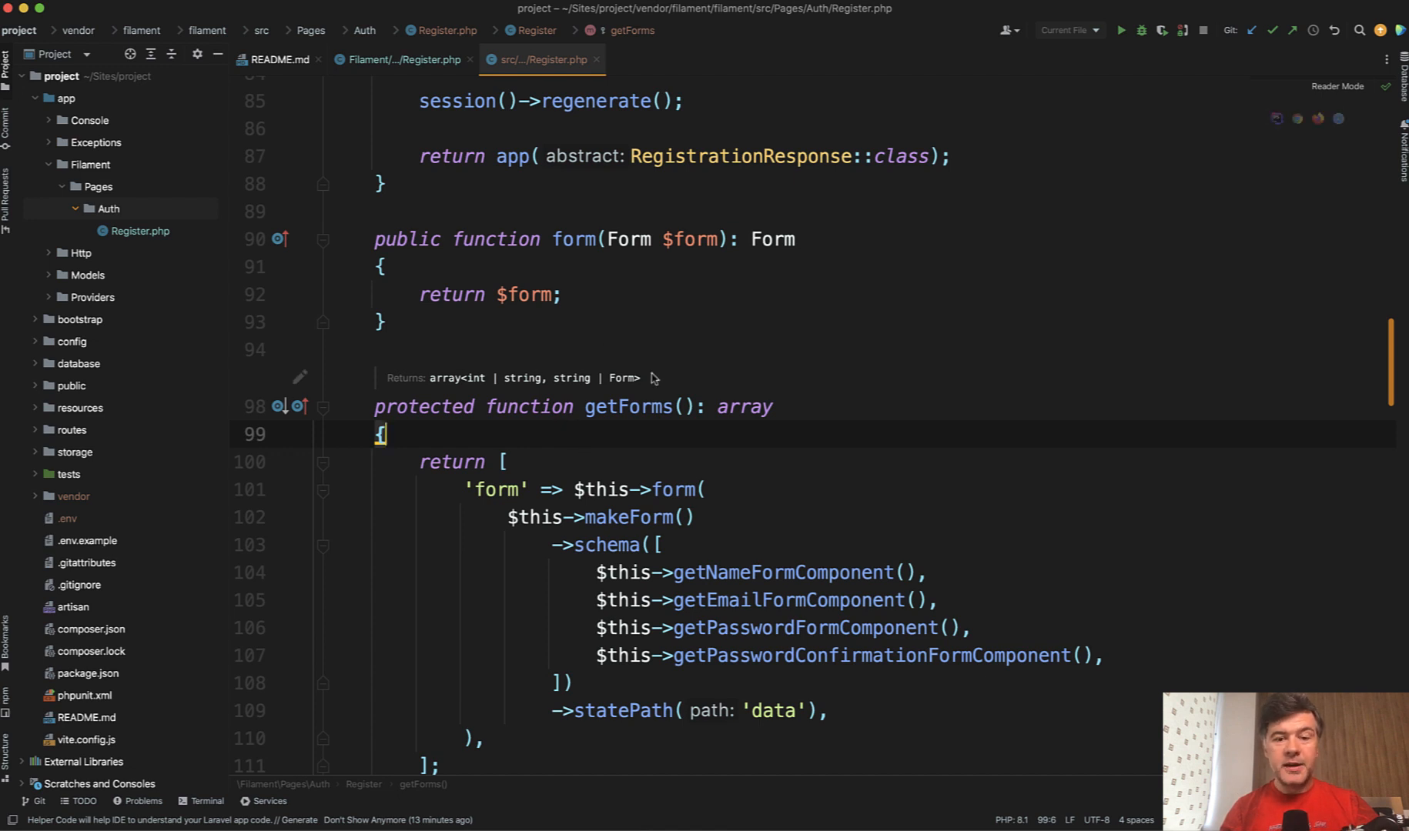
scroll("down", 3)
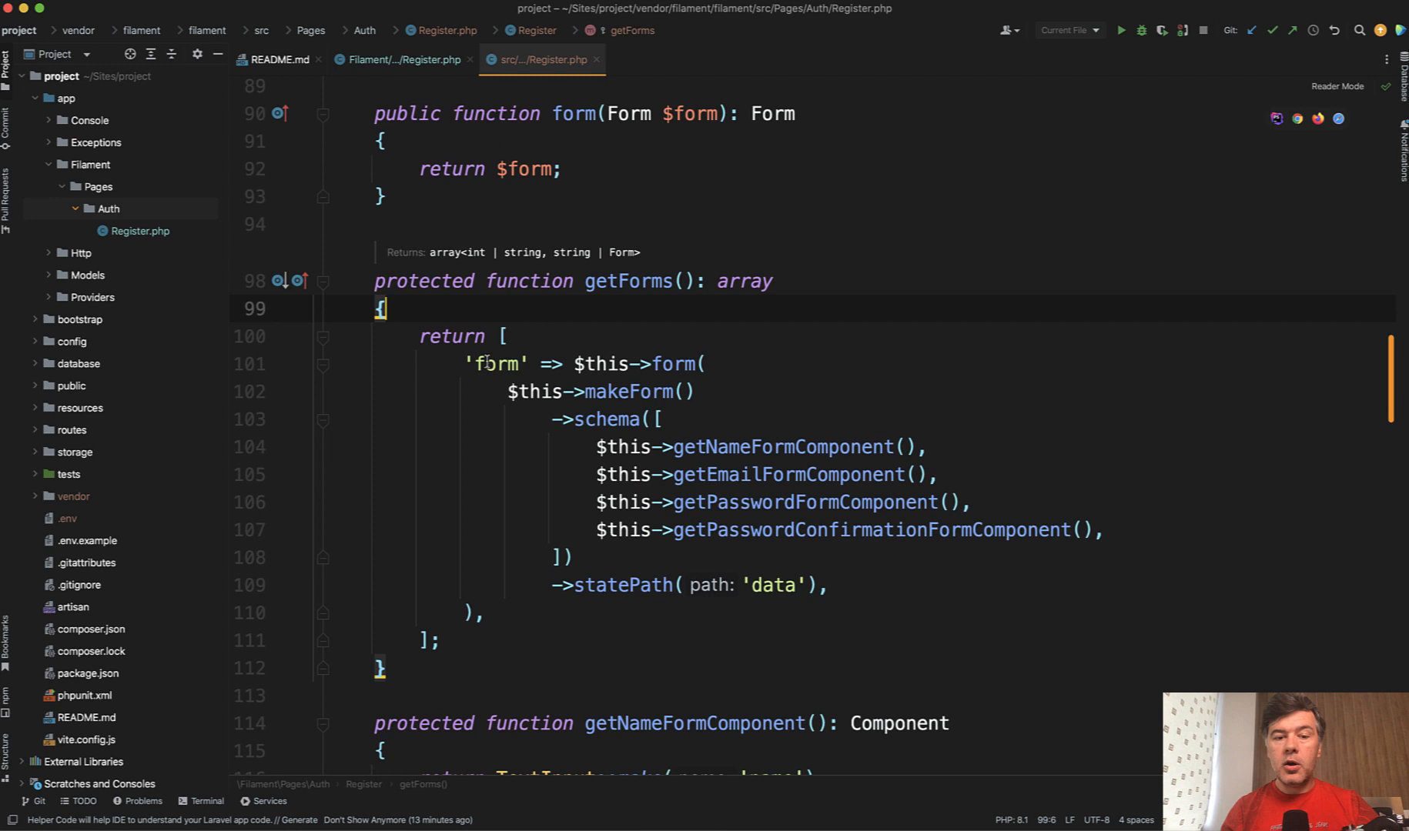
left_click(483, 364)
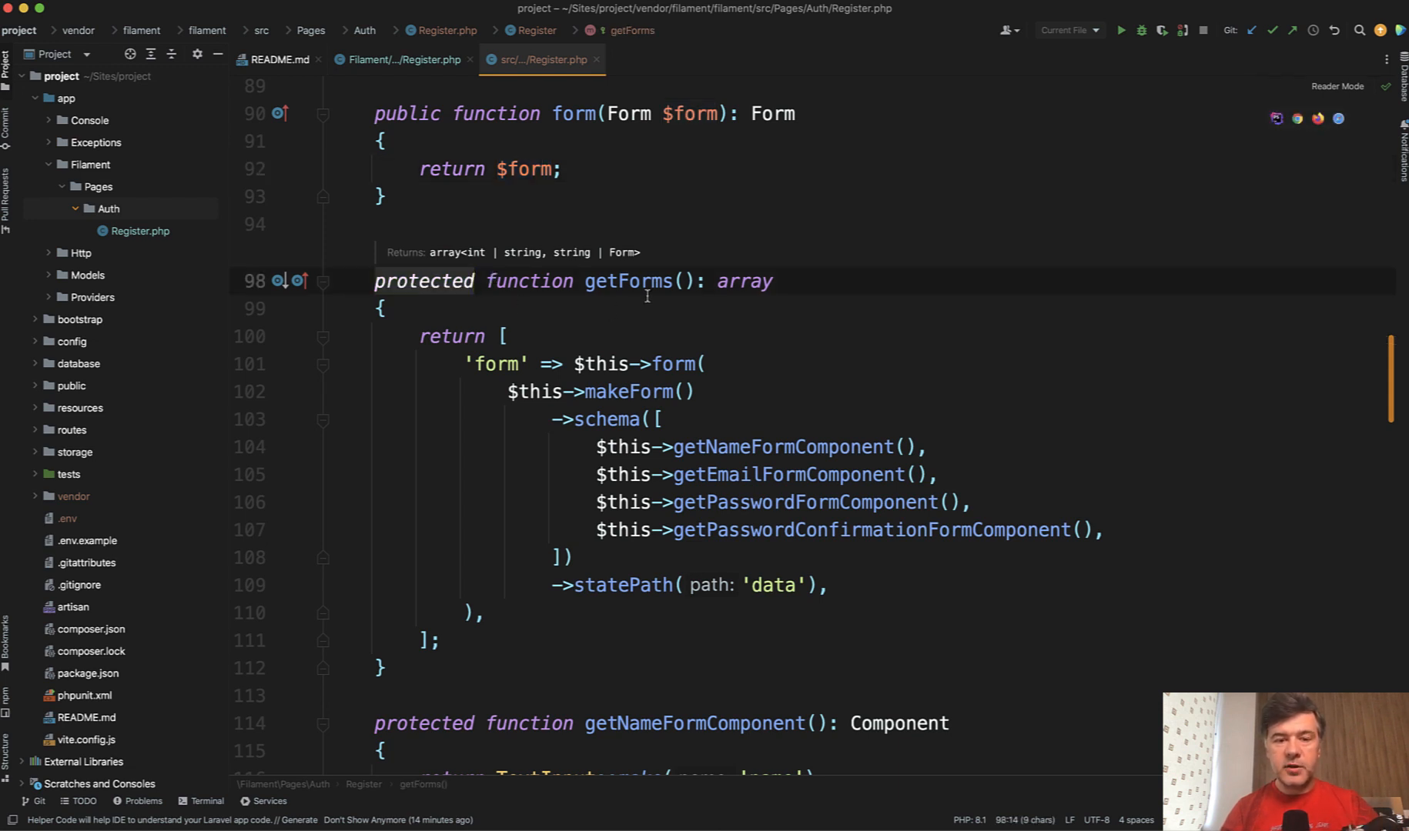
left_click(420, 113)
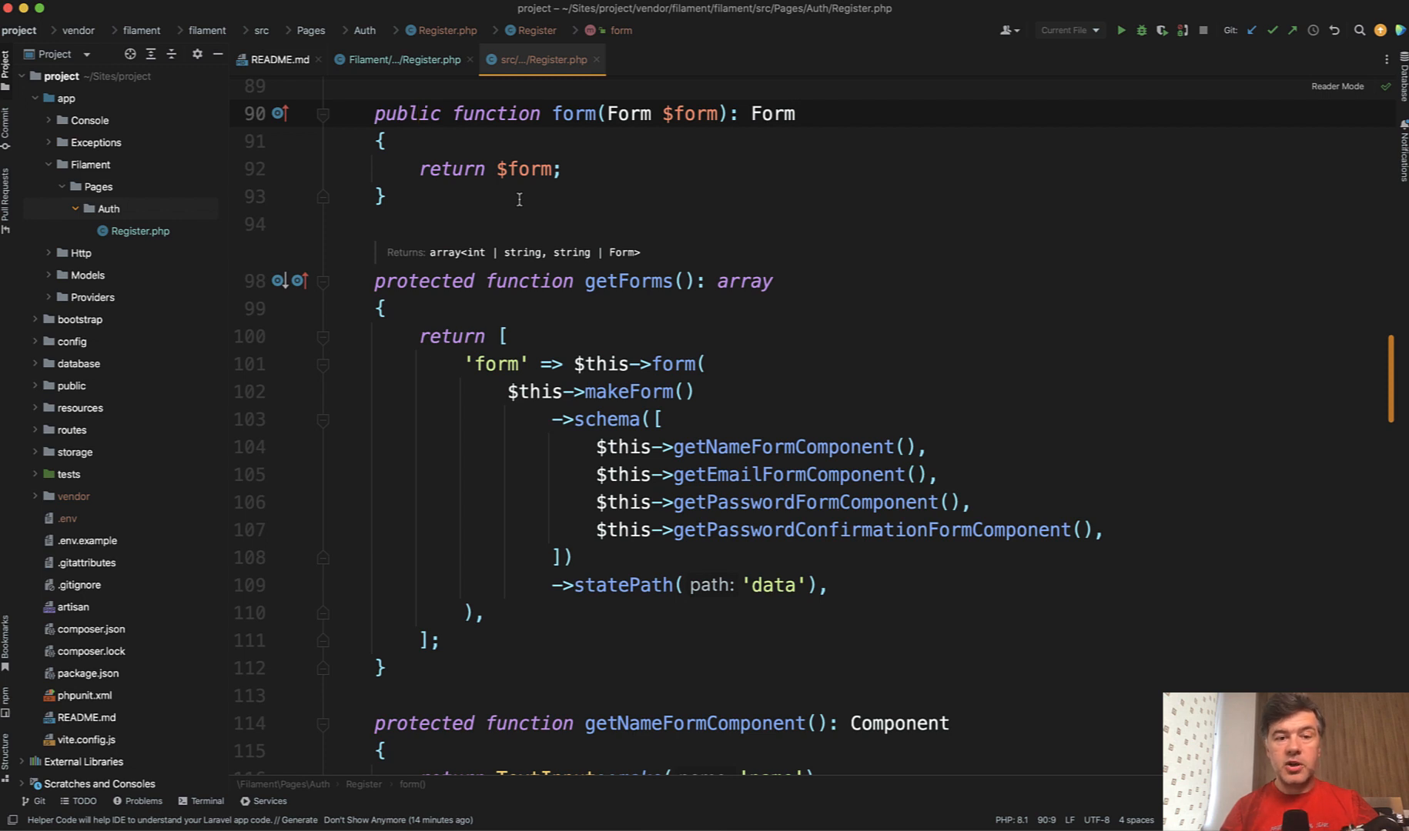
double_click(406, 114)
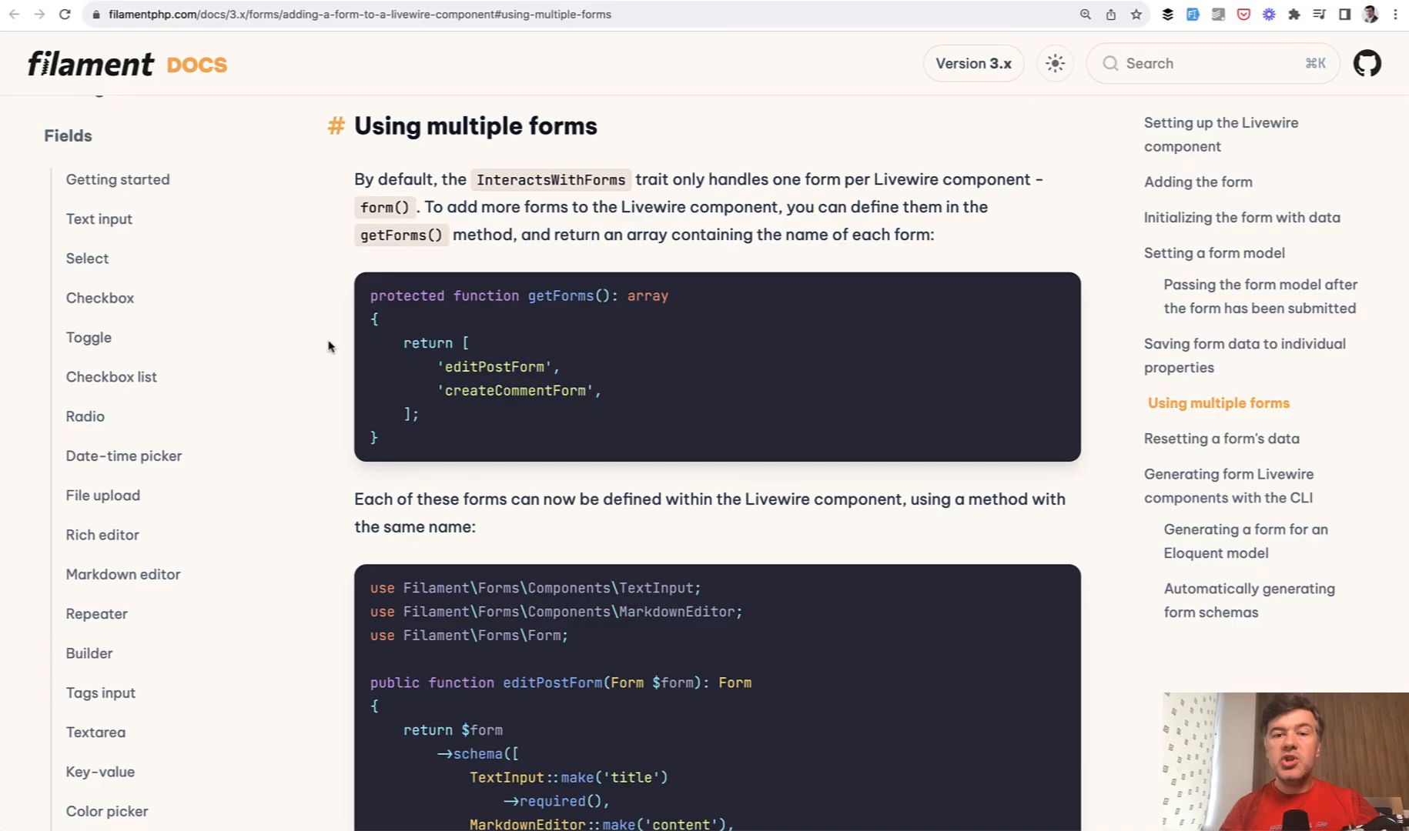
mouse_move(321, 126)
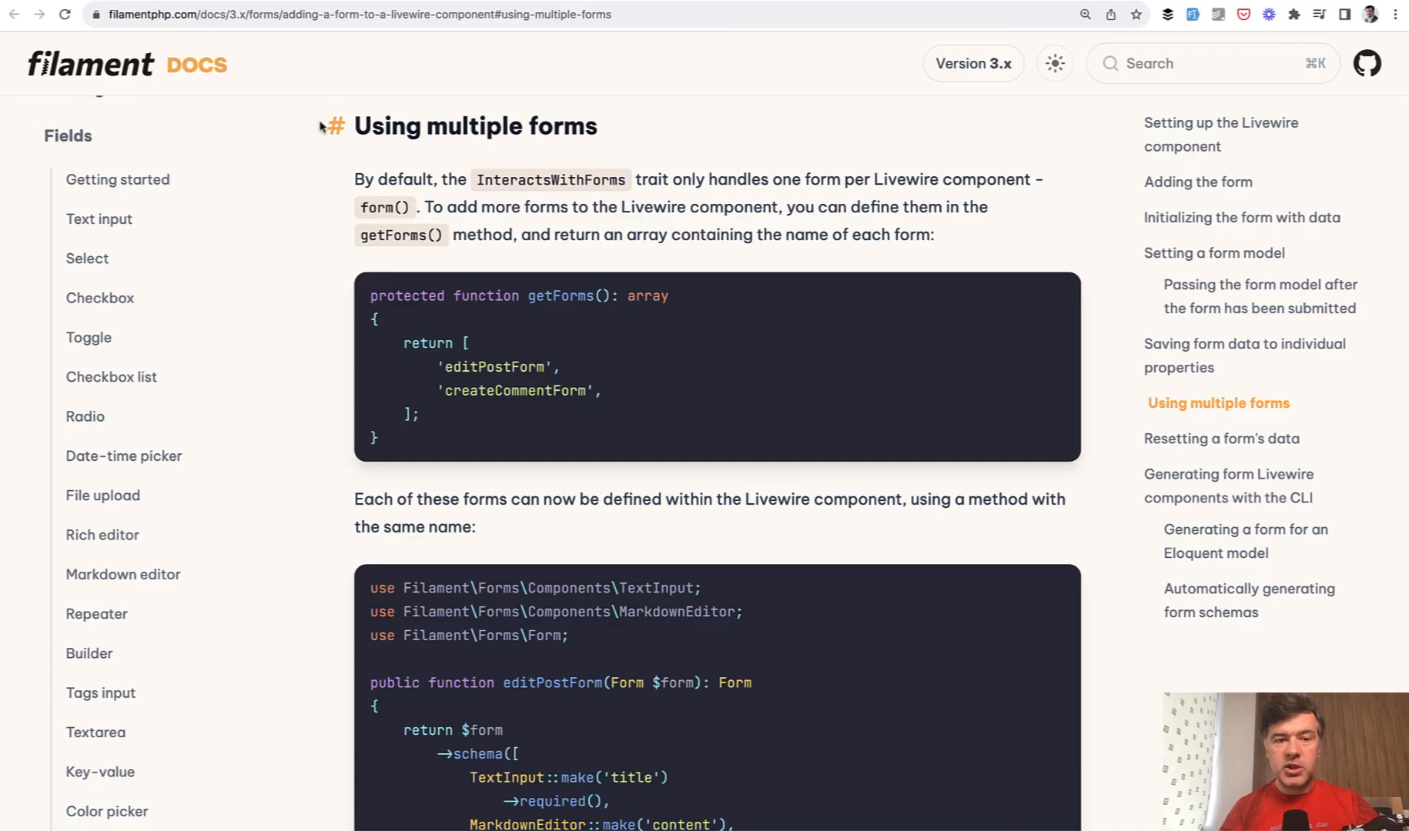
mouse_move(645, 230)
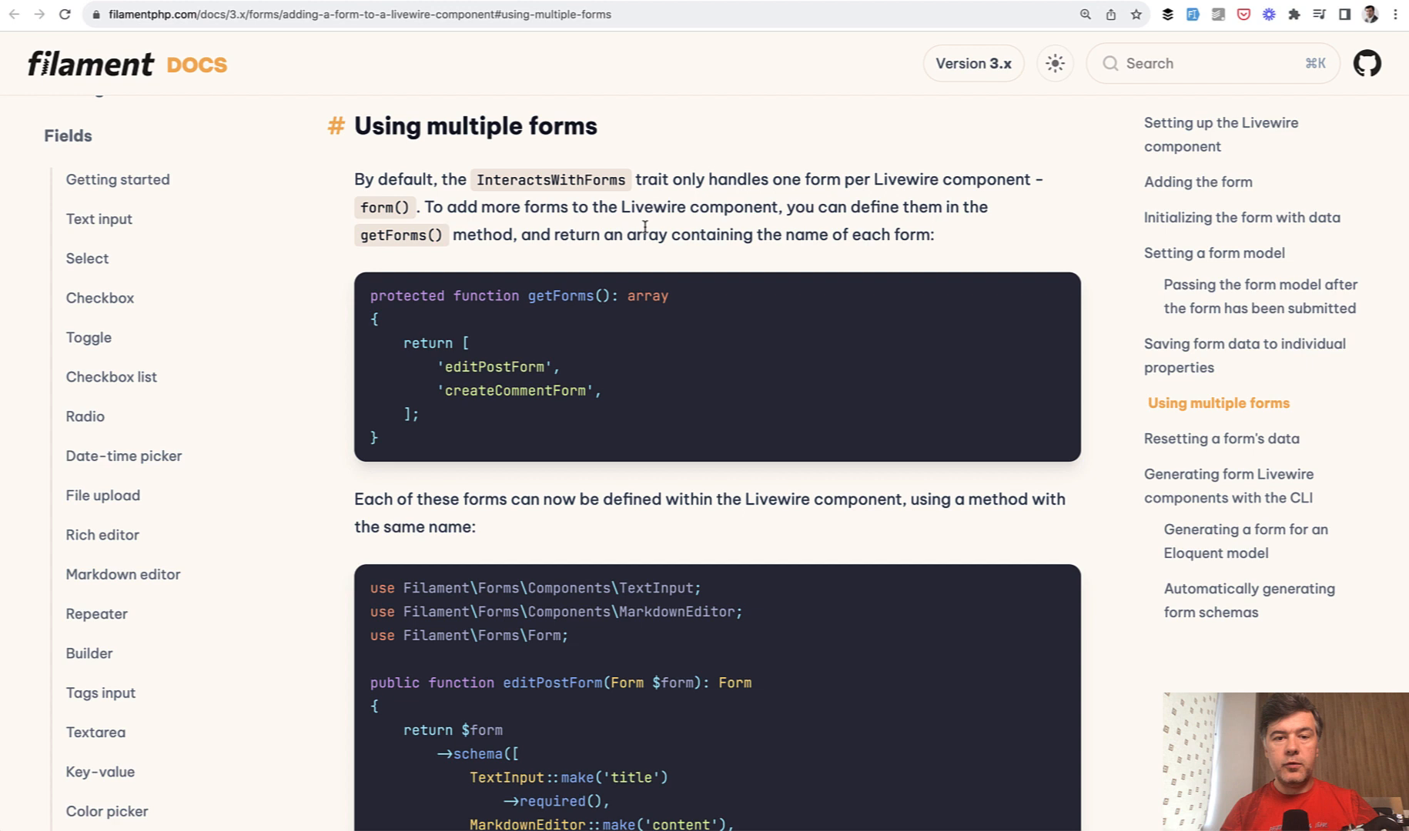
Scroll the 'Using multiple forms' docs section, then return to PhpStorm's base Register class.
scroll("down", 3)
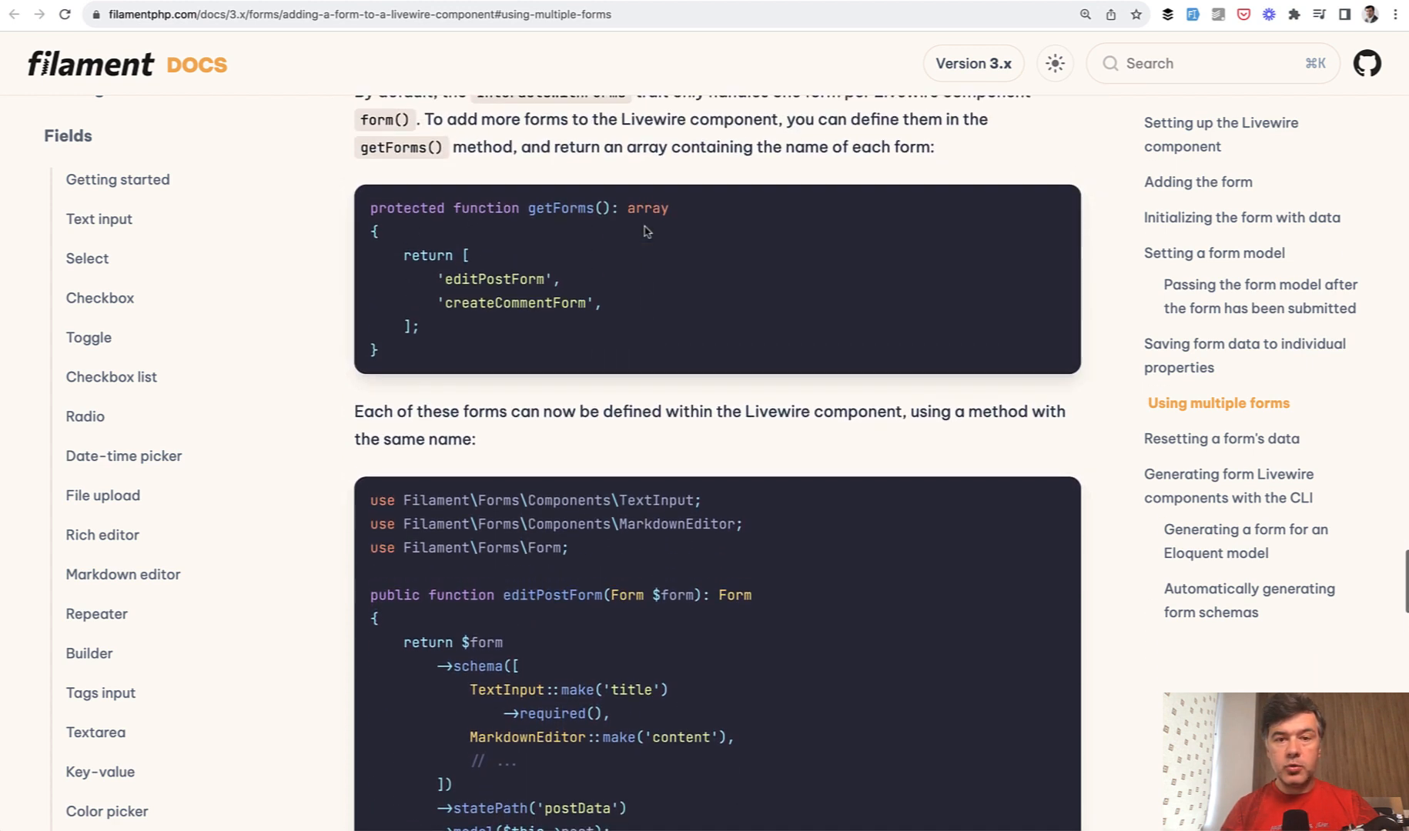
key("Cmd+Tab")
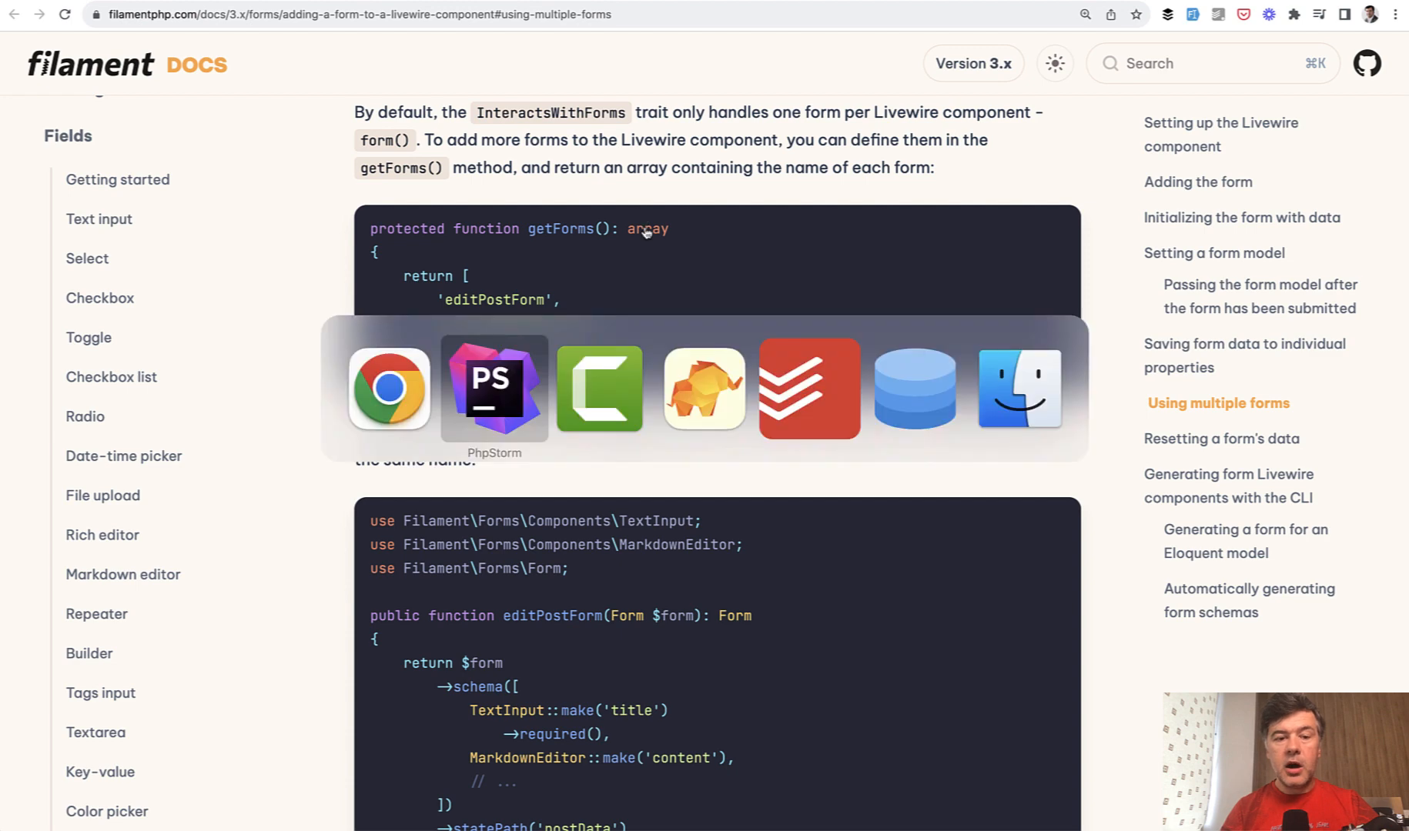
left_click(494, 389)
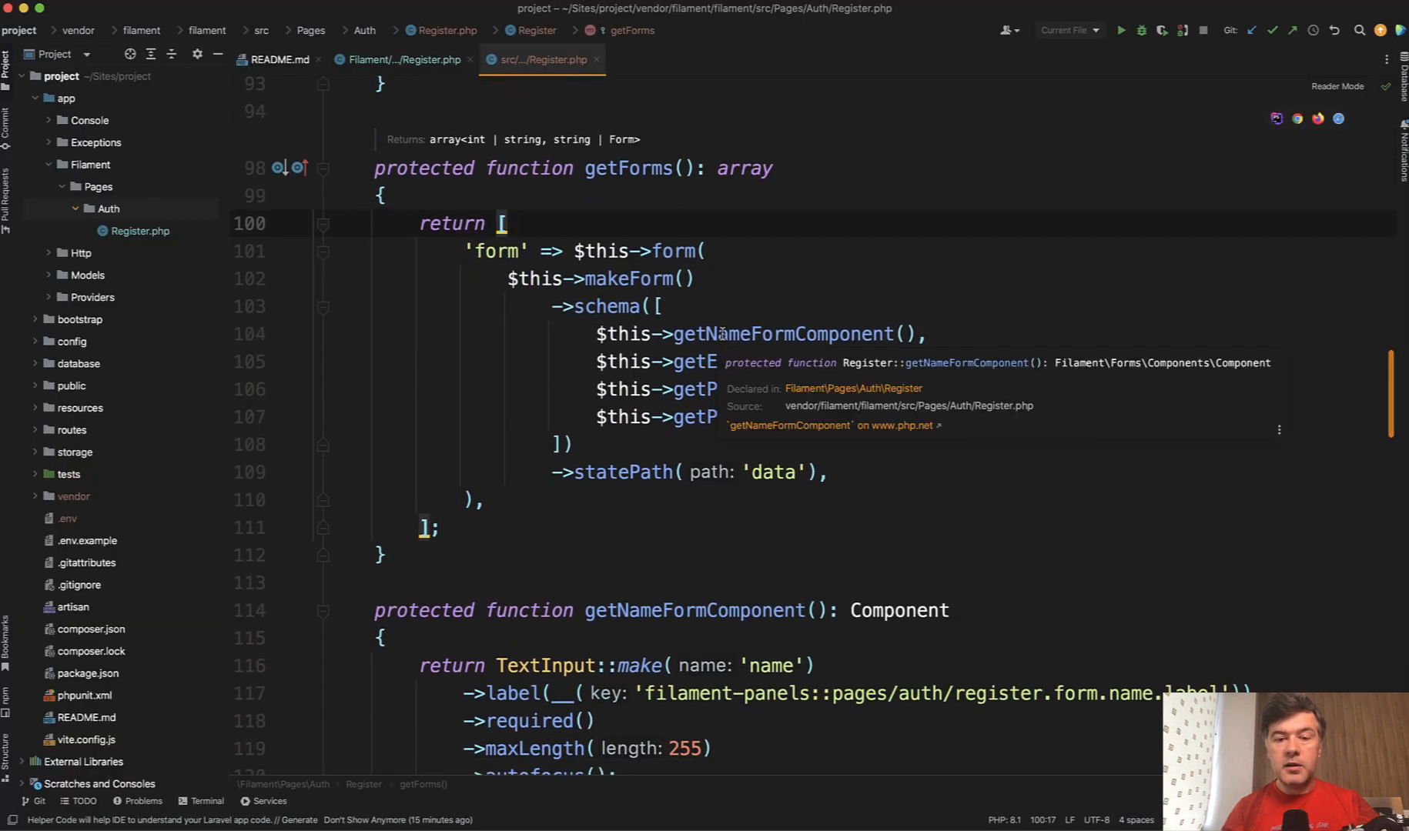
Select getNameFormComponent, review the component methods, then switch to app/Filament/Pages/Auth/Register.php.
double_click(781, 333)
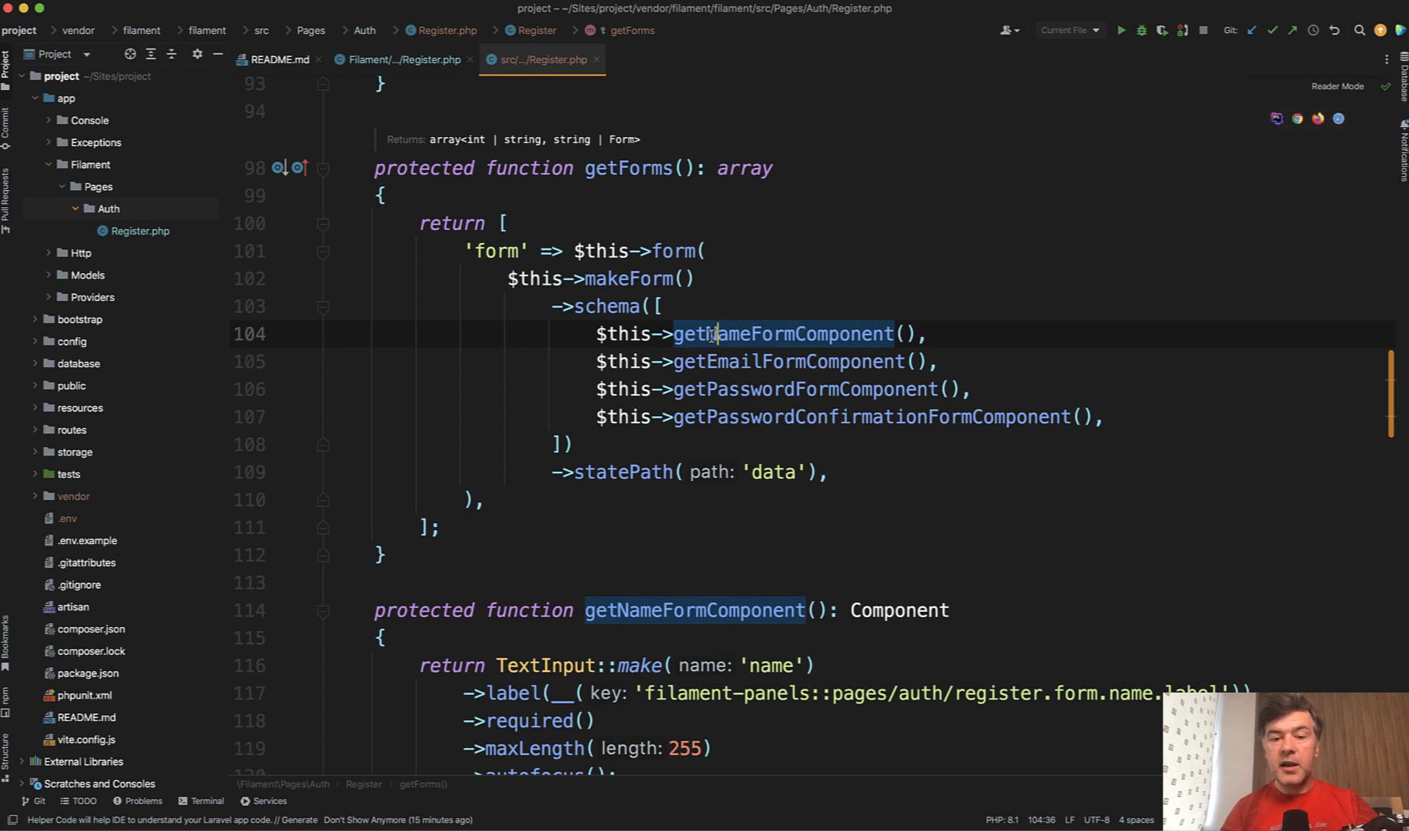
scroll("down", 3)
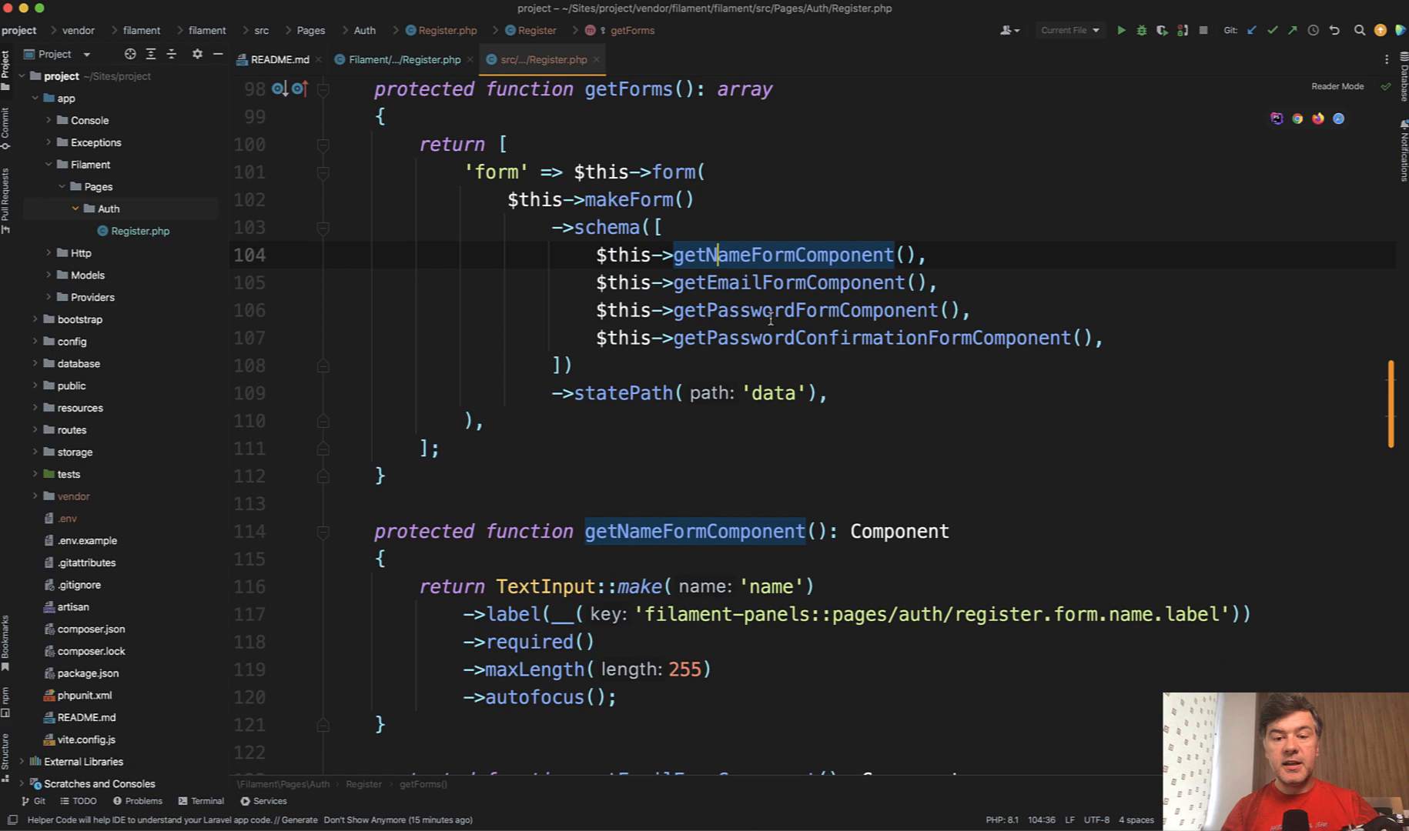
scroll("down", 3)
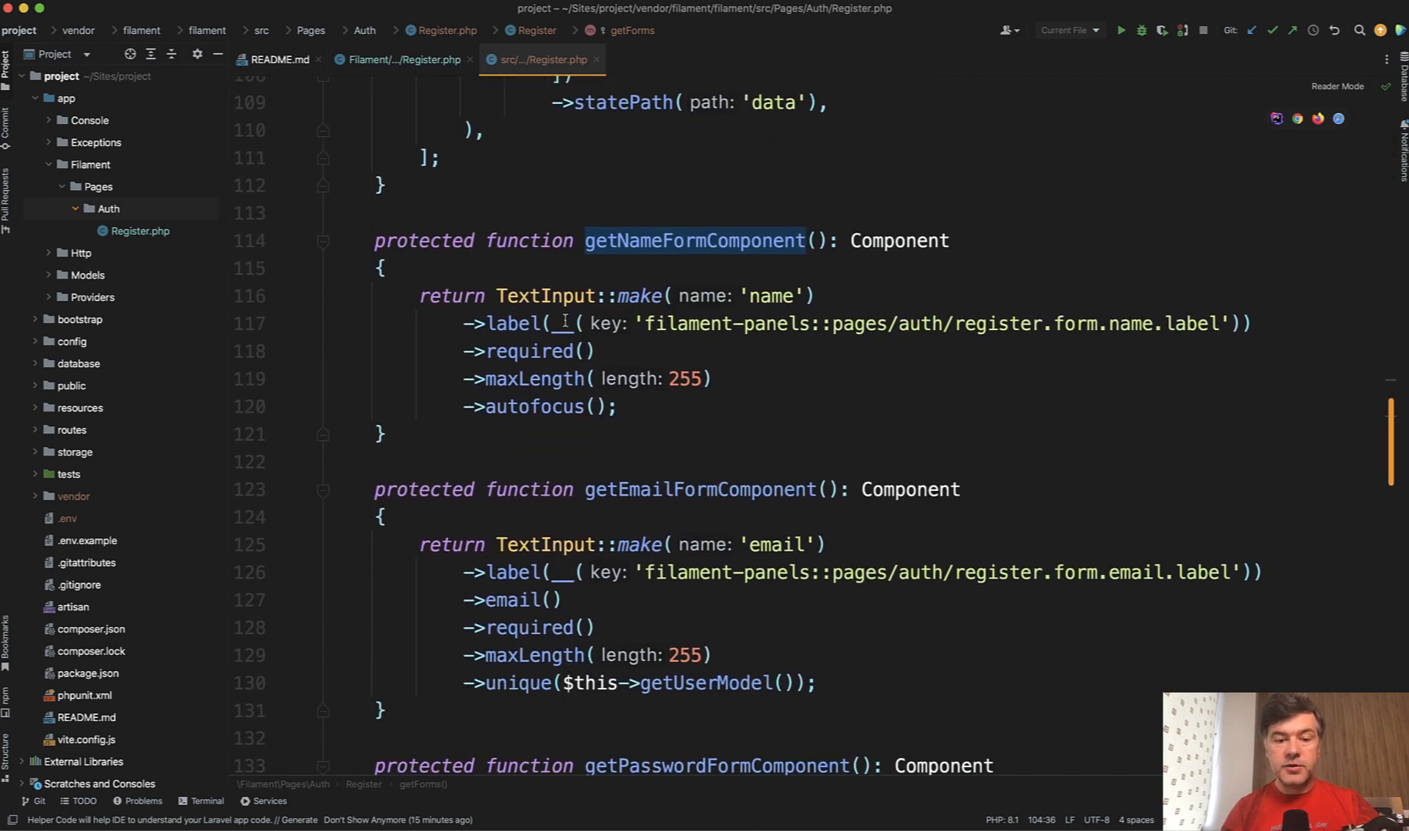
mouse_move(516, 324)
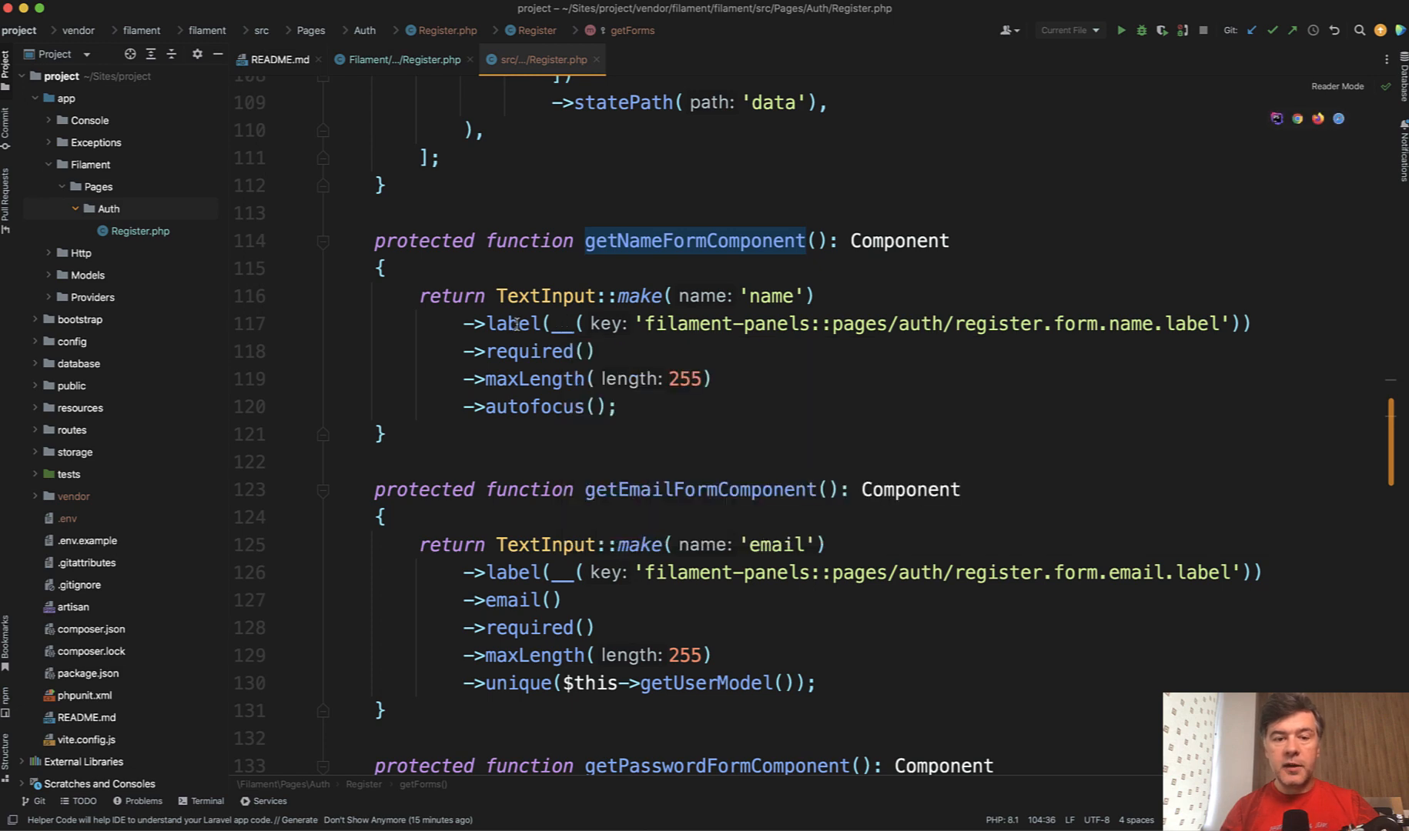
scroll("down", 3)
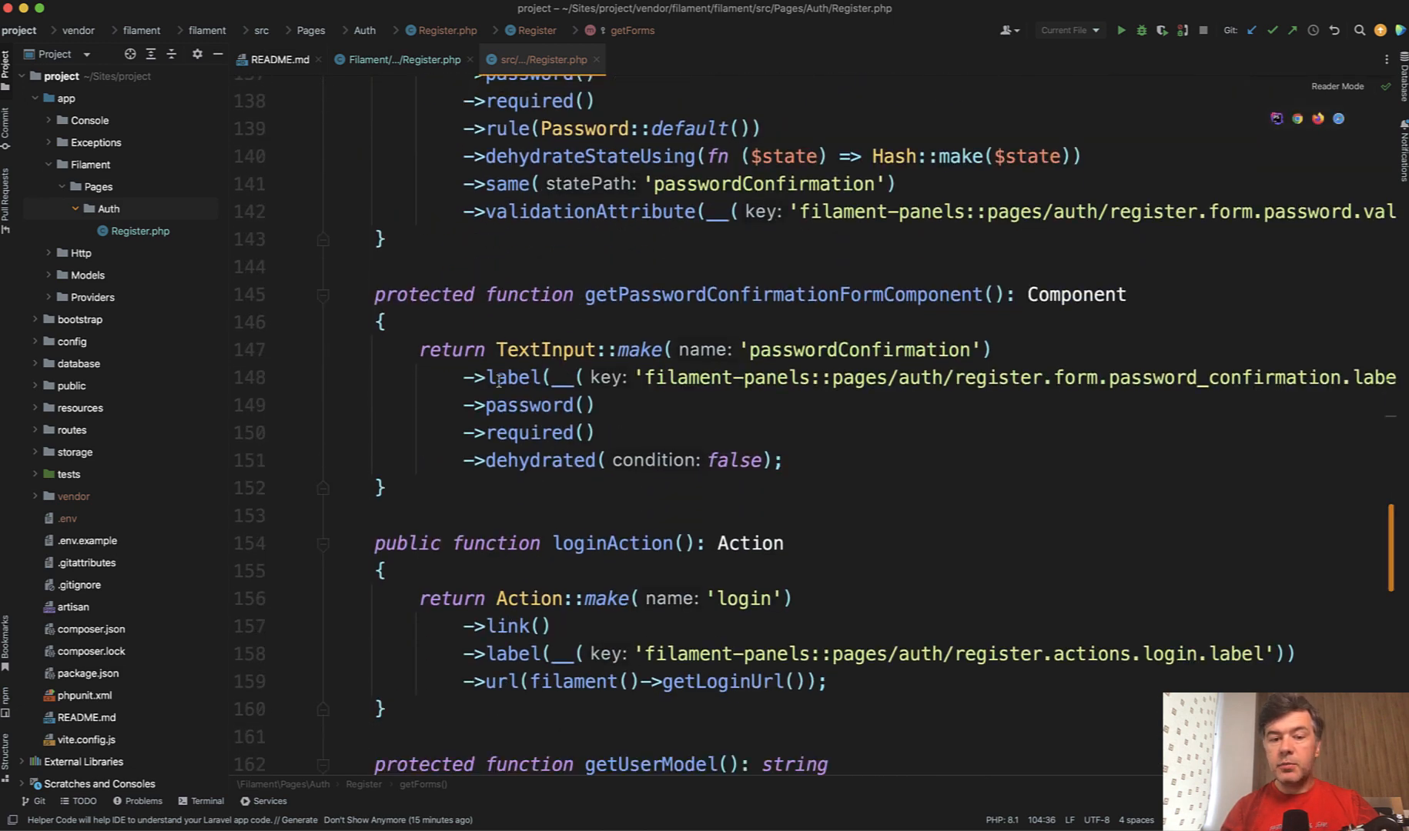
left_click(401, 60)
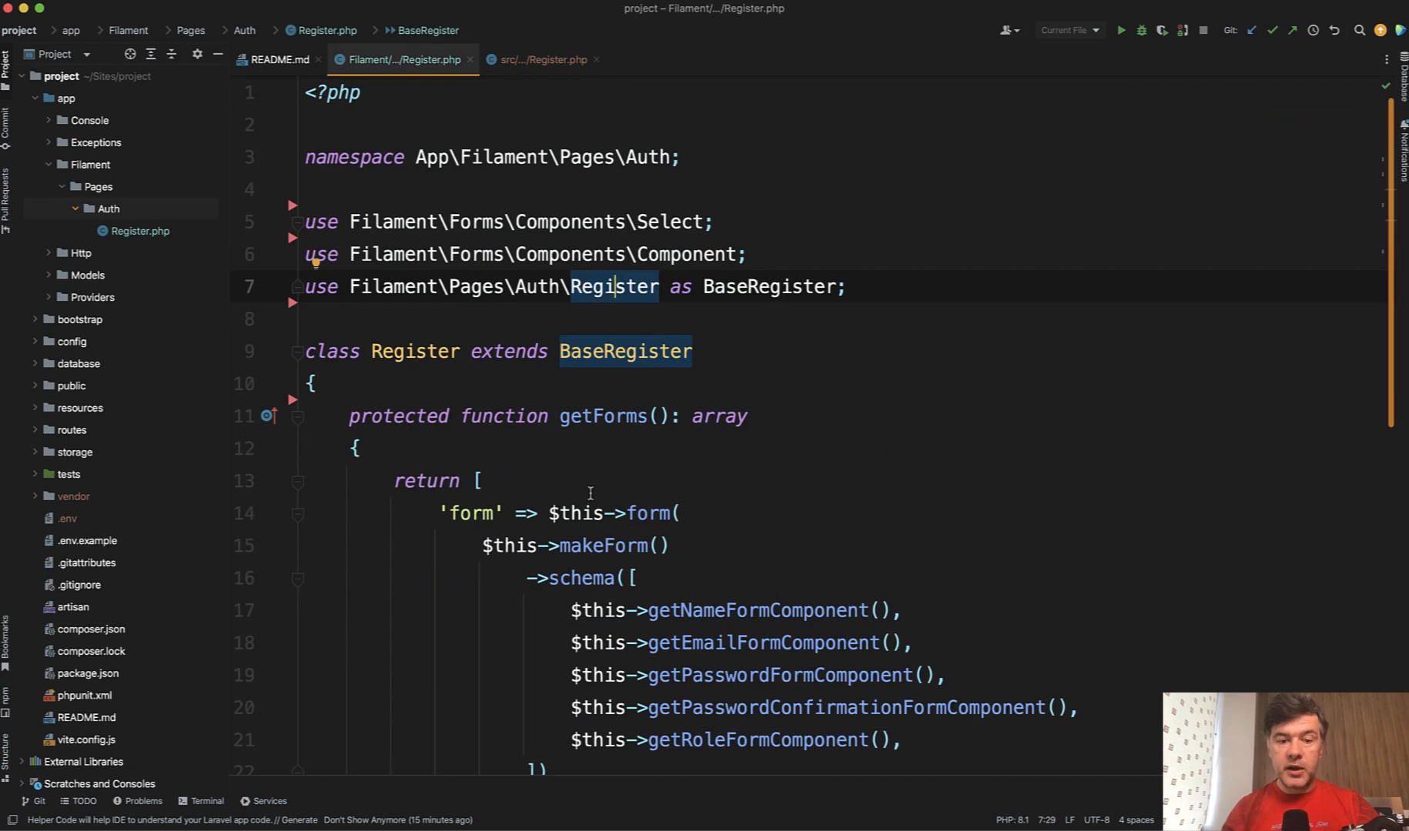
scroll("down", 3)
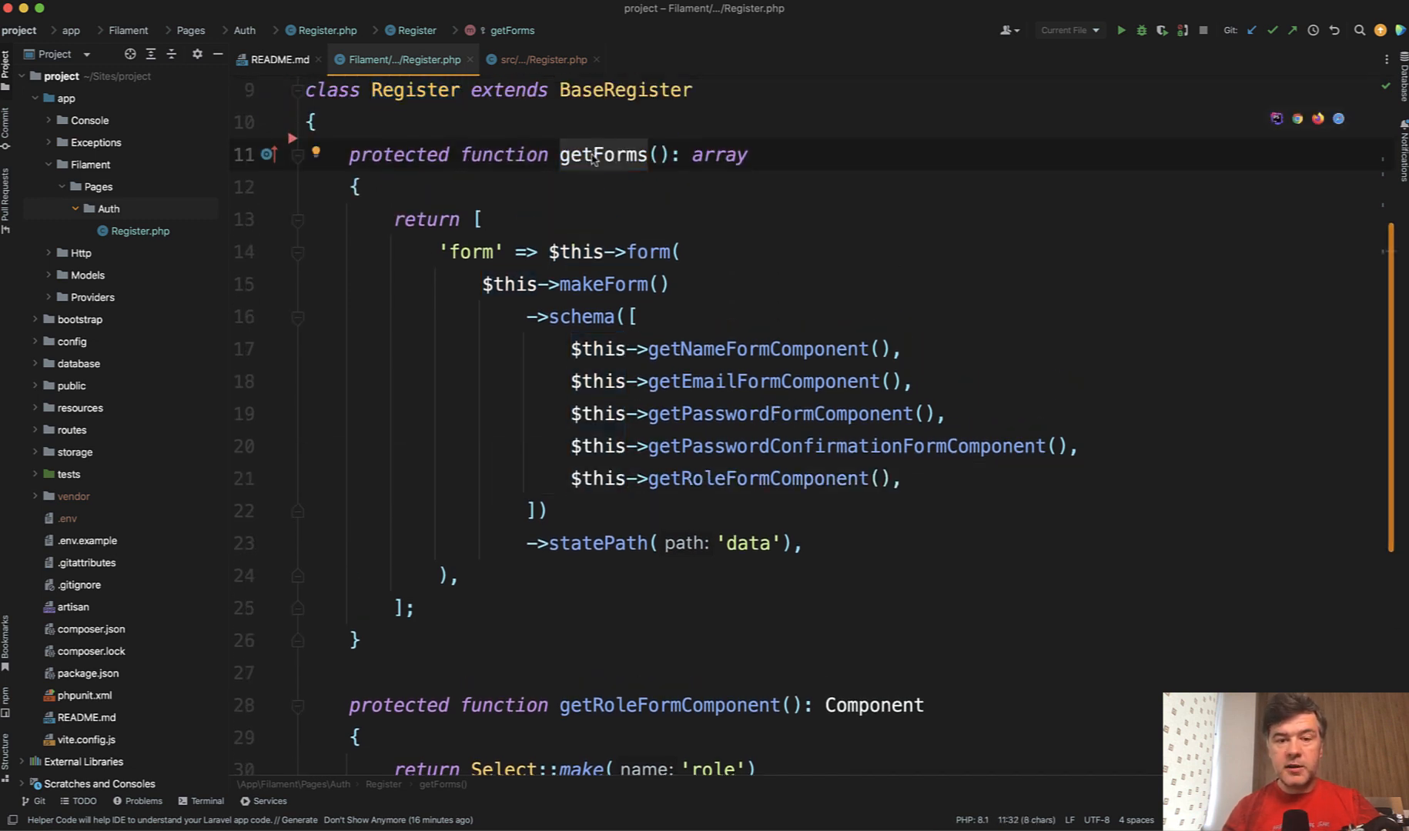
left_click(539, 60)
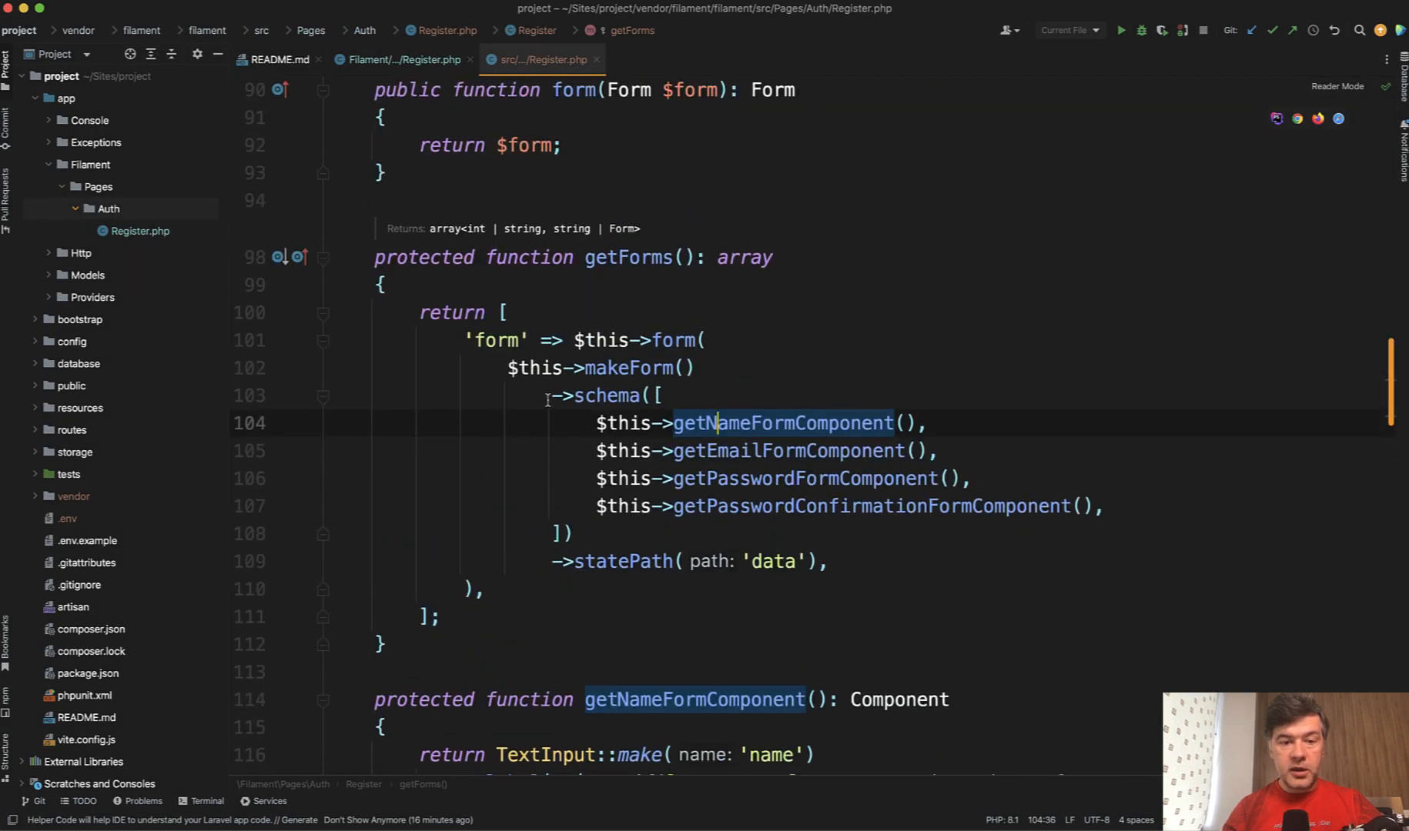
mouse_move(552, 468)
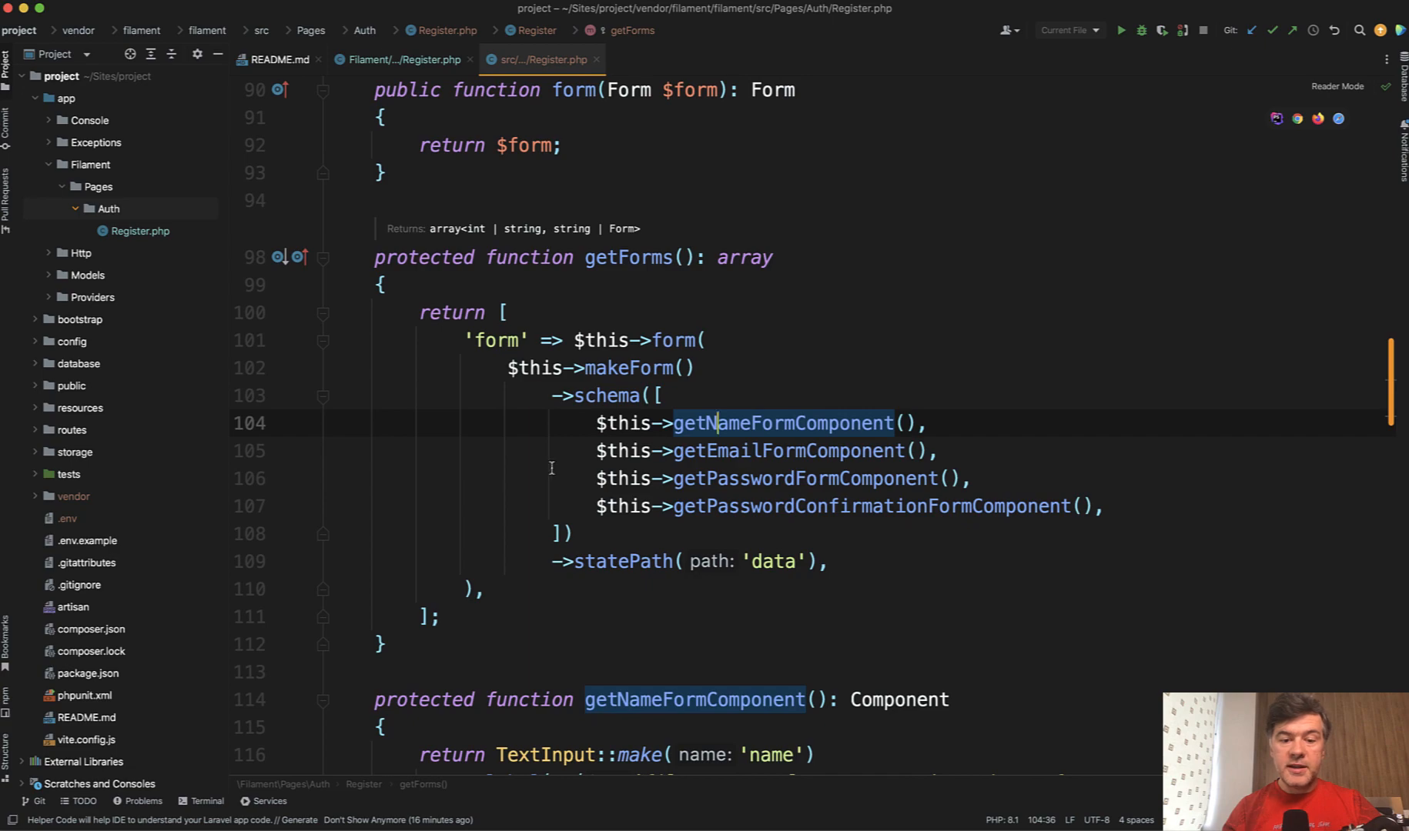
left_click(401, 59)
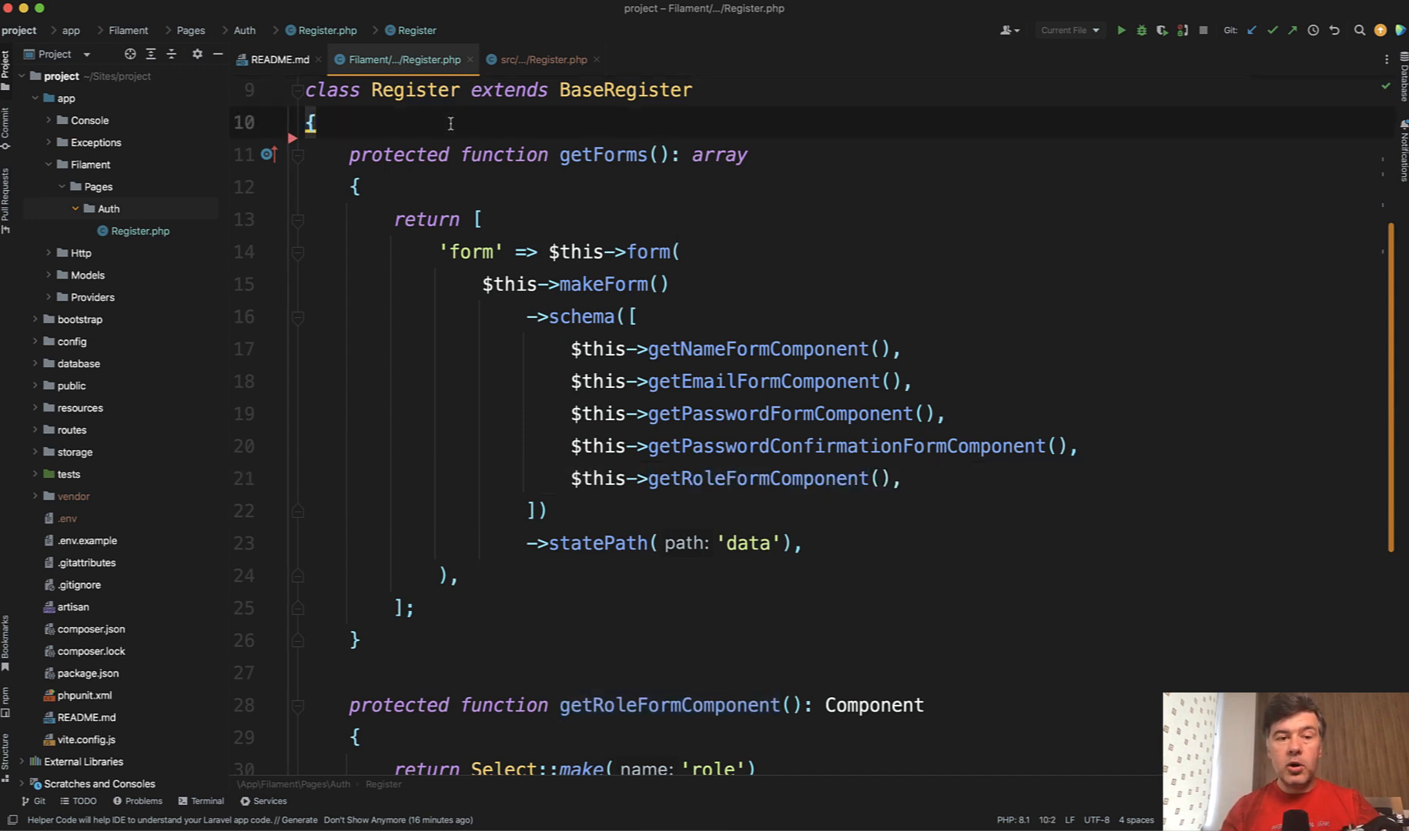
Write form(Form $form): Form returning the role-inclusive makeForm schema, replacing getForms().
key("Enter")
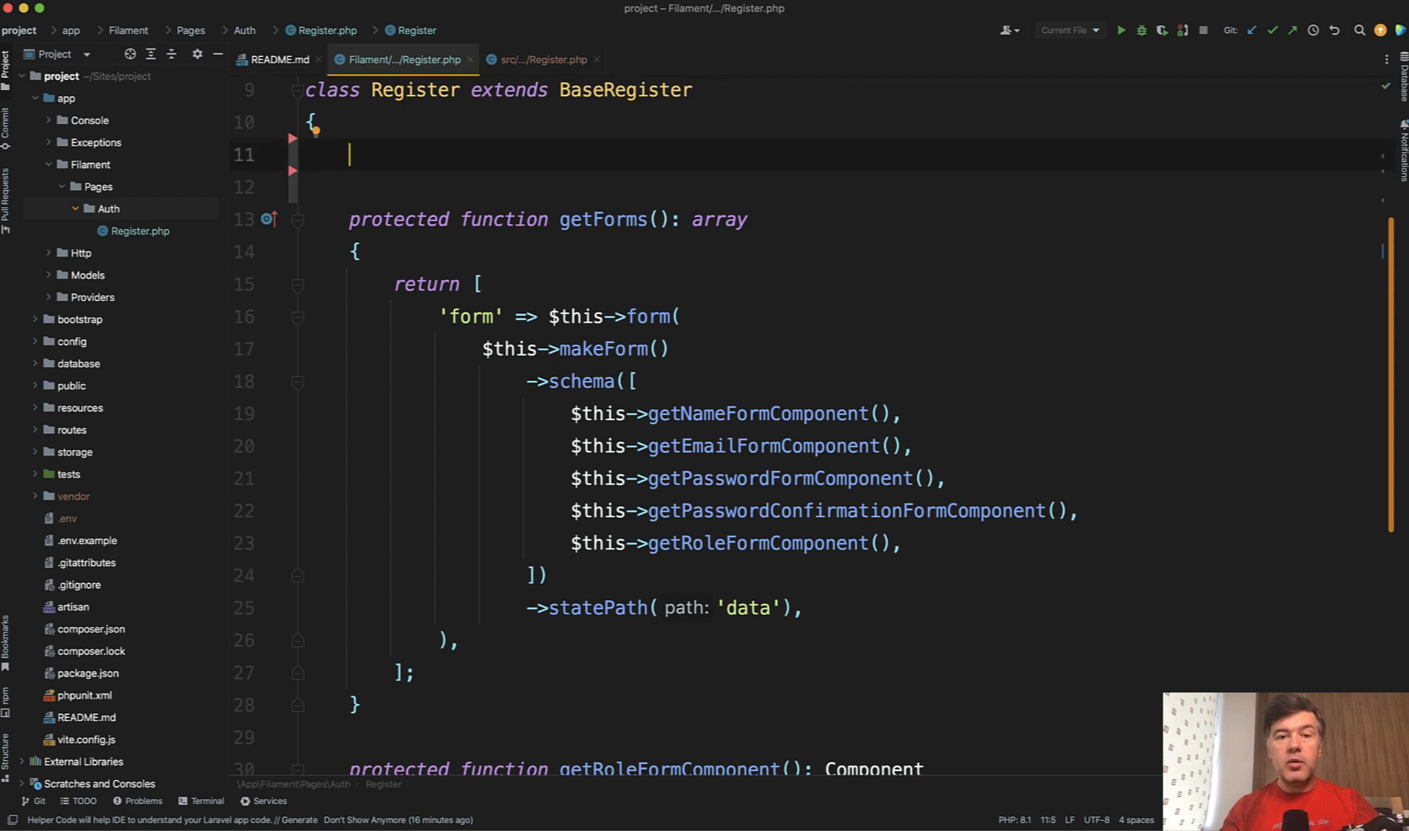
type("function form(Form $form): Form")
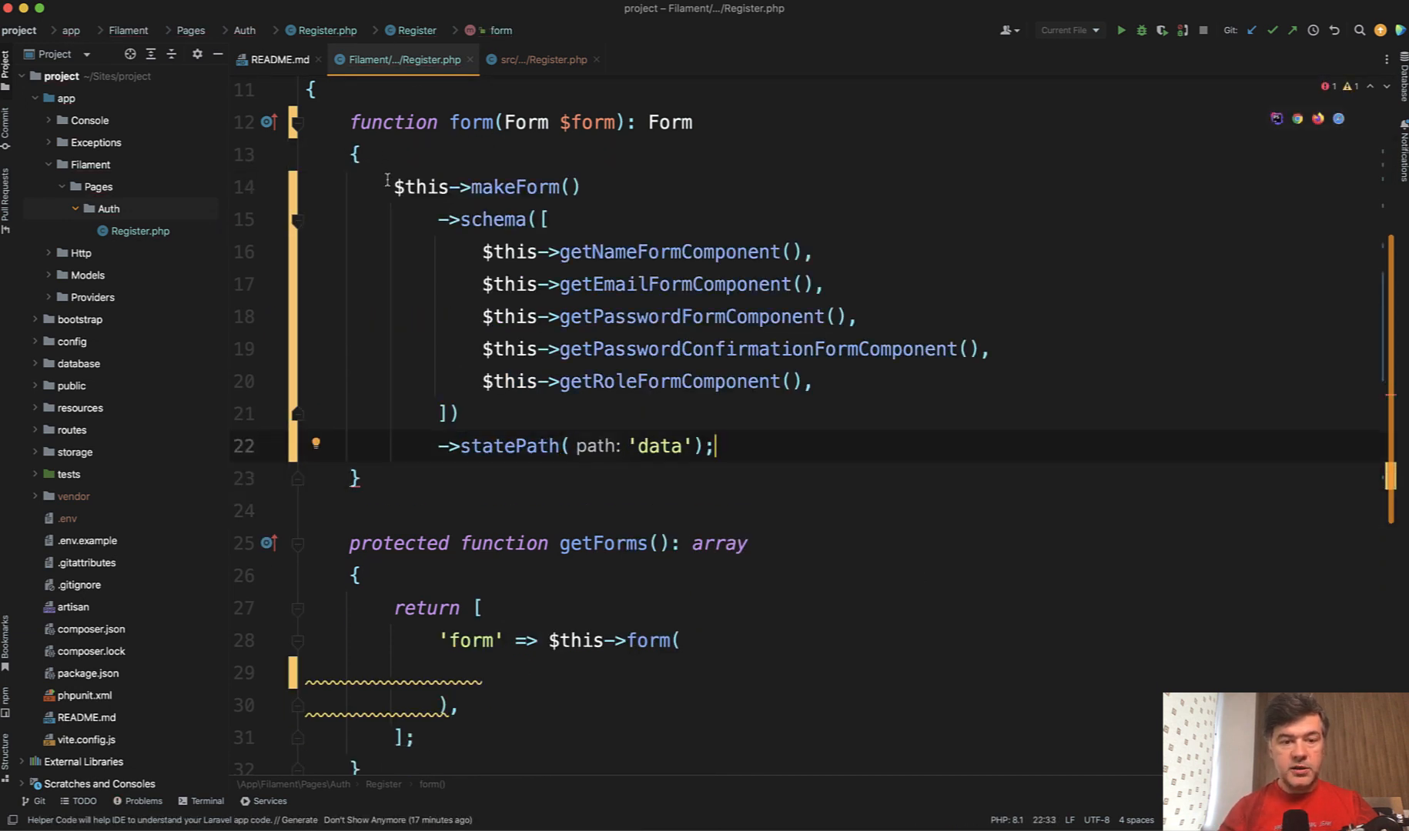
type("return")
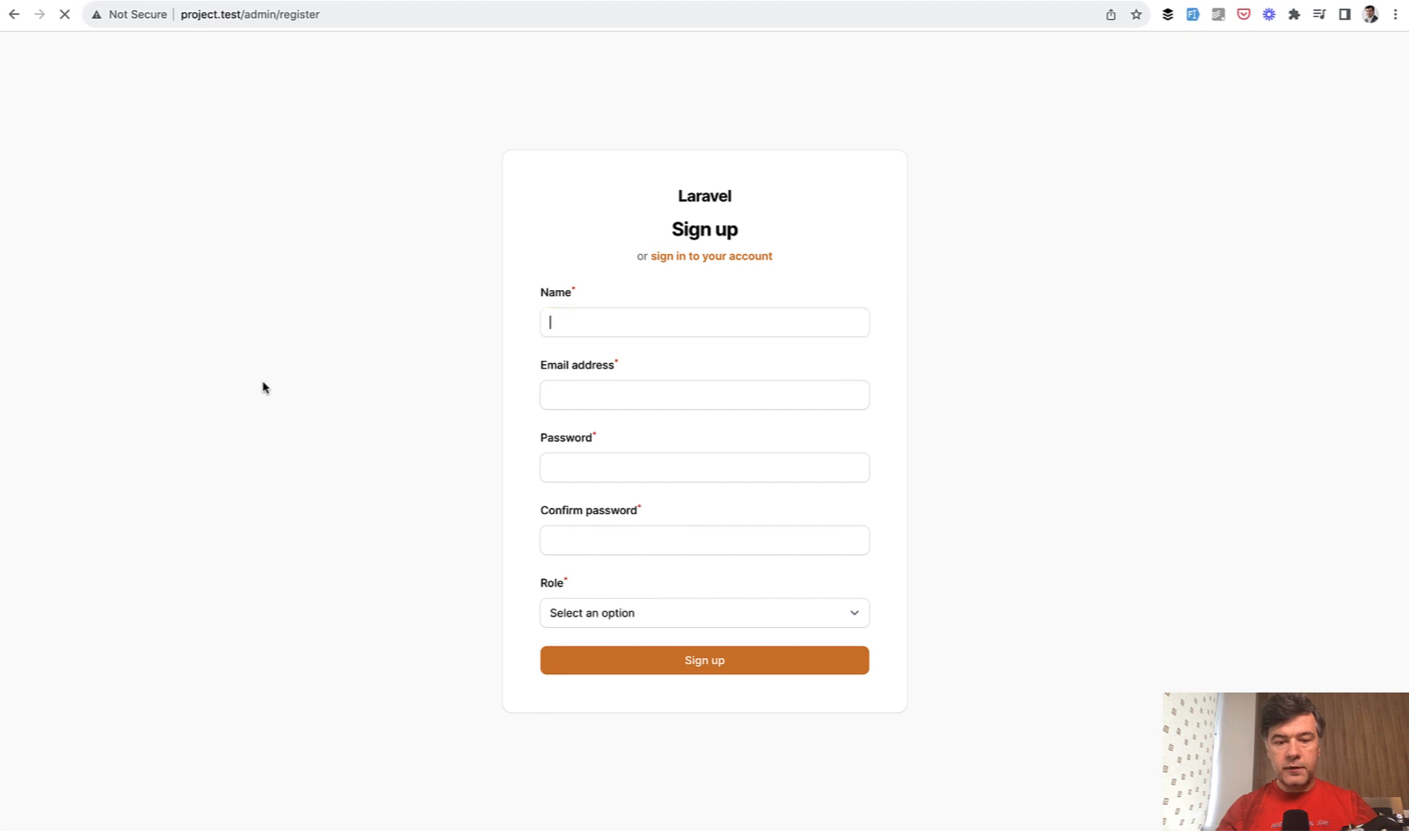
left_click(704, 613)
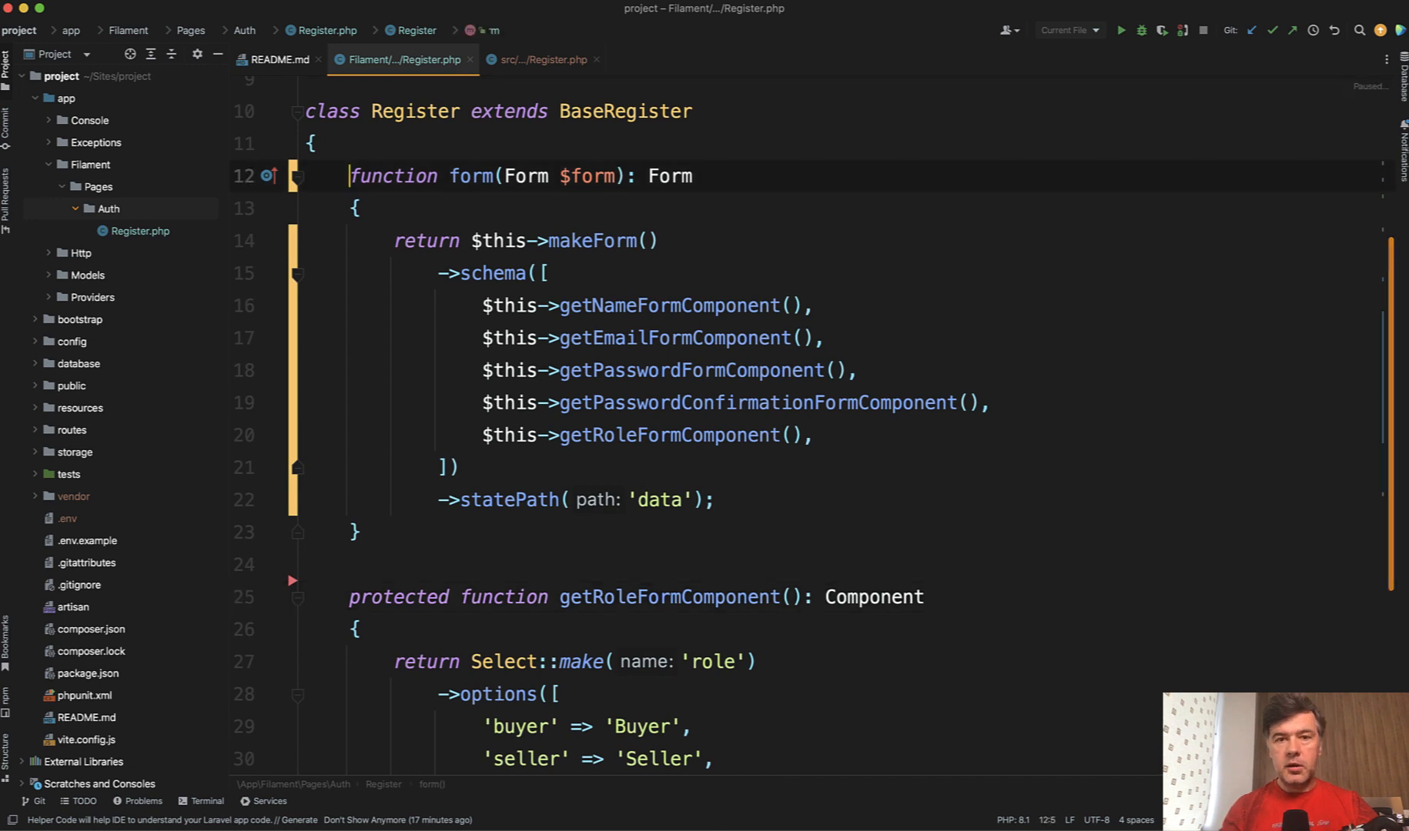
Declare form(Form $form) as public and point out the getRoleFormComponent call.
type("public")
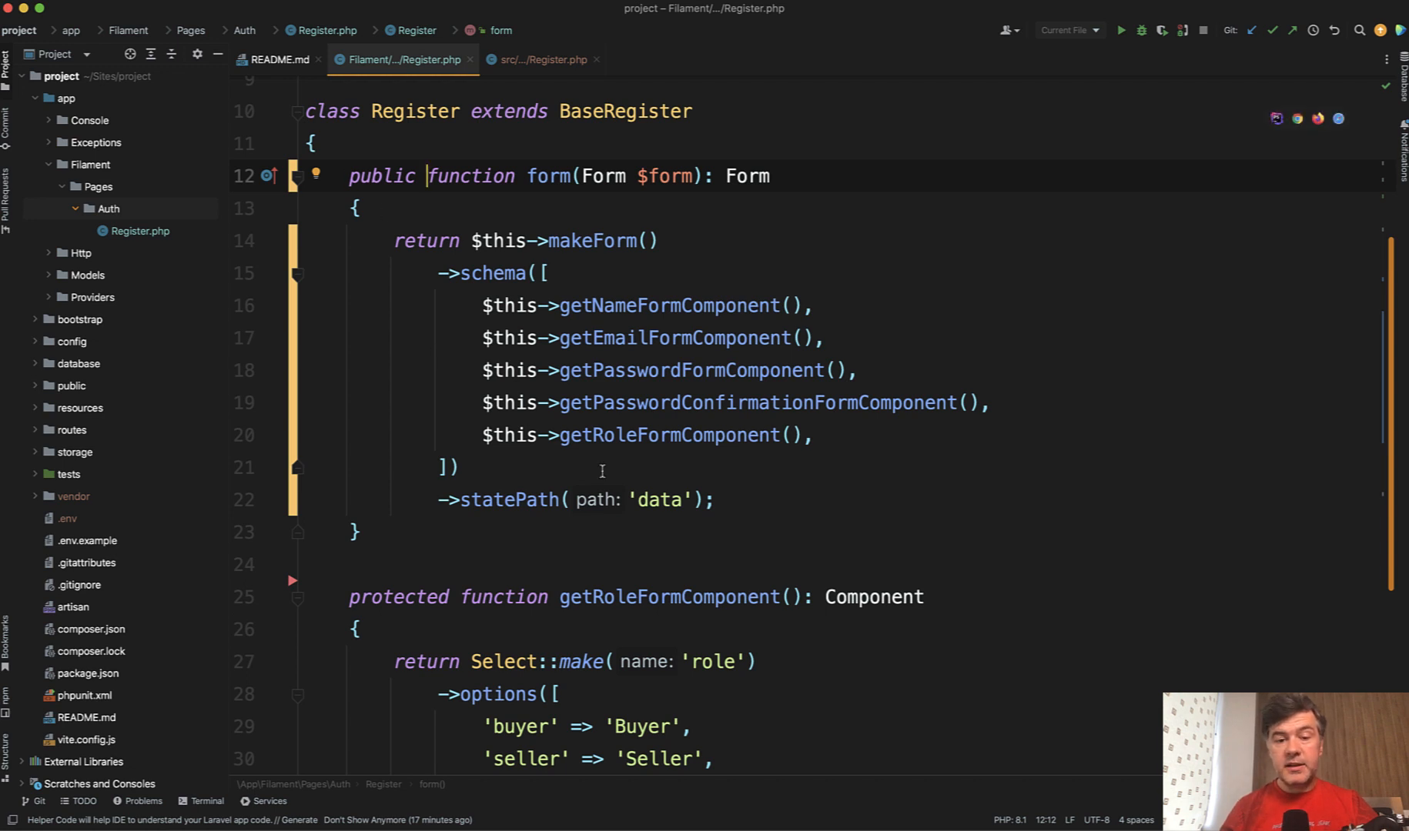
left_click(599, 435)
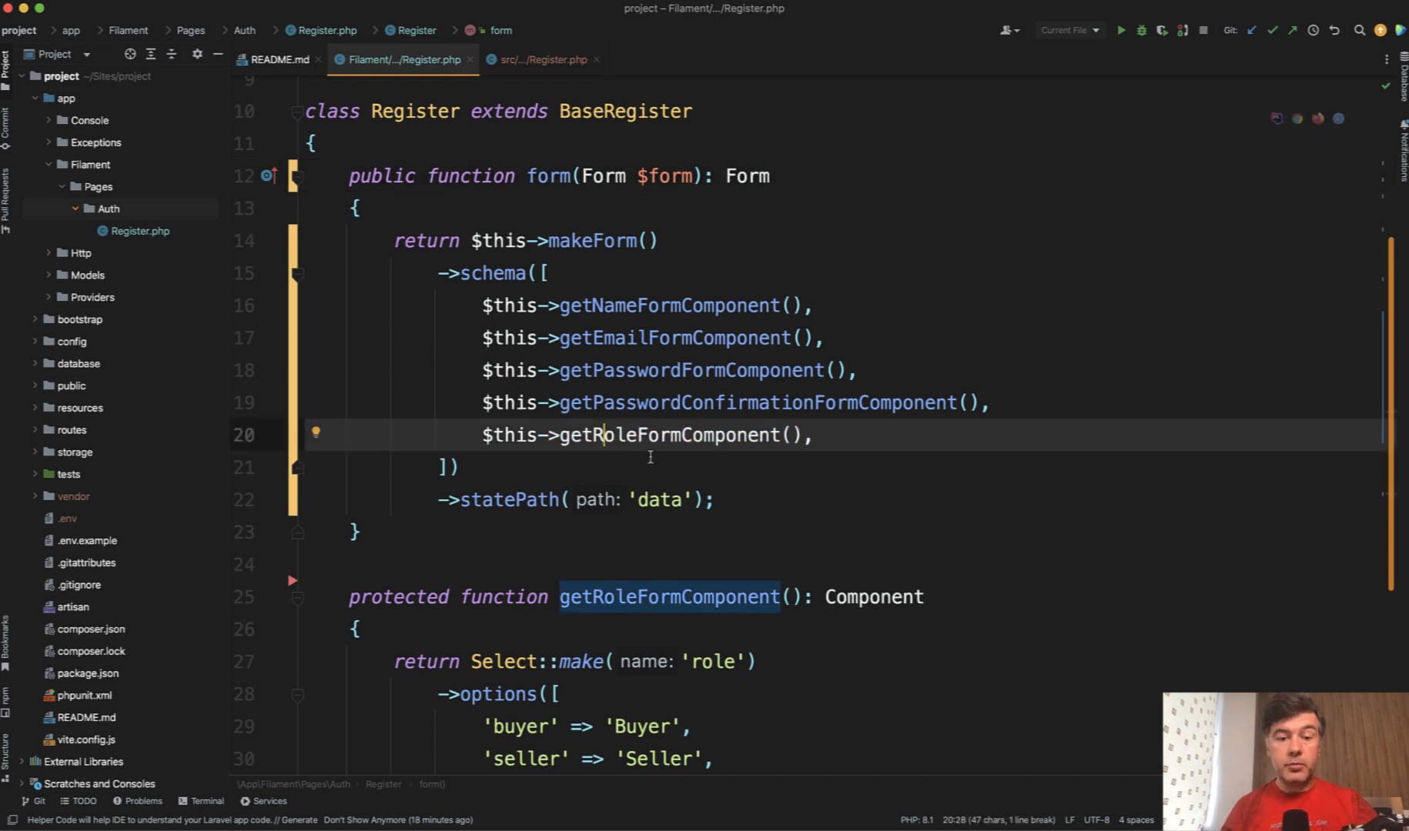